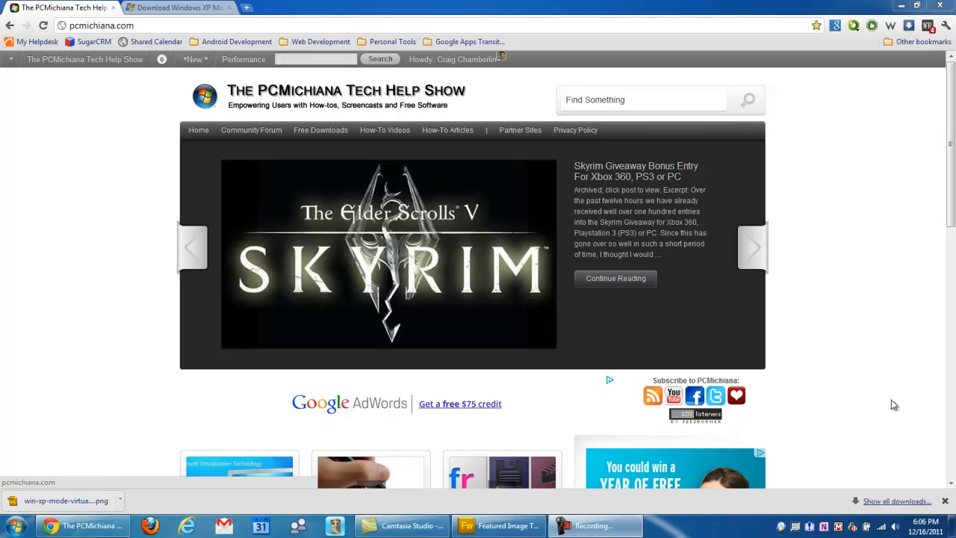
Go to the Free Downloads page and scroll to the Windows XP Mode for Windows 7 listing
{"action": "left_click", "coordinate": [752, 247]}
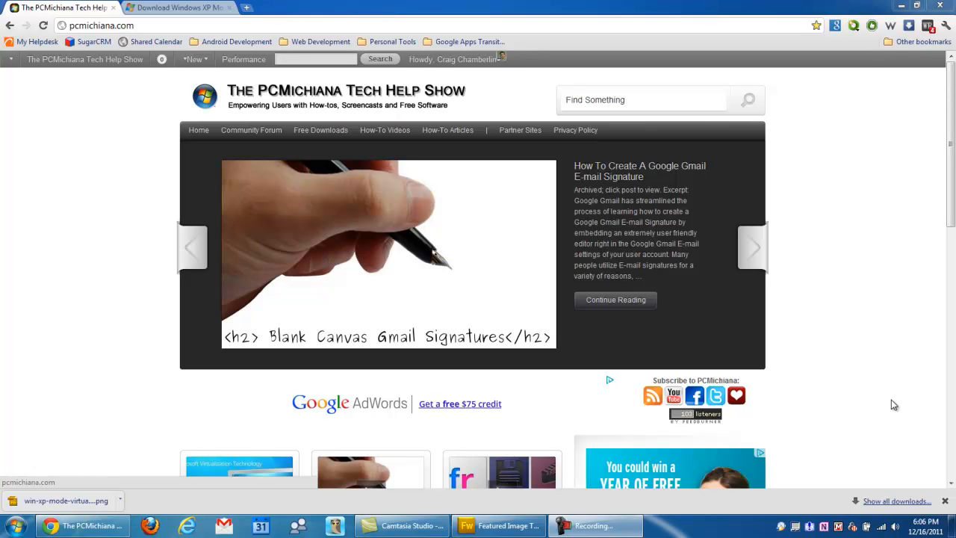
{"action": "left_click", "coordinate": [754, 247]}
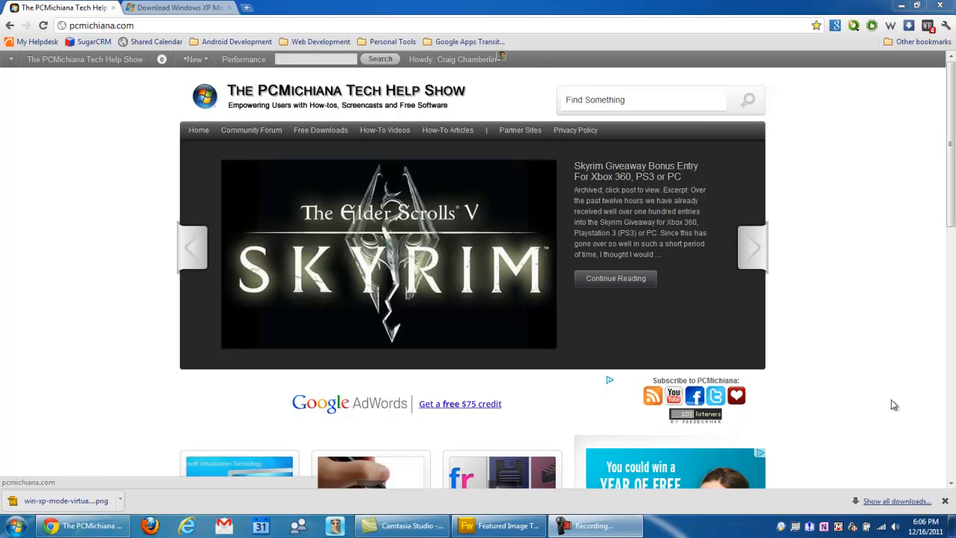
{"action": "mouse_move", "coordinate": [649, 309]}
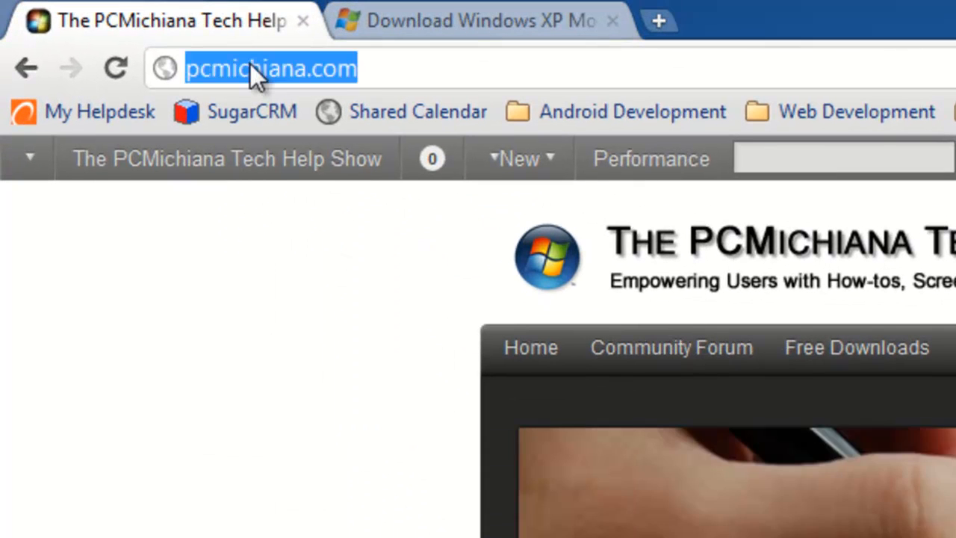
{"action": "scroll", "scroll_direction": "down", "scroll_amount": 3}
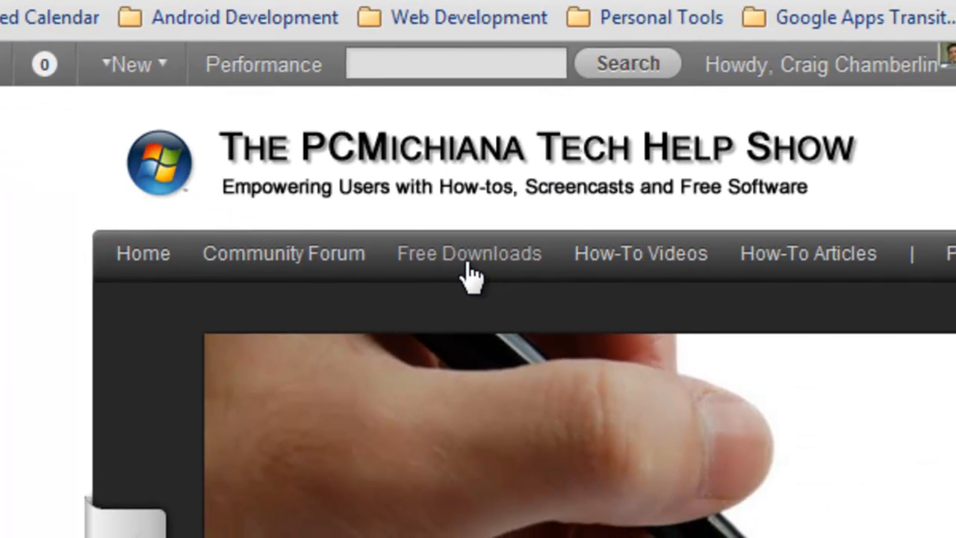
{"action": "mouse_move", "coordinate": [209, 310]}
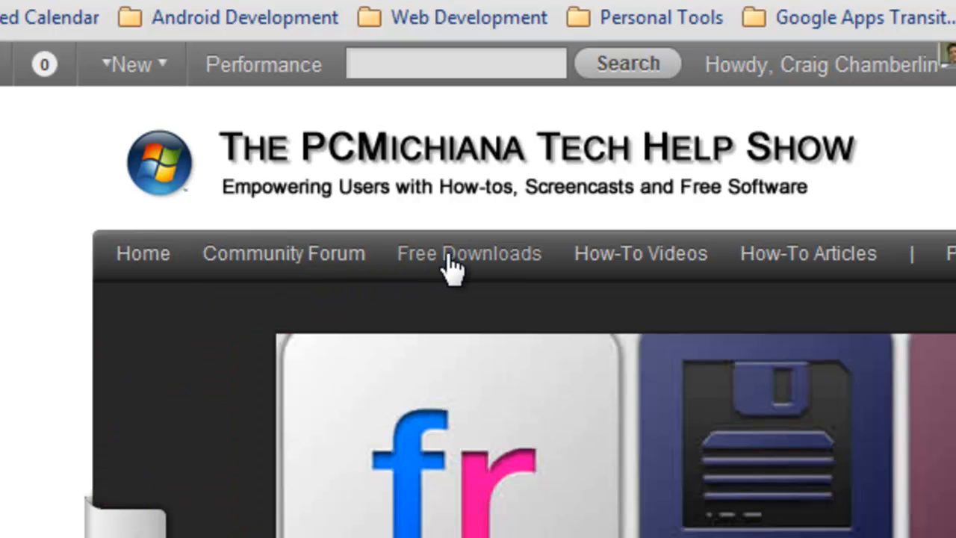
{"action": "left_click", "coordinate": [468, 253]}
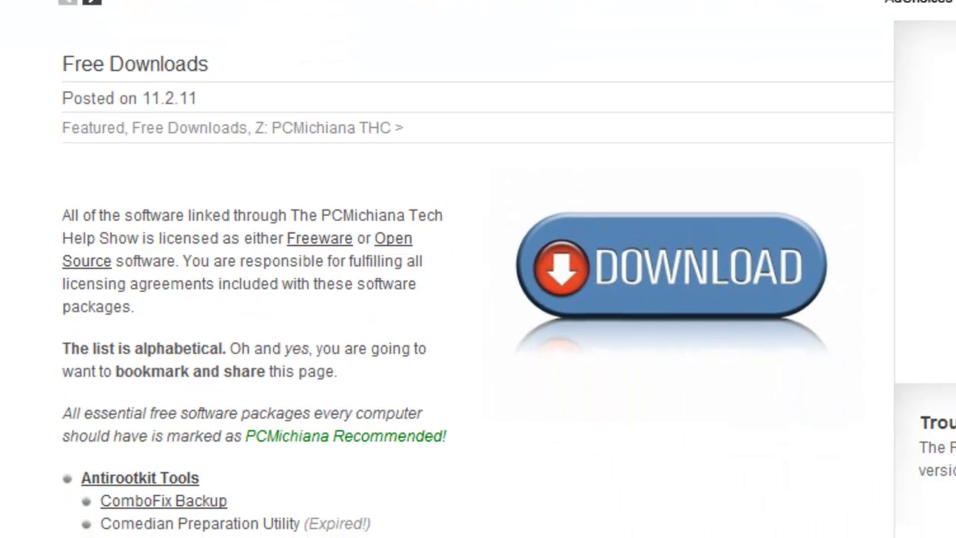
{"action": "scroll", "scroll_direction": "down", "scroll_amount": 3}
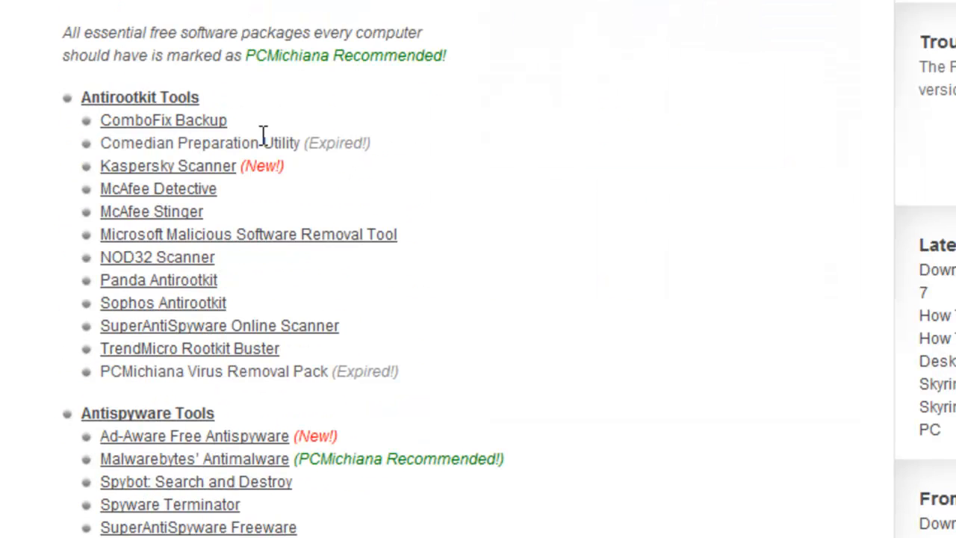
{"action": "scroll", "scroll_direction": "down", "scroll_amount": 3}
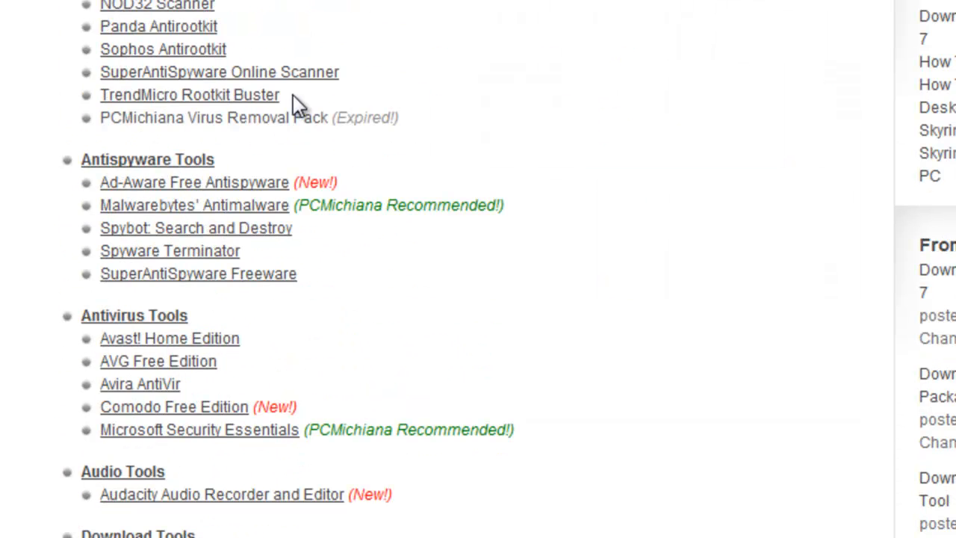
{"action": "scroll", "scroll_direction": "down", "scroll_amount": 3}
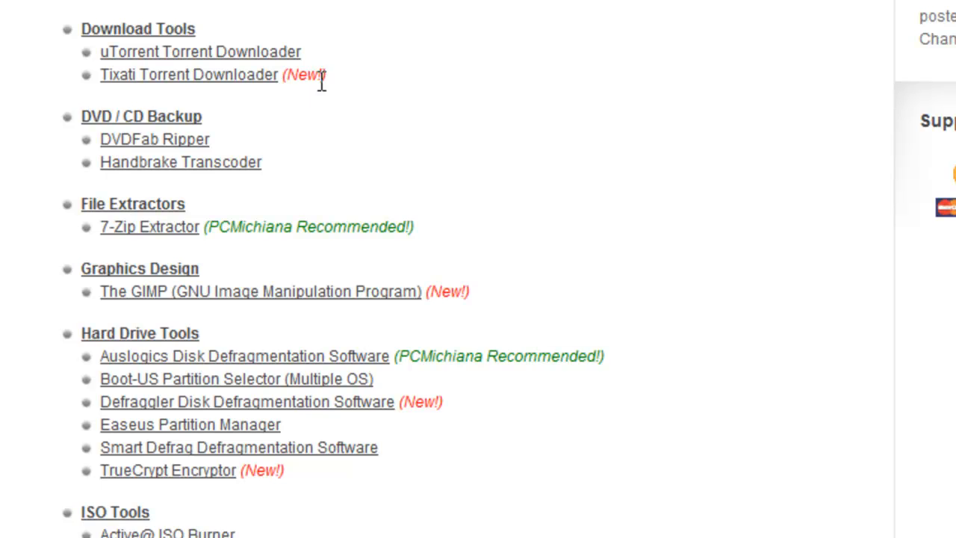
{"action": "scroll", "scroll_direction": "down", "scroll_amount": 3}
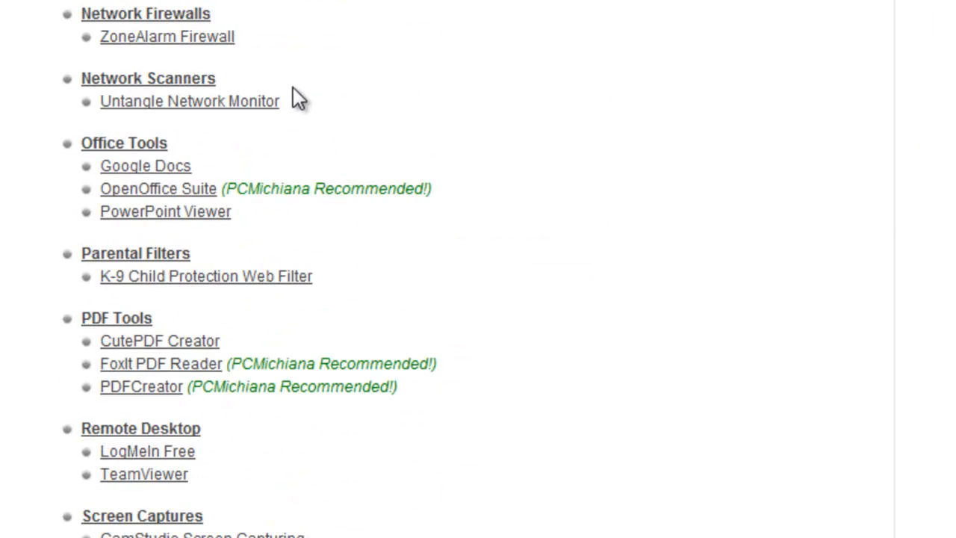
{"action": "scroll", "scroll_direction": "down", "scroll_amount": 3}
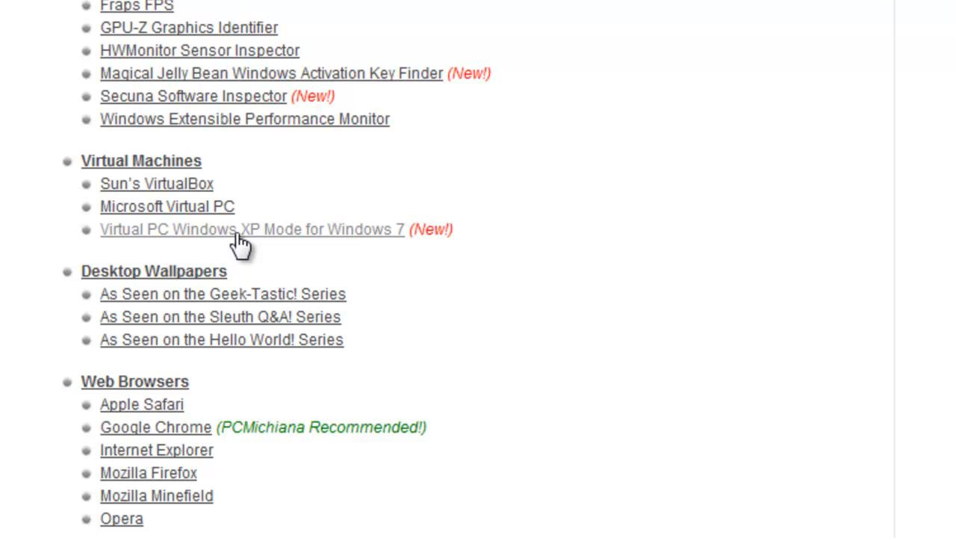
{"action": "mouse_move", "coordinate": [246, 243]}
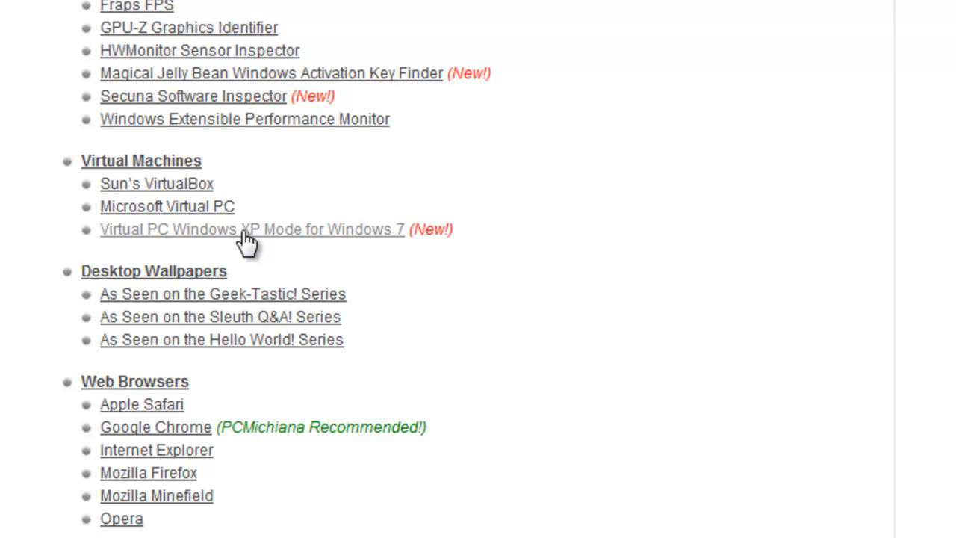
Follow the XP Mode post to Microsoft's download page and dismiss the survey invitation
{"action": "left_click", "coordinate": [252, 229]}
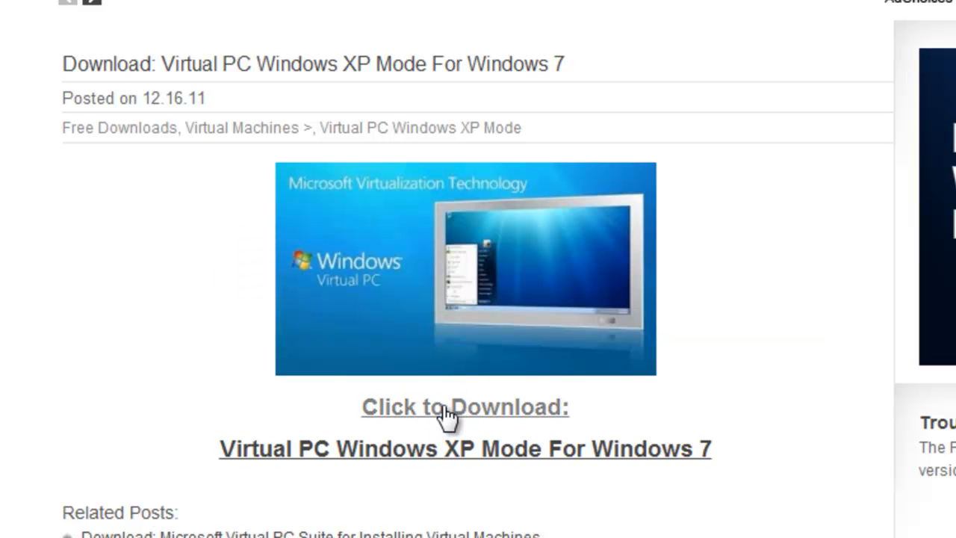
{"action": "left_click", "coordinate": [464, 407]}
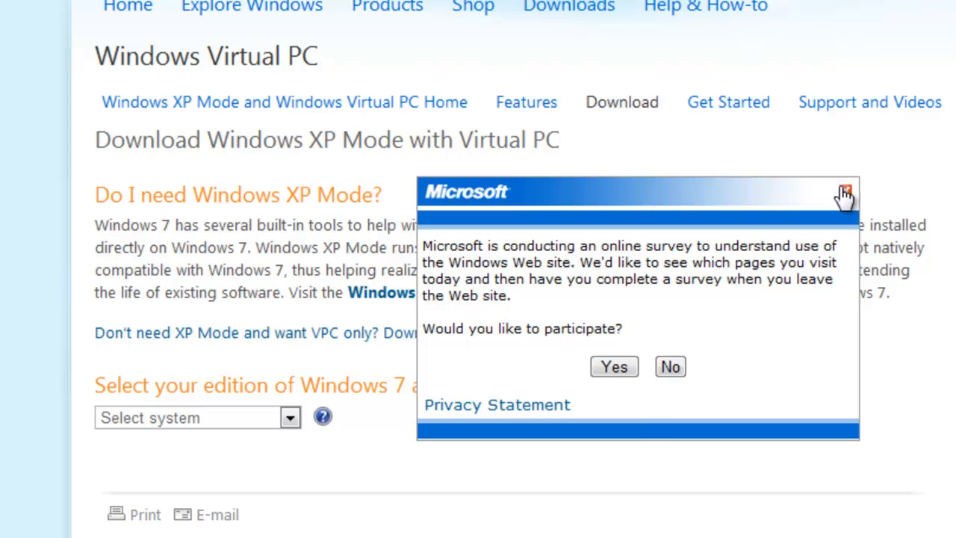
{"action": "left_click", "coordinate": [845, 191]}
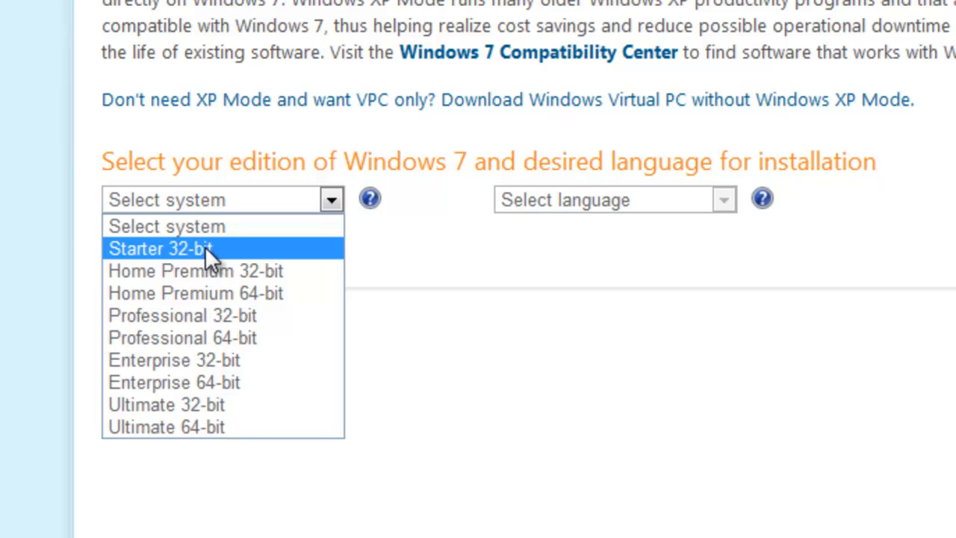
Select Professional 64-bit as the Windows 7 edition
{"action": "left_click", "coordinate": [161, 248]}
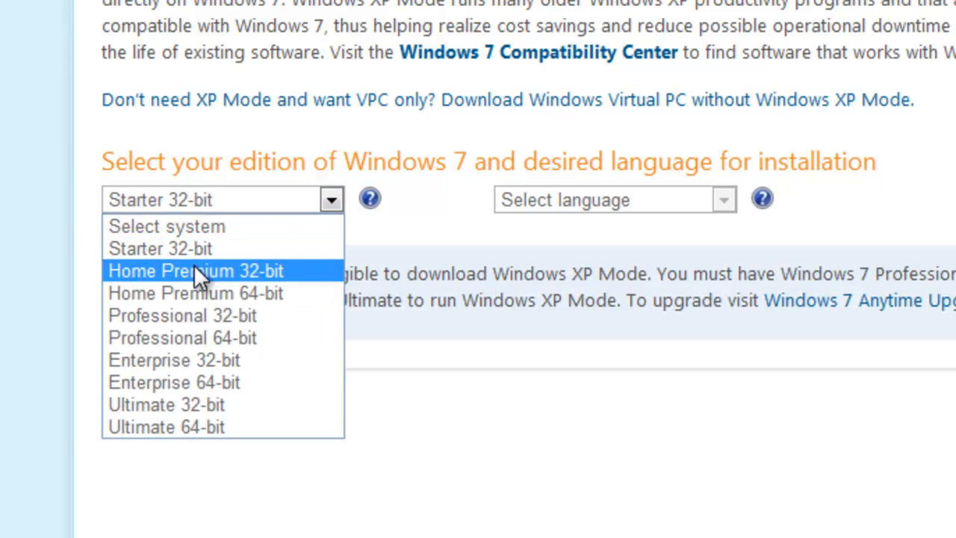
{"action": "left_click", "coordinate": [196, 293]}
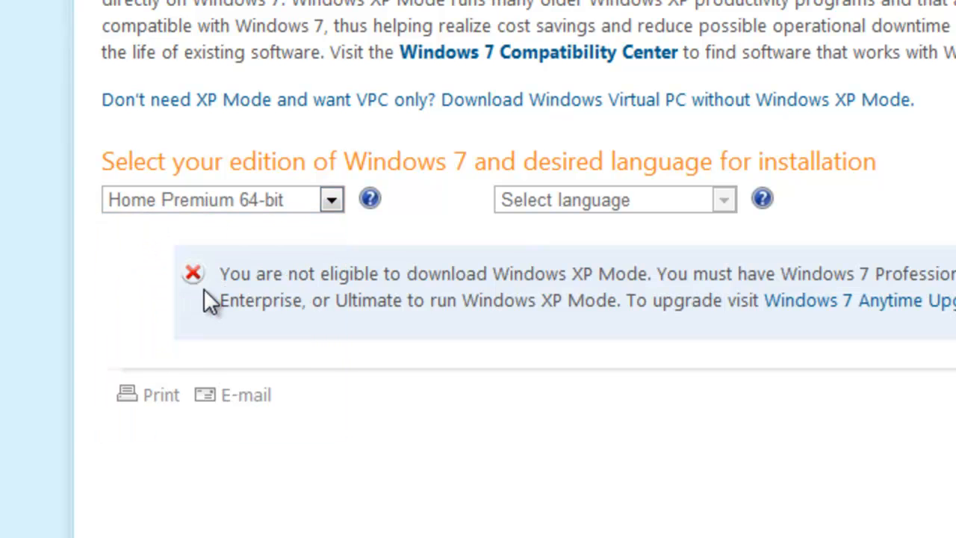
{"action": "mouse_move", "coordinate": [242, 228]}
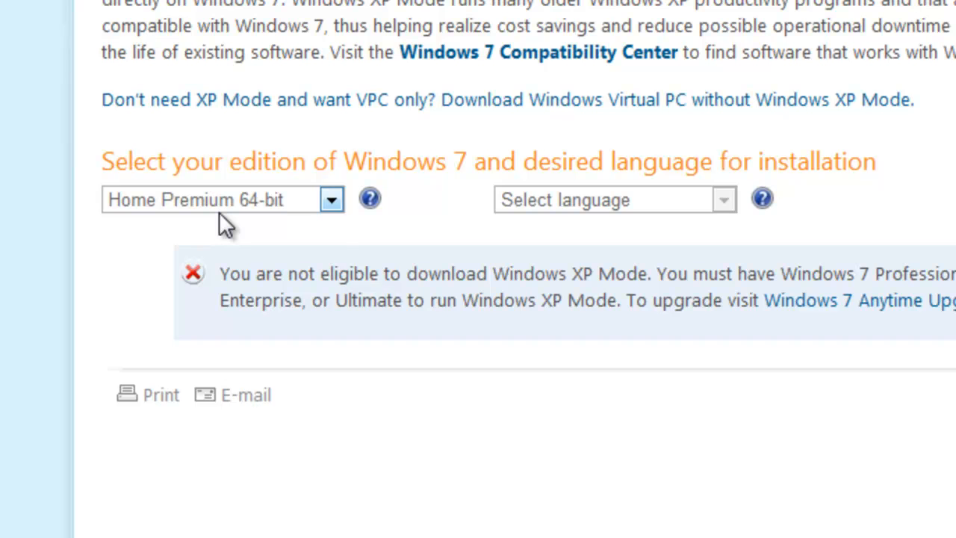
{"action": "left_click", "coordinate": [331, 199]}
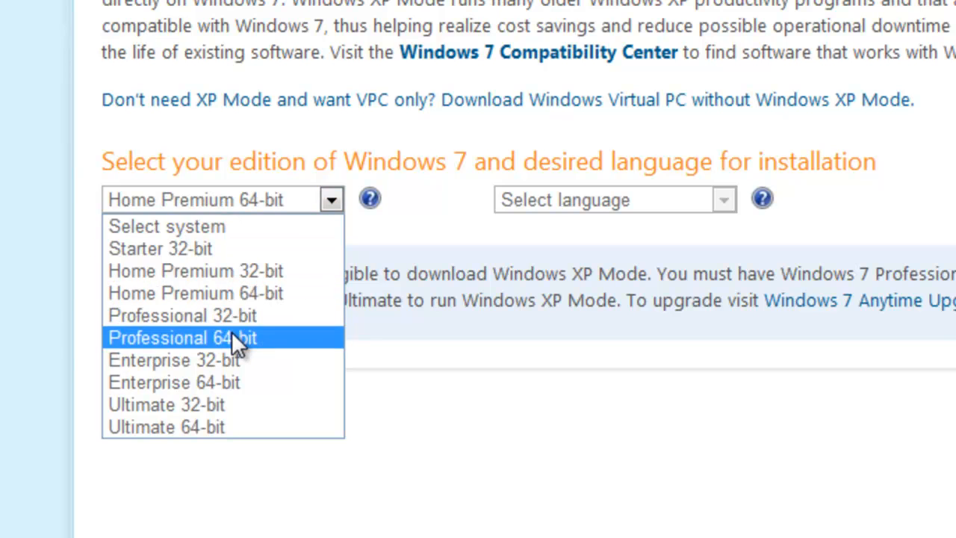
{"action": "left_click", "coordinate": [182, 338]}
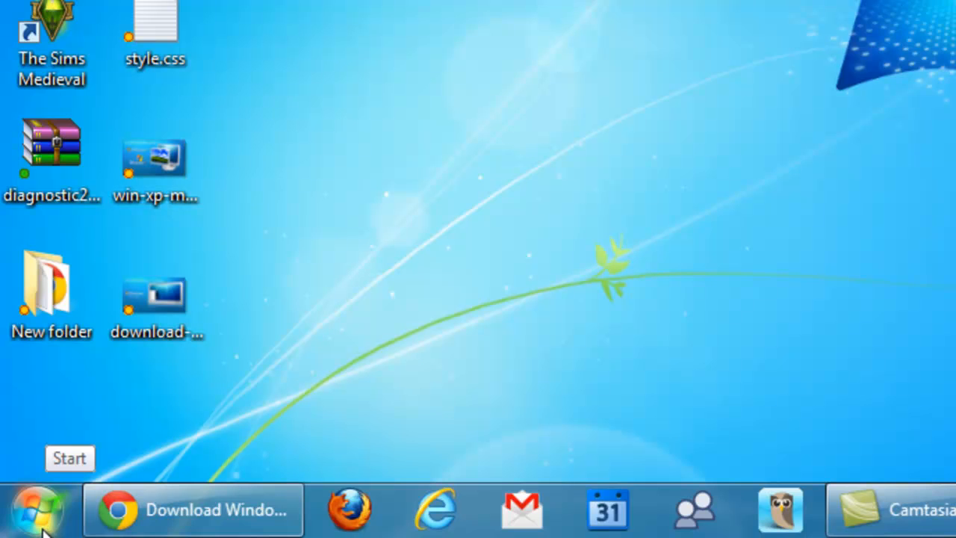
Open Computer's Properties from the Start menu to confirm a 64-bit Windows 7 Professional system
{"action": "left_click", "coordinate": [37, 510]}
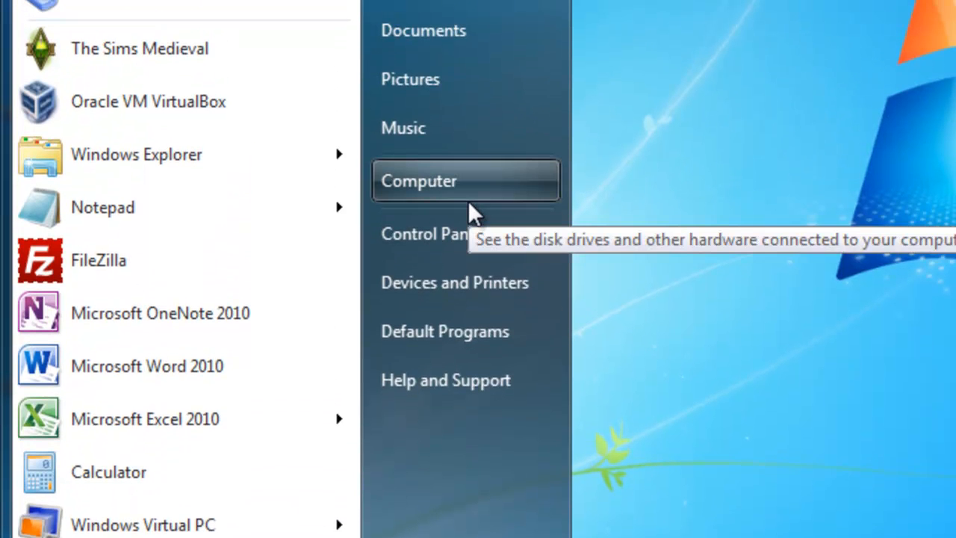
{"action": "right_click", "coordinate": [419, 181]}
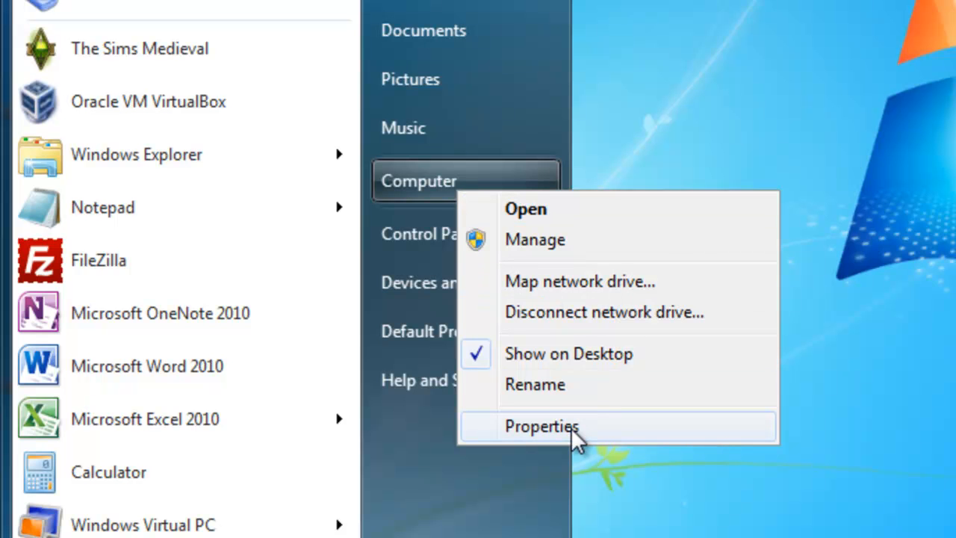
{"action": "left_click", "coordinate": [542, 425]}
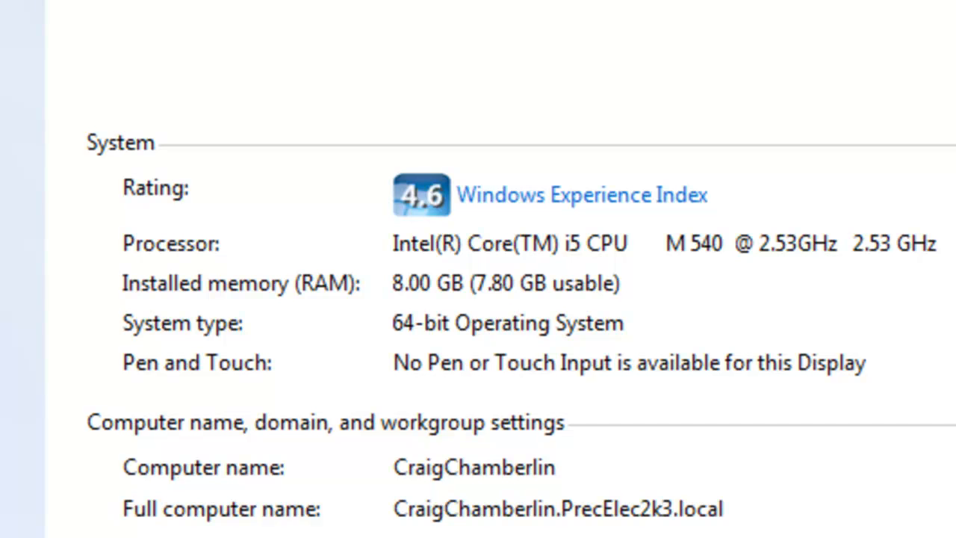
{"action": "mouse_move", "coordinate": [146, 157]}
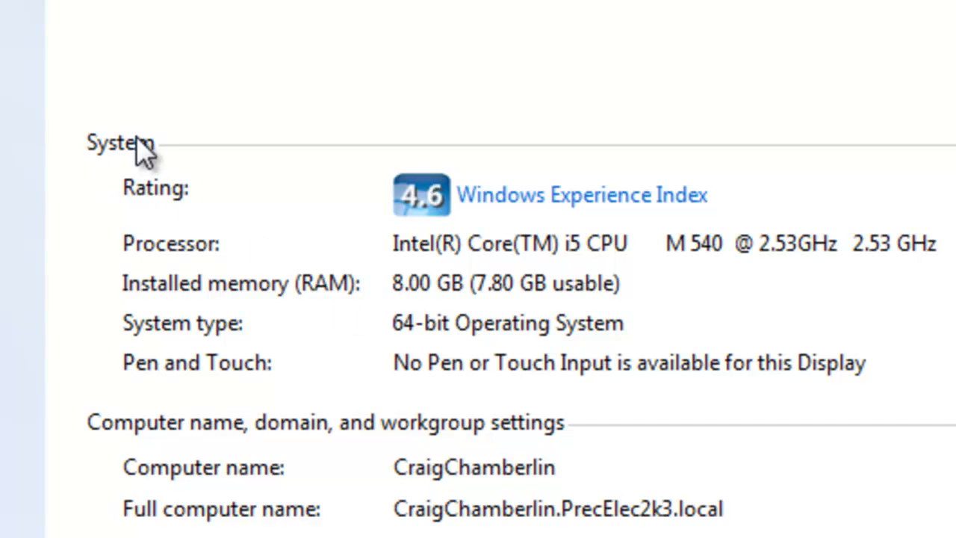
{"action": "mouse_move", "coordinate": [437, 306]}
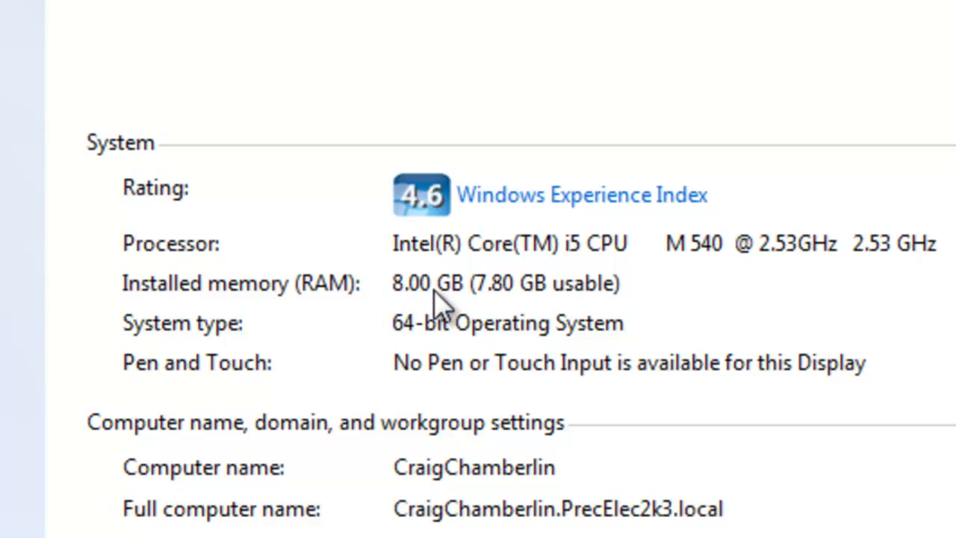
{"action": "mouse_move", "coordinate": [496, 322]}
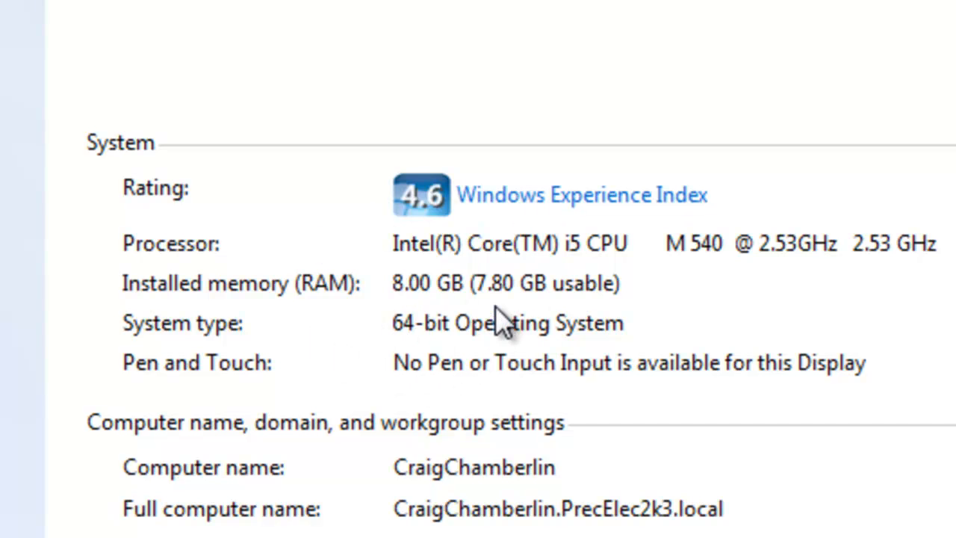
{"action": "mouse_move", "coordinate": [429, 343]}
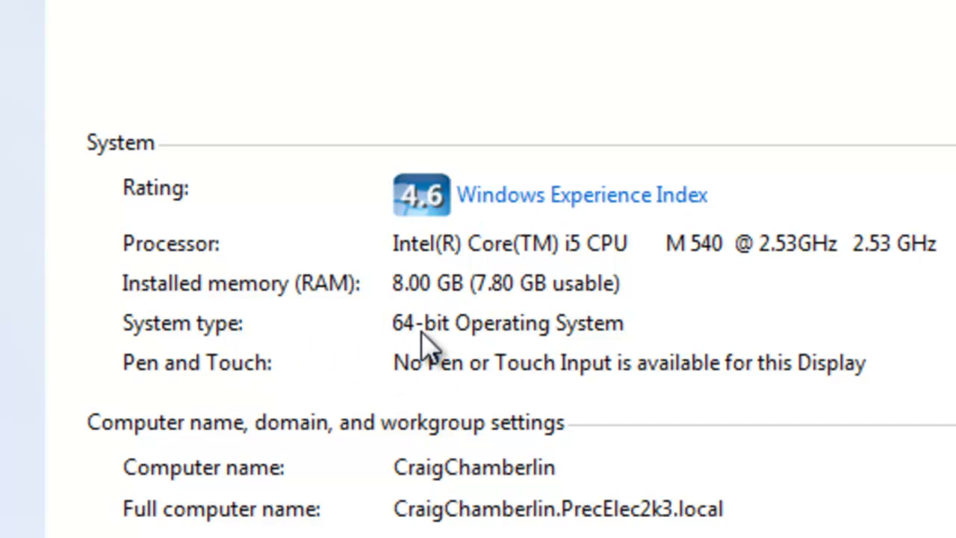
{"action": "mouse_move", "coordinate": [414, 303]}
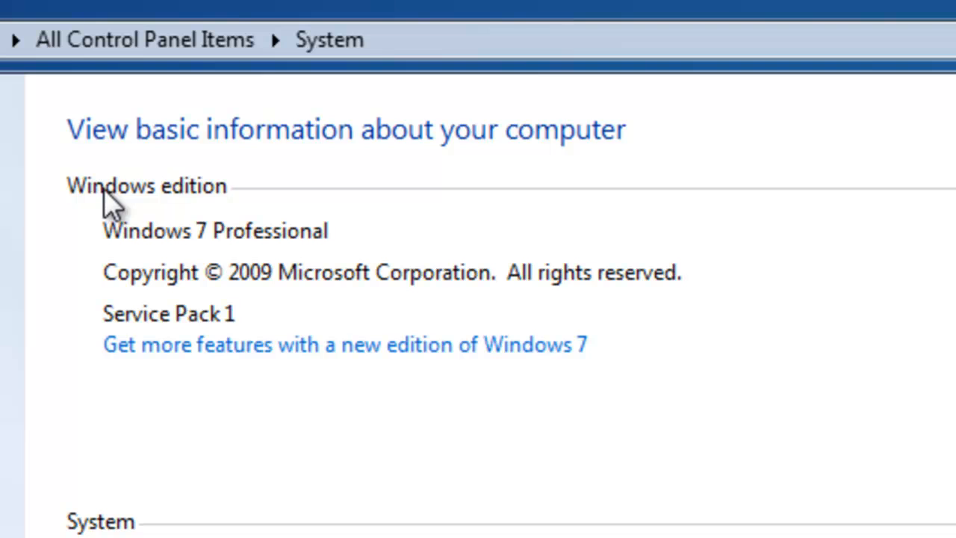
{"action": "mouse_move", "coordinate": [187, 246]}
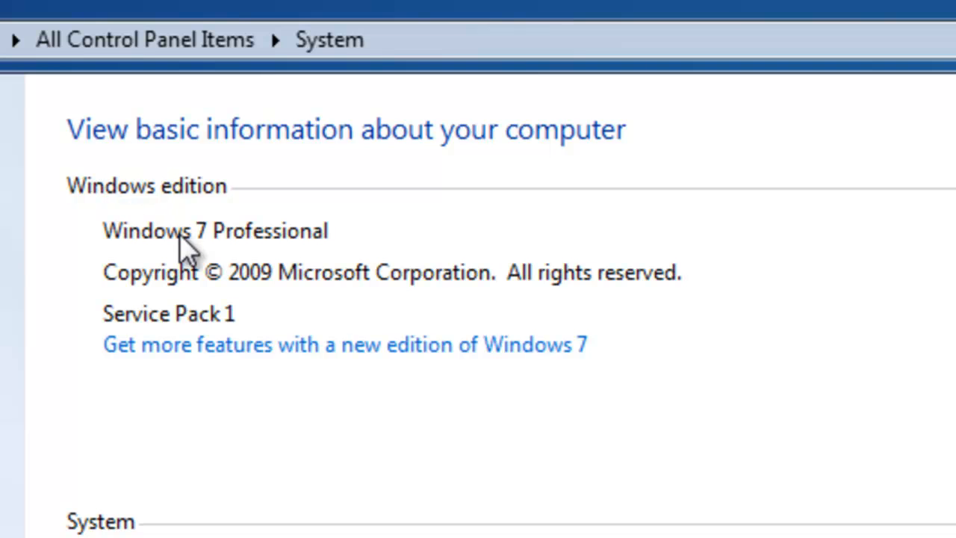
{"action": "mouse_move", "coordinate": [299, 246]}
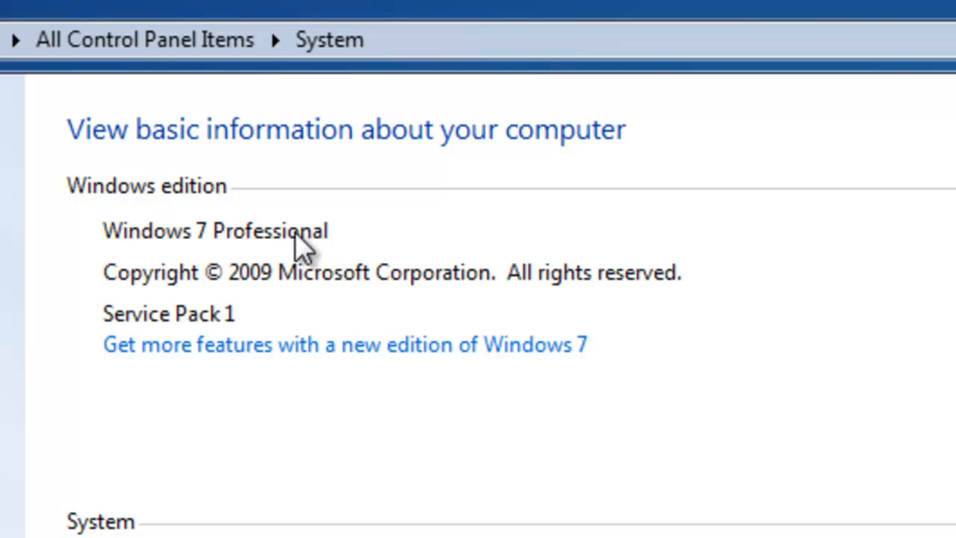
{"action": "mouse_move", "coordinate": [336, 239]}
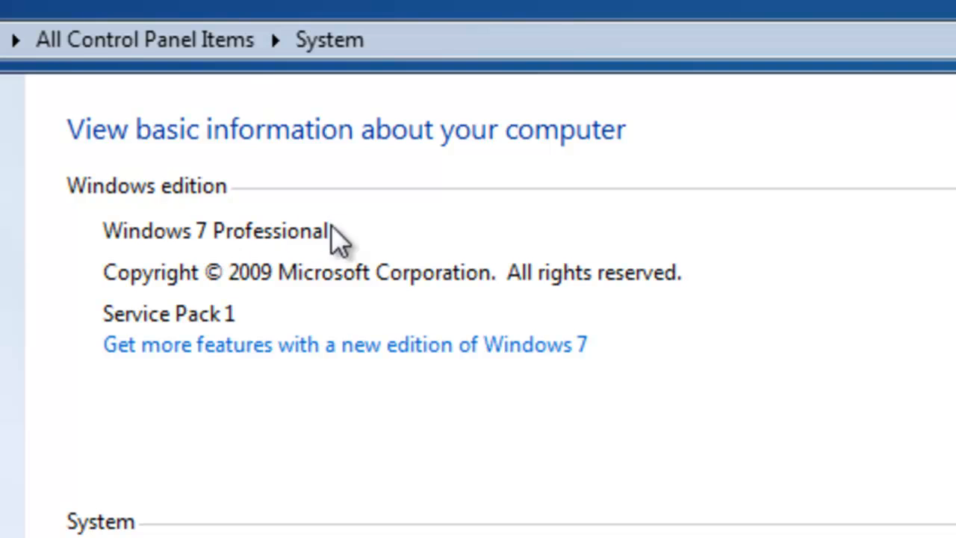
{"action": "mouse_move", "coordinate": [351, 344]}
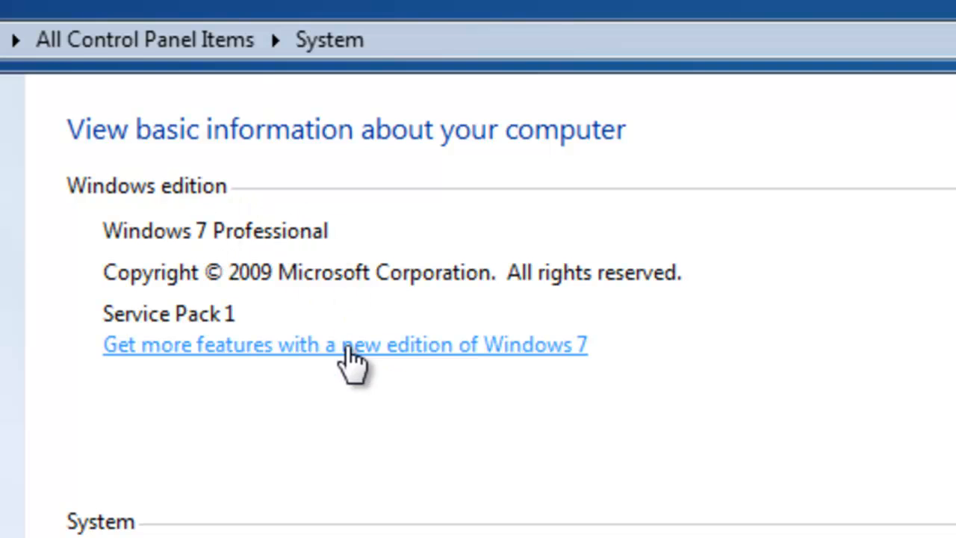
{"action": "mouse_move", "coordinate": [321, 235]}
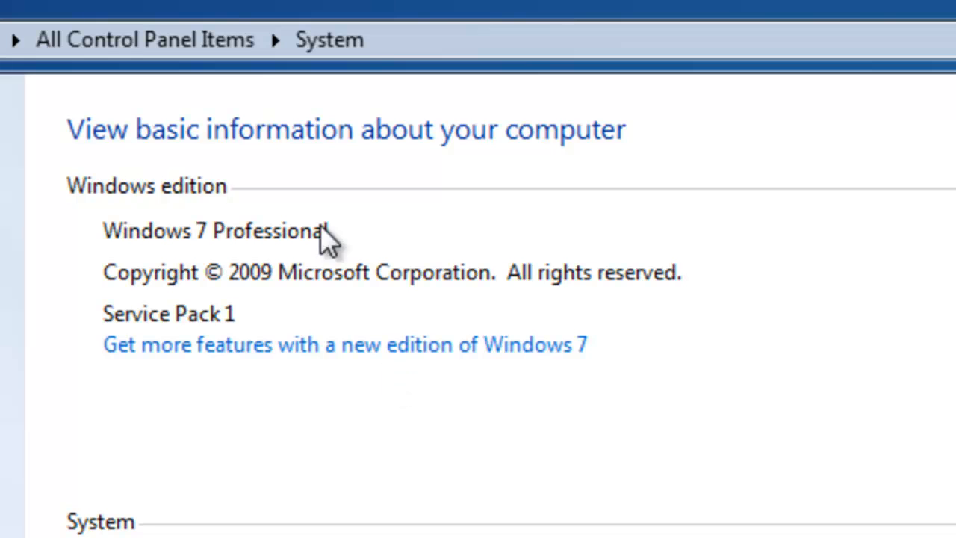
{"action": "mouse_move", "coordinate": [343, 183]}
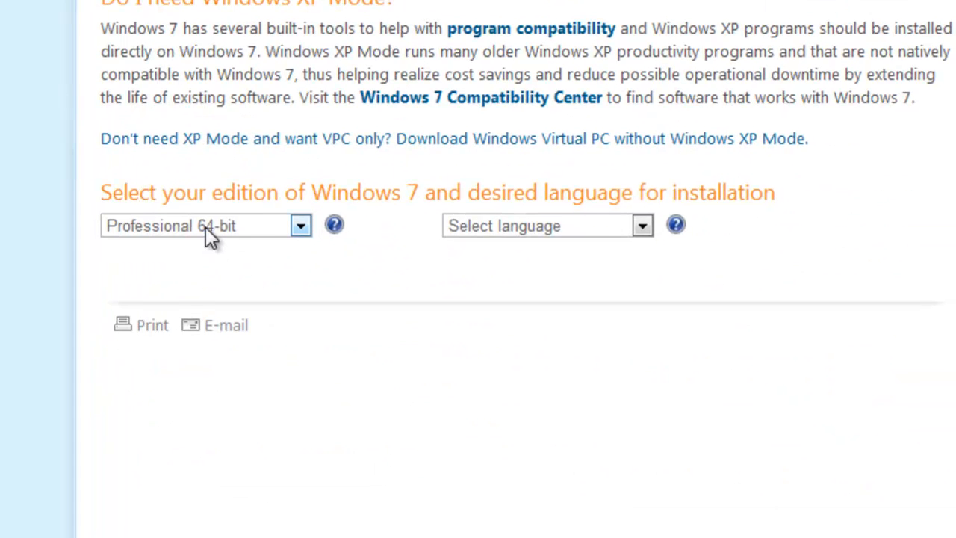
{"action": "mouse_move", "coordinate": [258, 237]}
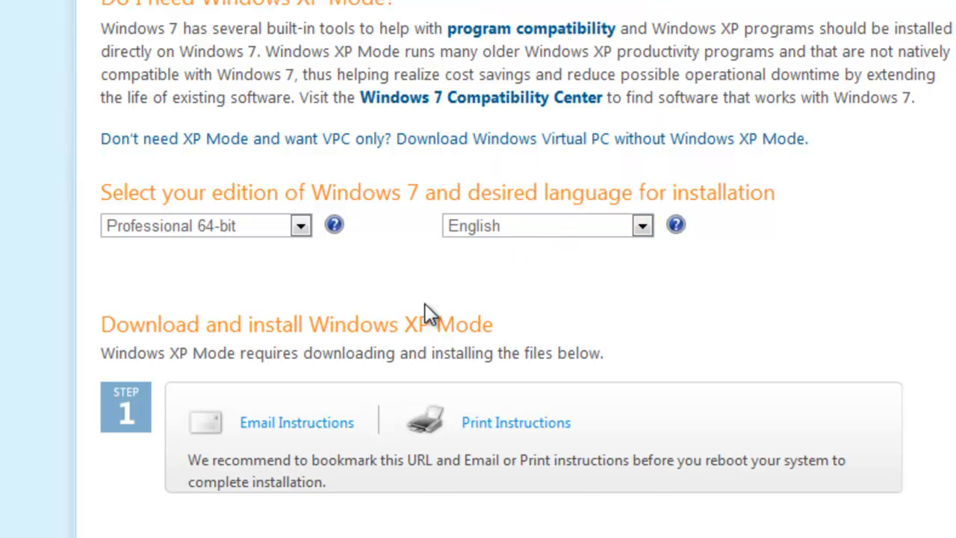
Scroll down to the Windows XP Mode download and install steps
{"action": "scroll", "scroll_direction": "down", "scroll_amount": 3}
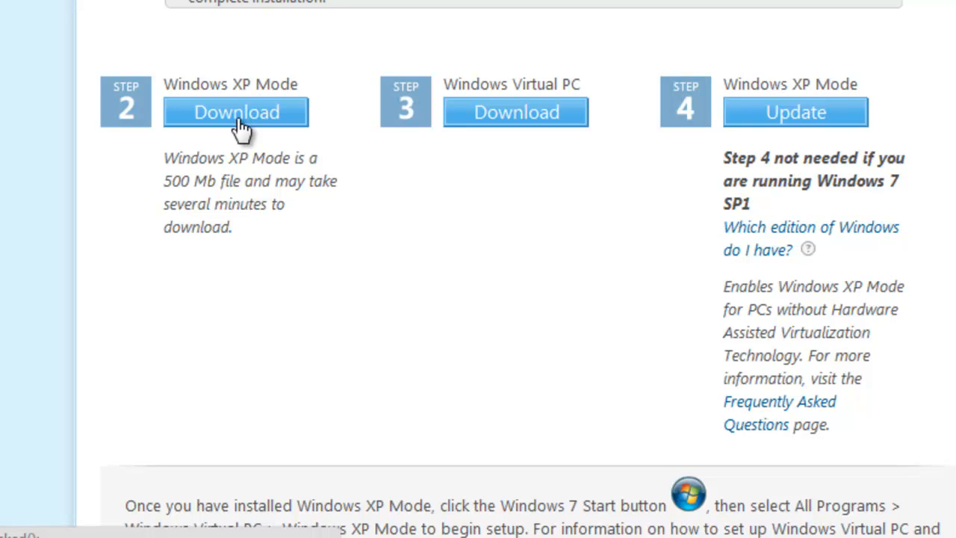
{"action": "mouse_move", "coordinate": [518, 134]}
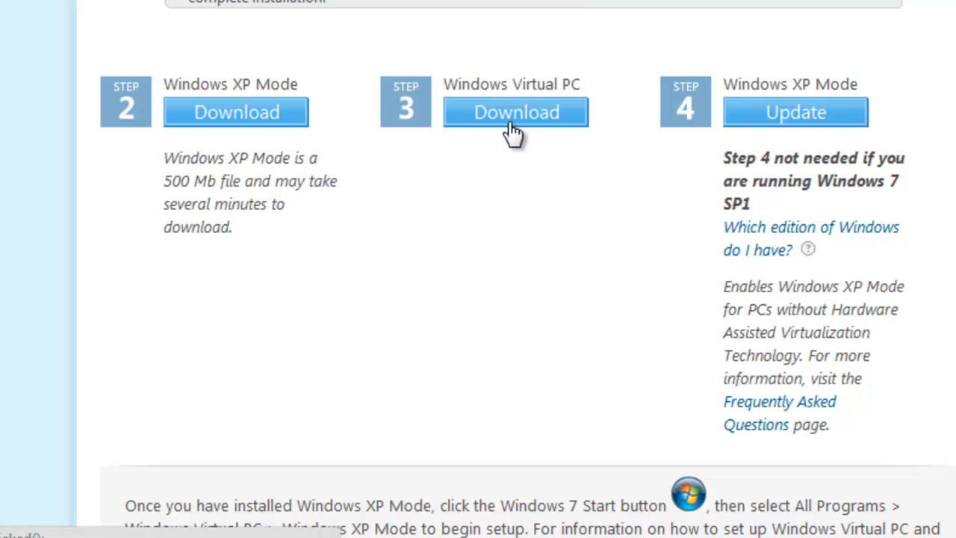
{"action": "mouse_move", "coordinate": [805, 138]}
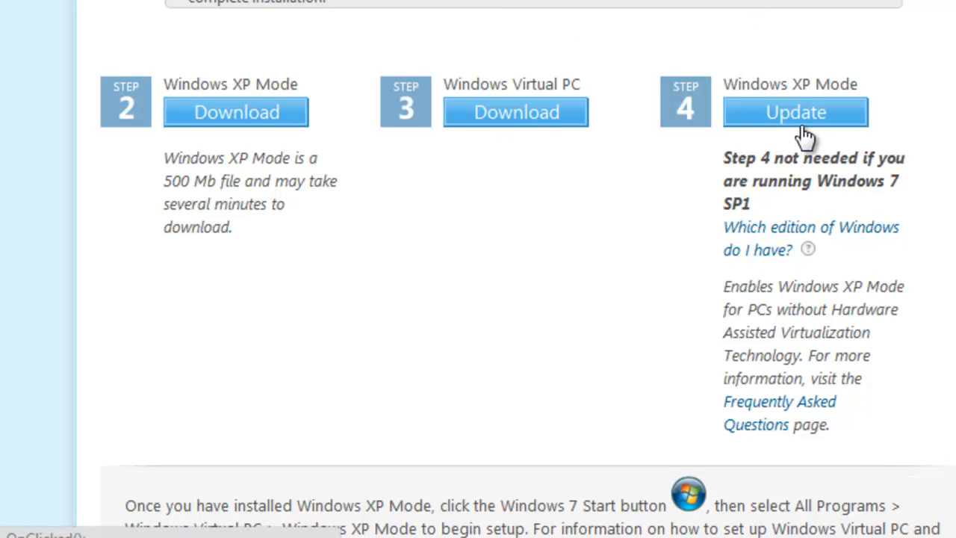
{"action": "mouse_move", "coordinate": [568, 90]}
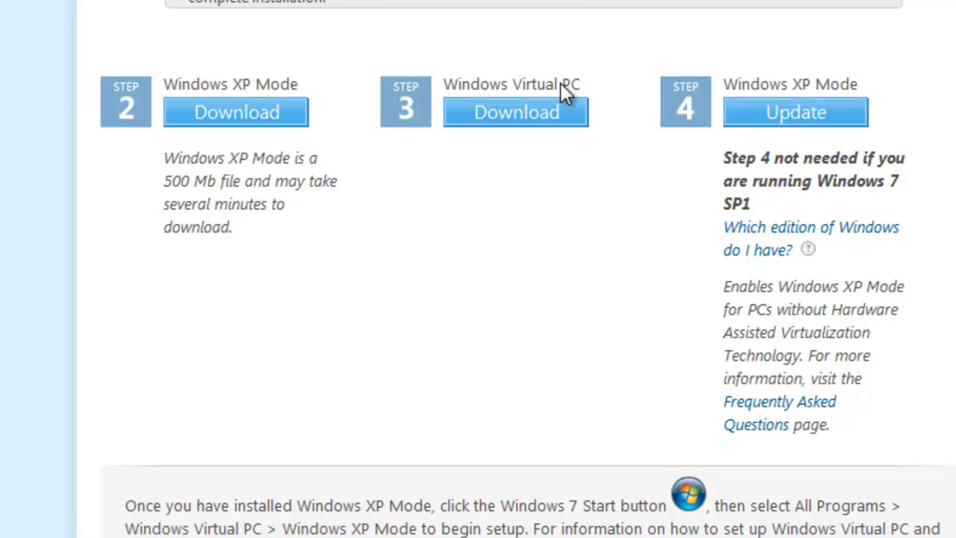
{"action": "mouse_move", "coordinate": [763, 133]}
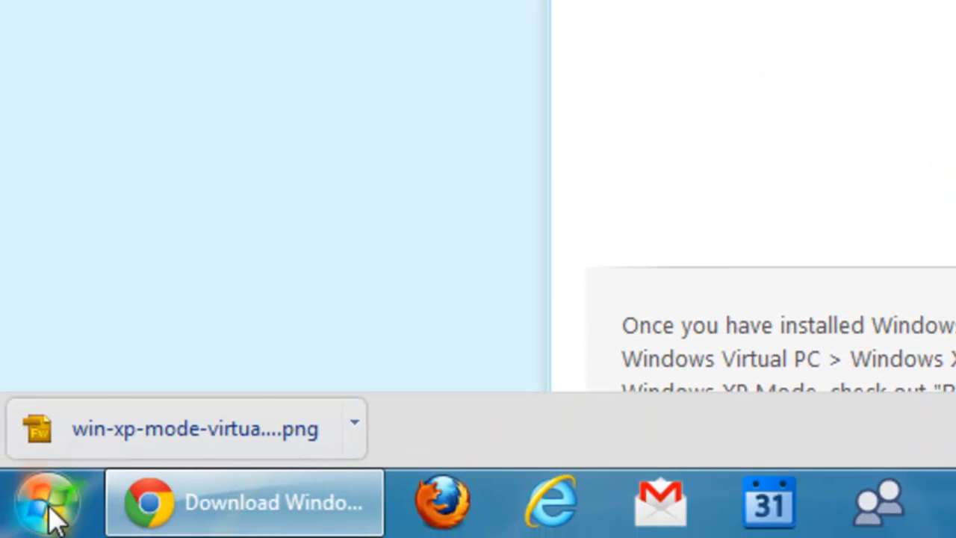
Search 'windo' from Start, launch Windows Virtual PC, and select Windows XP Mode.vmcx
{"action": "left_click", "coordinate": [47, 502]}
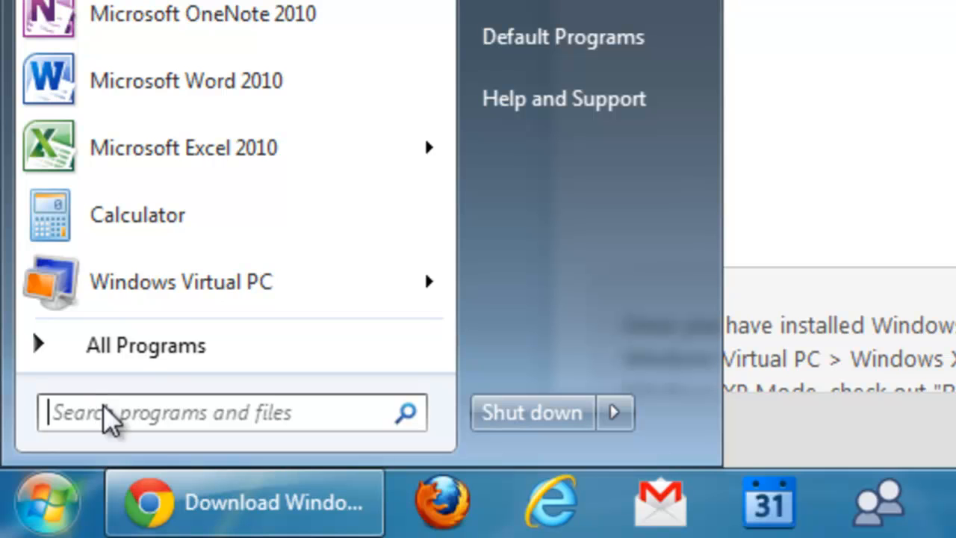
{"action": "mouse_move", "coordinate": [187, 281]}
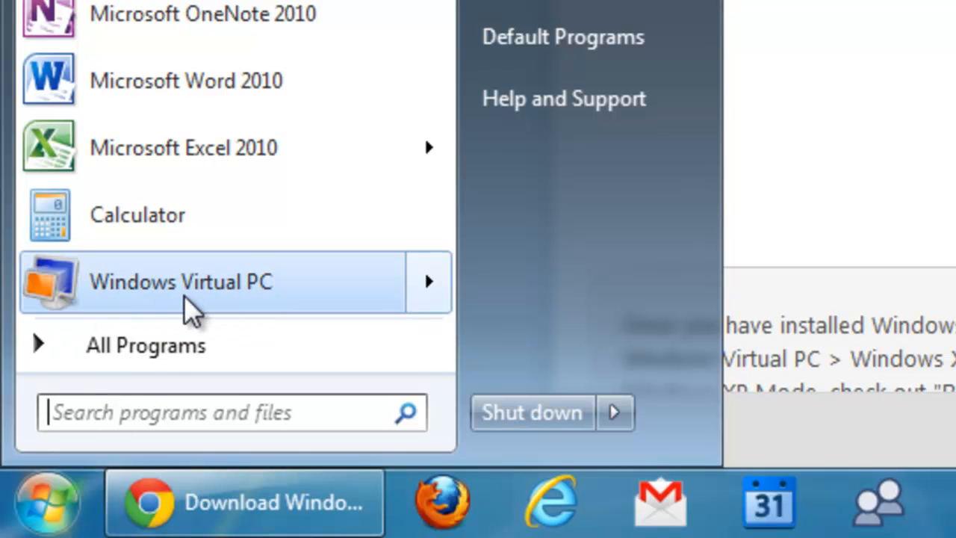
{"action": "type", "text": "windo"}
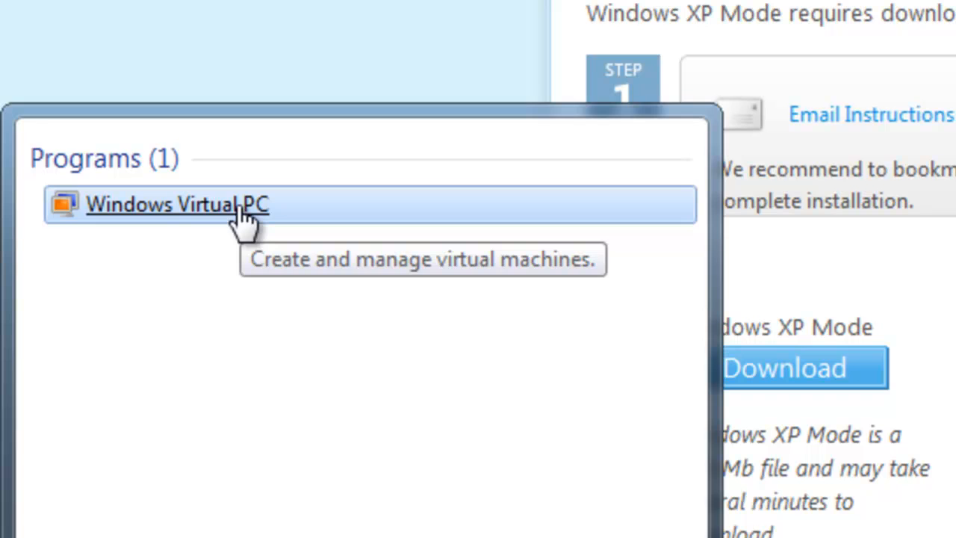
{"action": "left_click", "coordinate": [177, 204]}
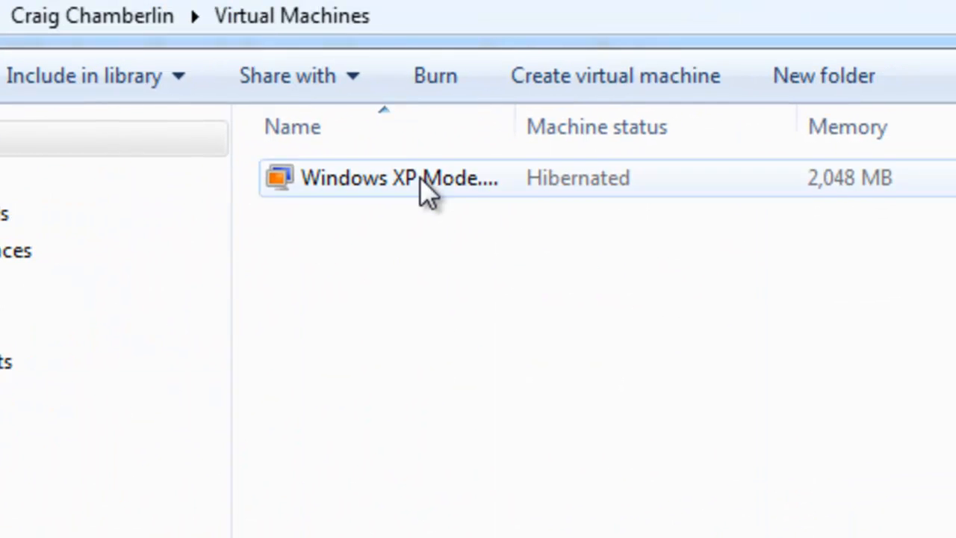
{"action": "left_click", "coordinate": [400, 178]}
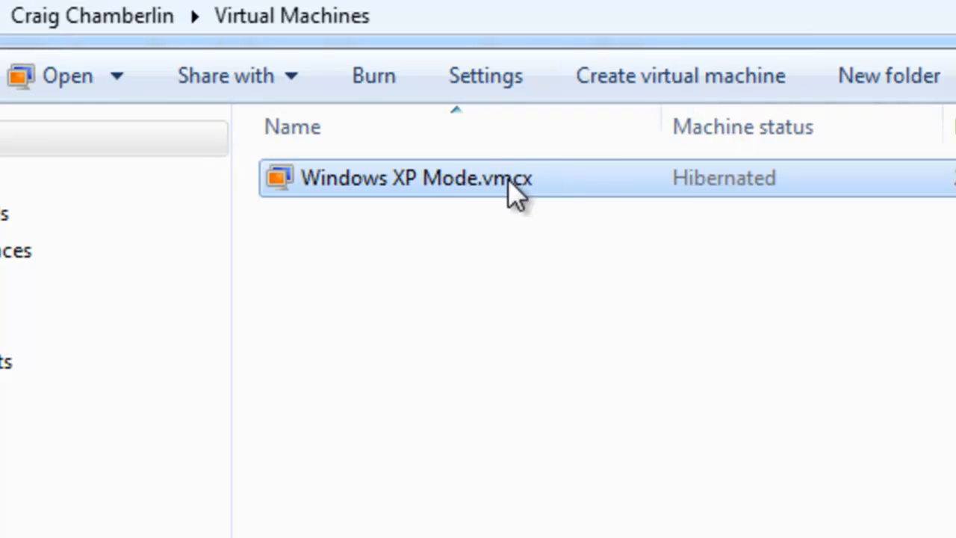
{"action": "mouse_move", "coordinate": [470, 221]}
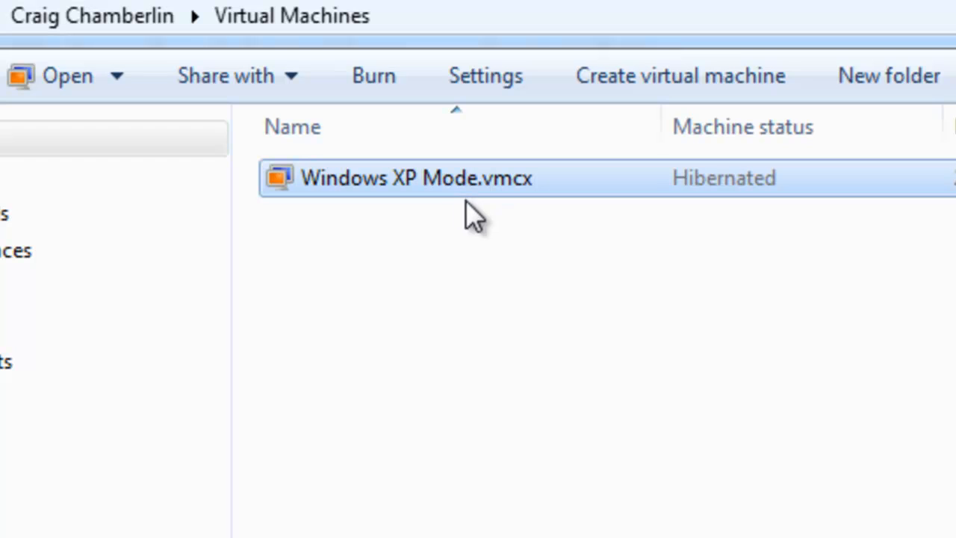
{"action": "mouse_move", "coordinate": [485, 75]}
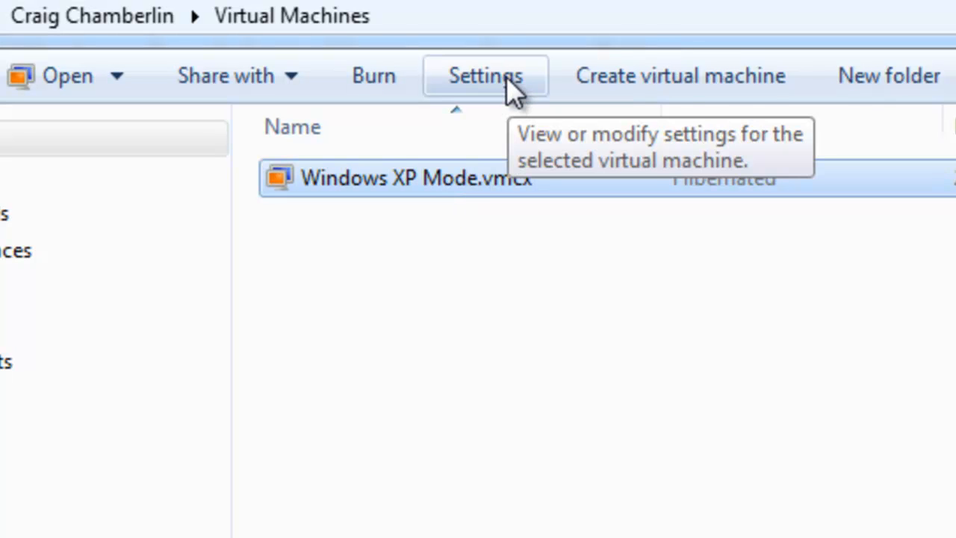
View the Windows XP Mode machine's settings showing 2,048 MB of memory
{"action": "left_click", "coordinate": [484, 75]}
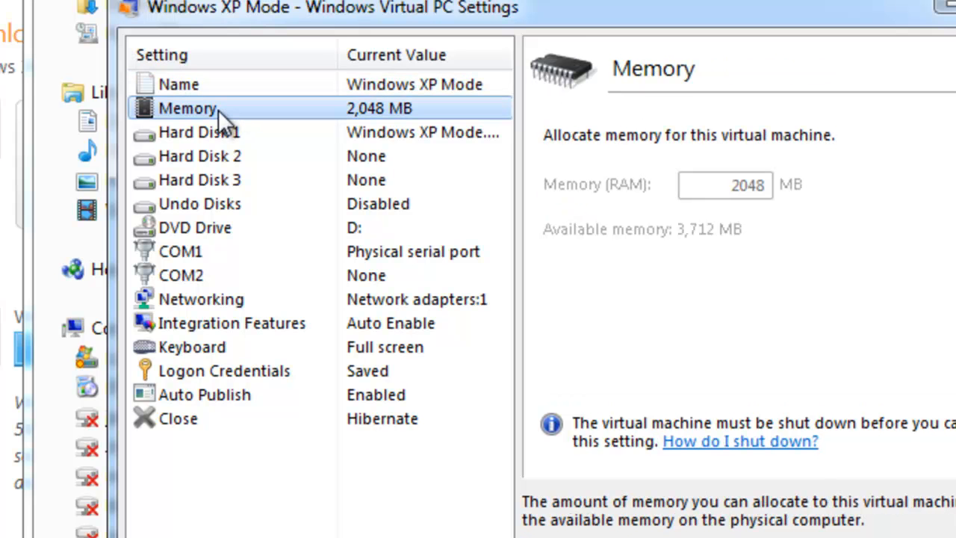
{"action": "mouse_move", "coordinate": [667, 226]}
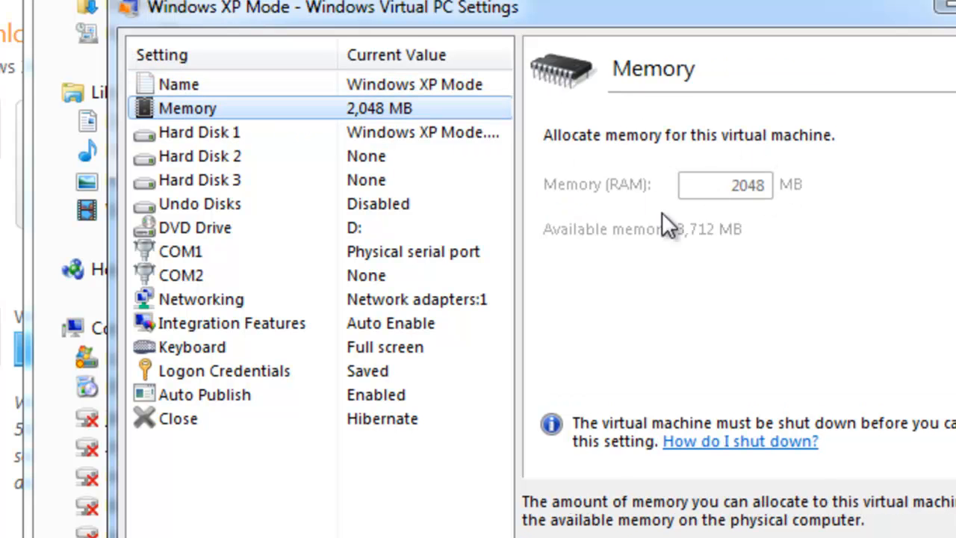
{"action": "mouse_move", "coordinate": [631, 212]}
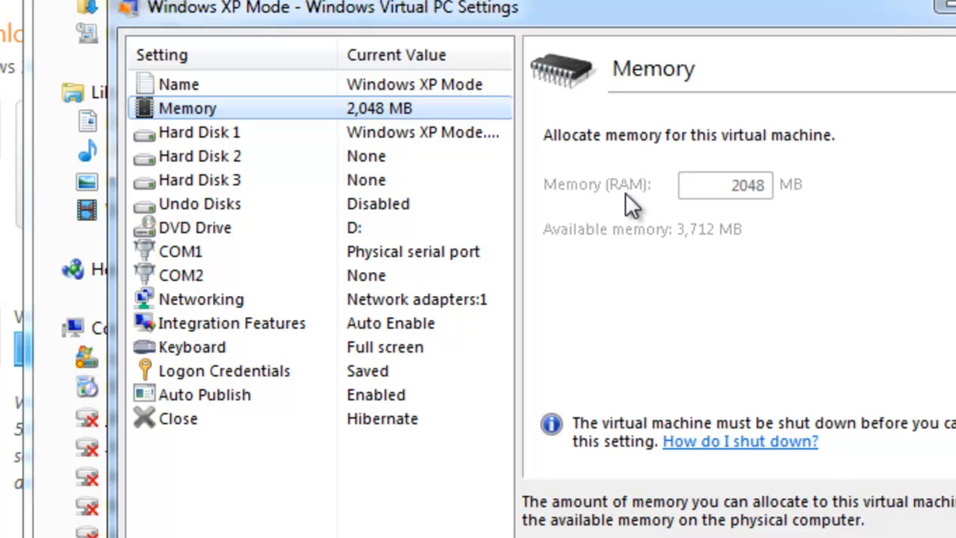
{"action": "mouse_move", "coordinate": [731, 202]}
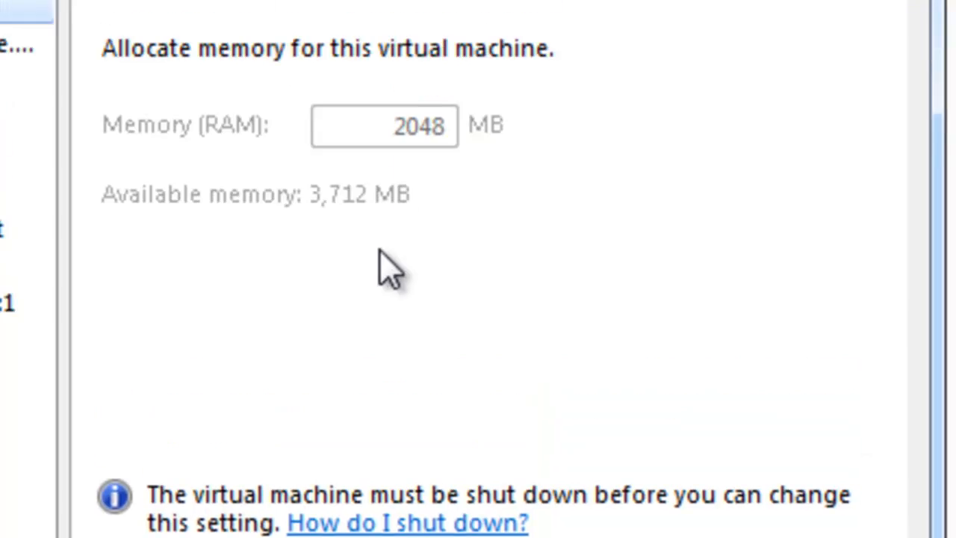
{"action": "scroll", "scroll_direction": "down", "scroll_amount": 3}
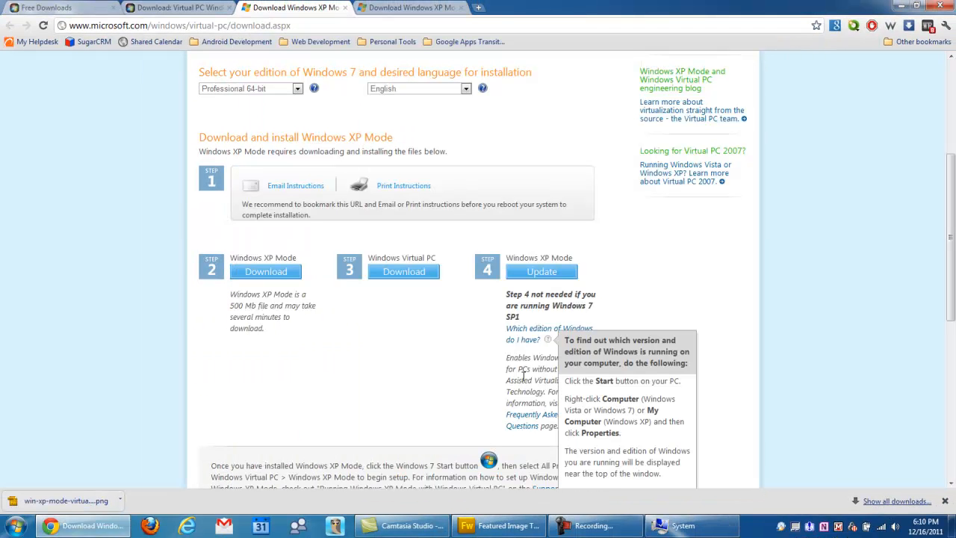
{"action": "mouse_move", "coordinate": [166, 502]}
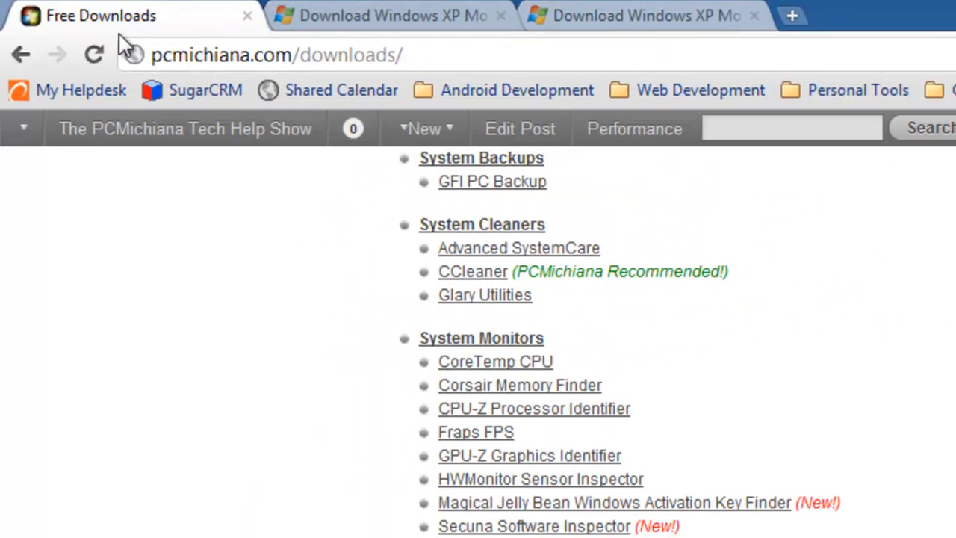
Open the Sun's VirtualBox article and follow its download link to VirtualBox.org
{"action": "scroll", "scroll_direction": "down", "scroll_amount": 3}
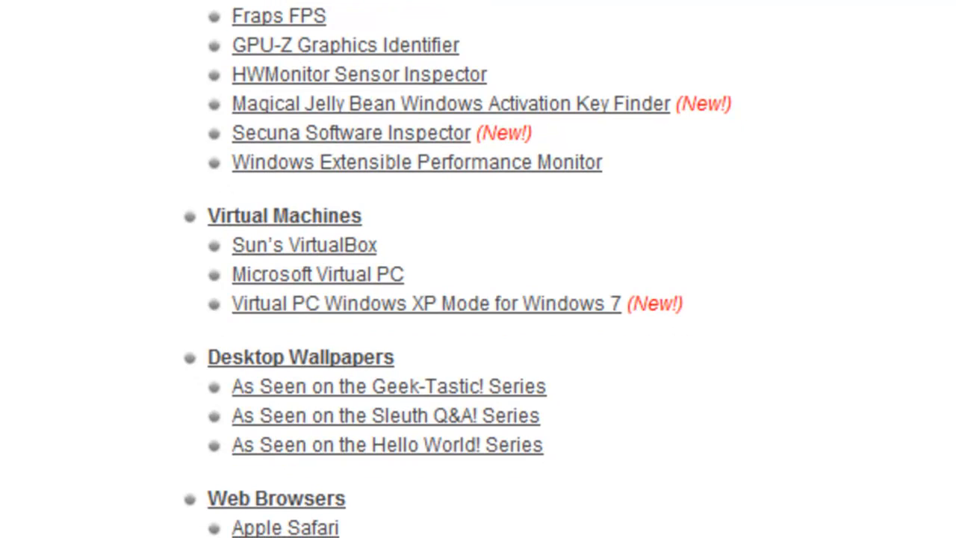
{"action": "mouse_move", "coordinate": [321, 224]}
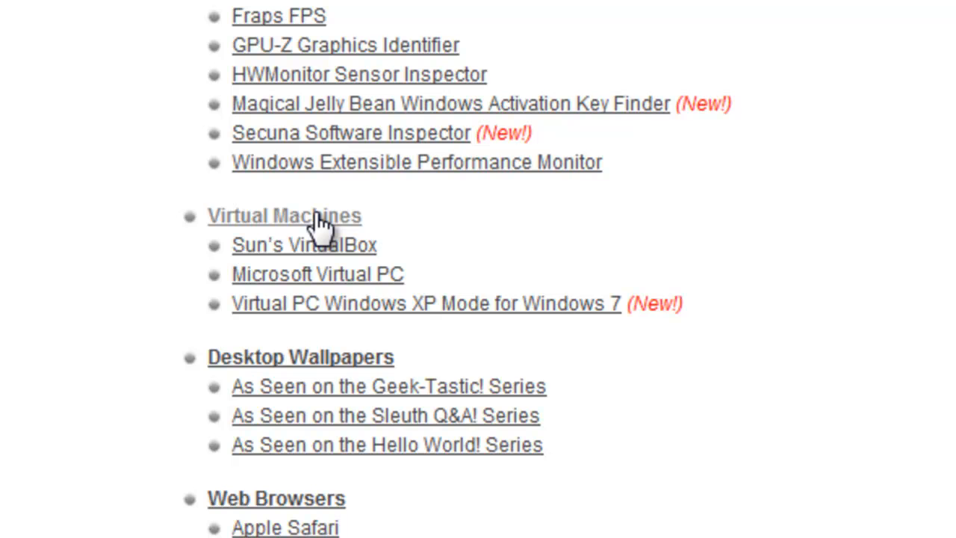
{"action": "mouse_move", "coordinate": [328, 280]}
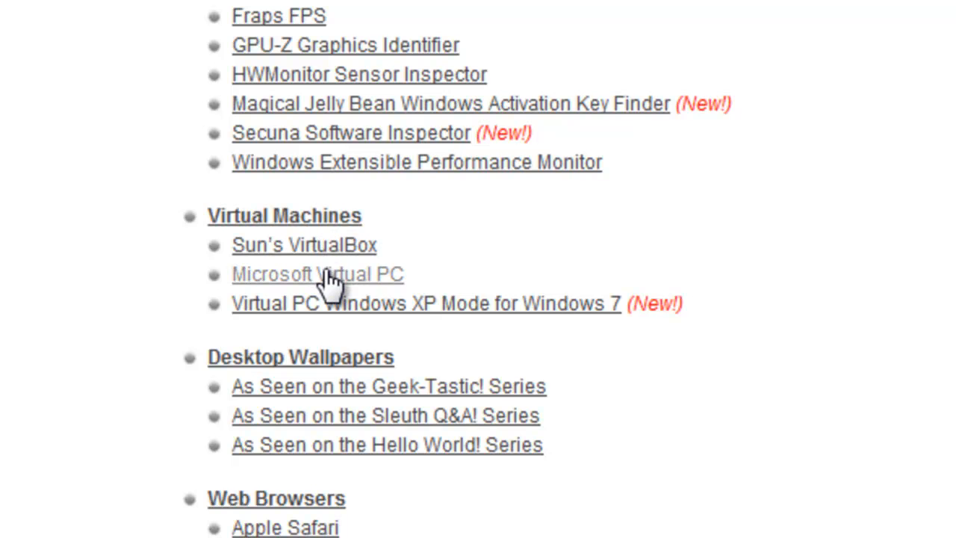
{"action": "mouse_move", "coordinate": [355, 250]}
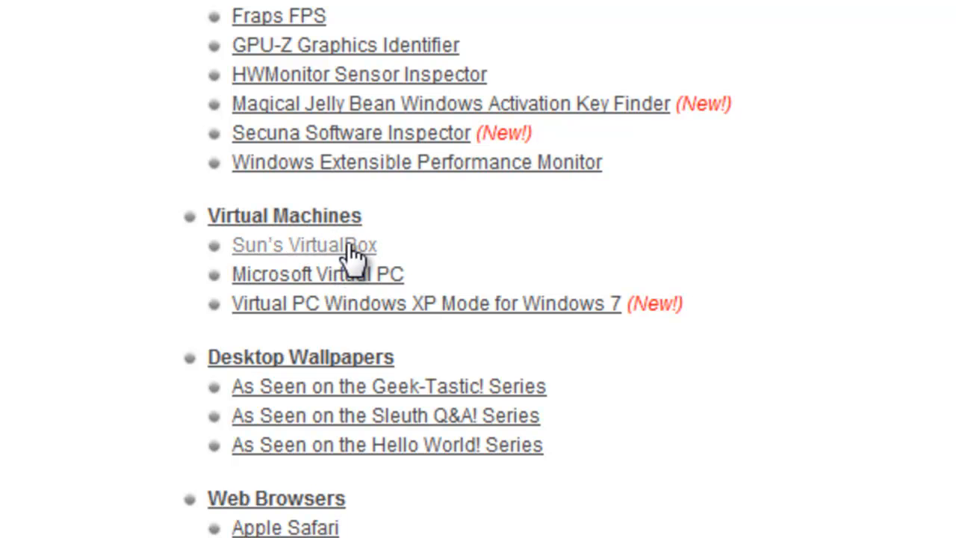
{"action": "left_click", "coordinate": [304, 245]}
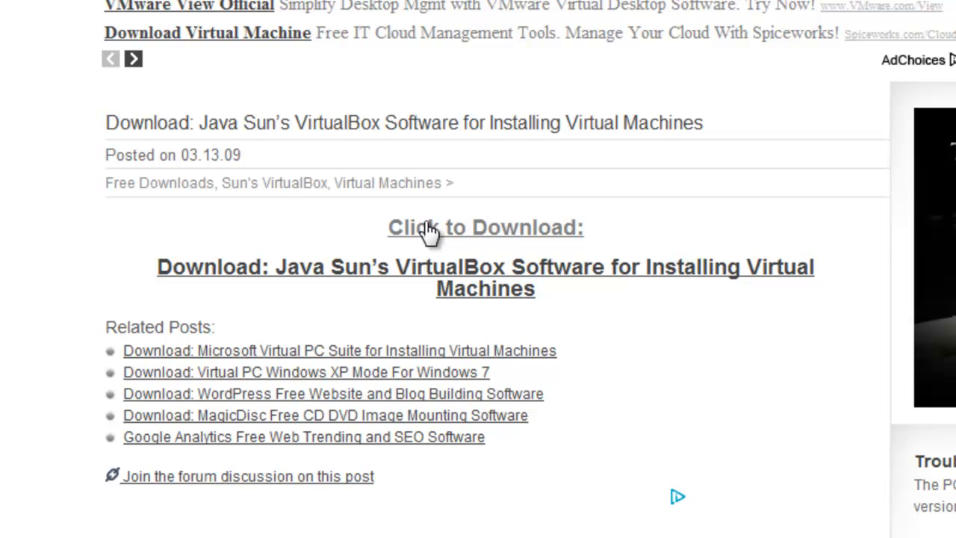
{"action": "left_click", "coordinate": [485, 227]}
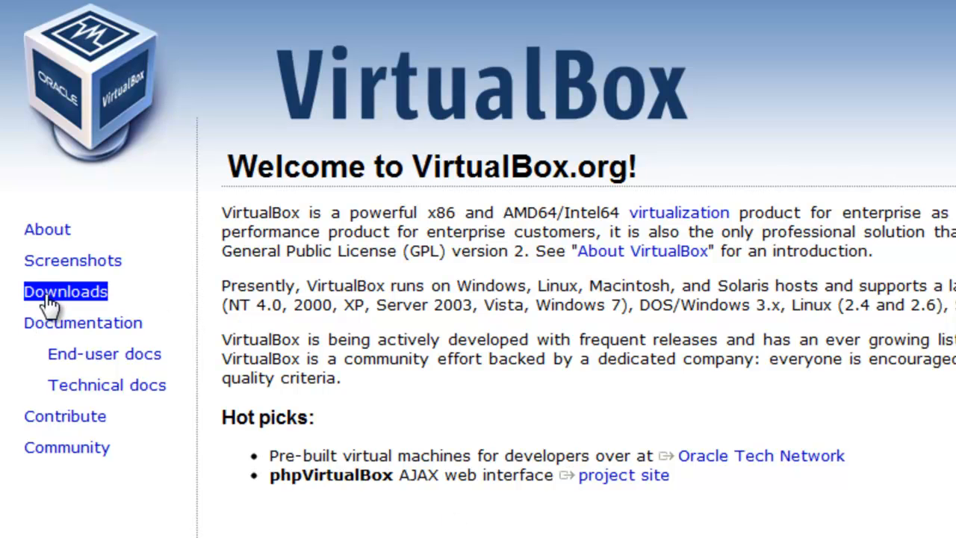
Open VirtualBox Downloads, highlight the 4.1.6 Windows hosts package, and cancel saving the installer
{"action": "left_click", "coordinate": [65, 291]}
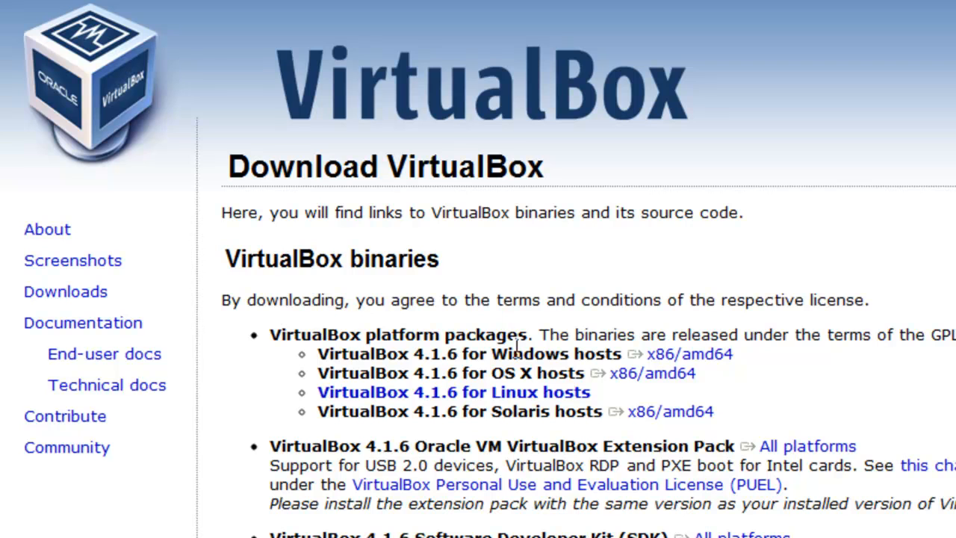
{"action": "mouse_move", "coordinate": [536, 377]}
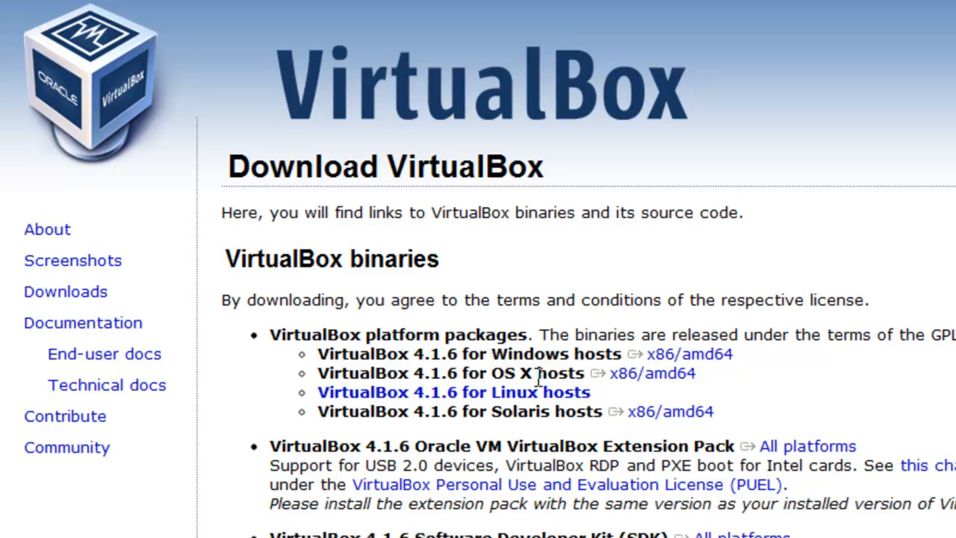
{"action": "left_click_drag", "start_coordinate": [444, 335], "coordinate": [948, 335]}
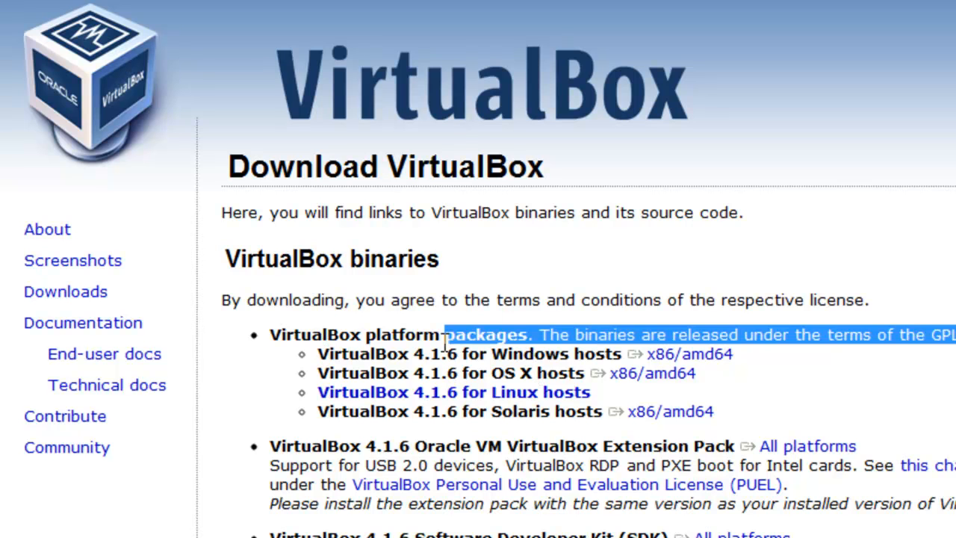
{"action": "left_click_drag", "start_coordinate": [444, 335], "coordinate": [627, 354]}
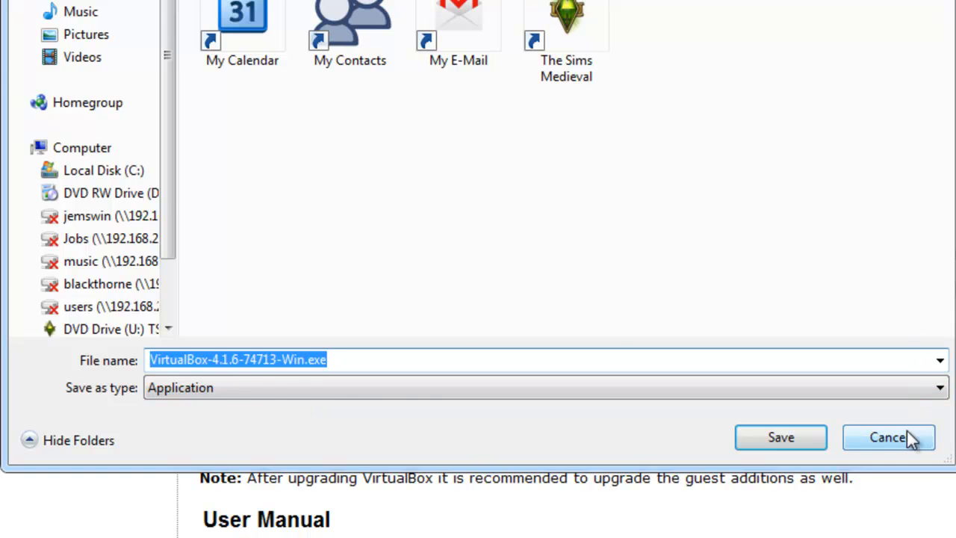
{"action": "left_click", "coordinate": [888, 437]}
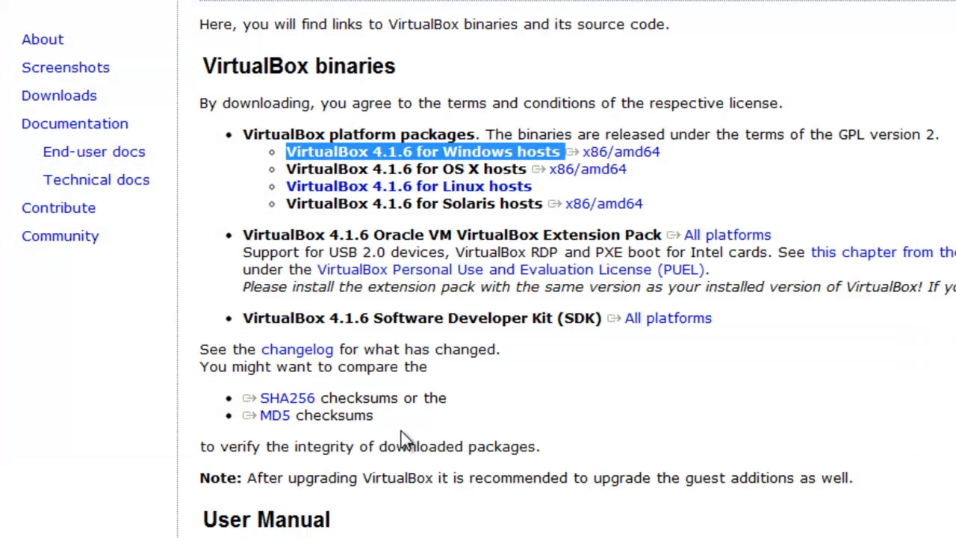
{"action": "scroll", "scroll_direction": "down", "scroll_amount": 3}
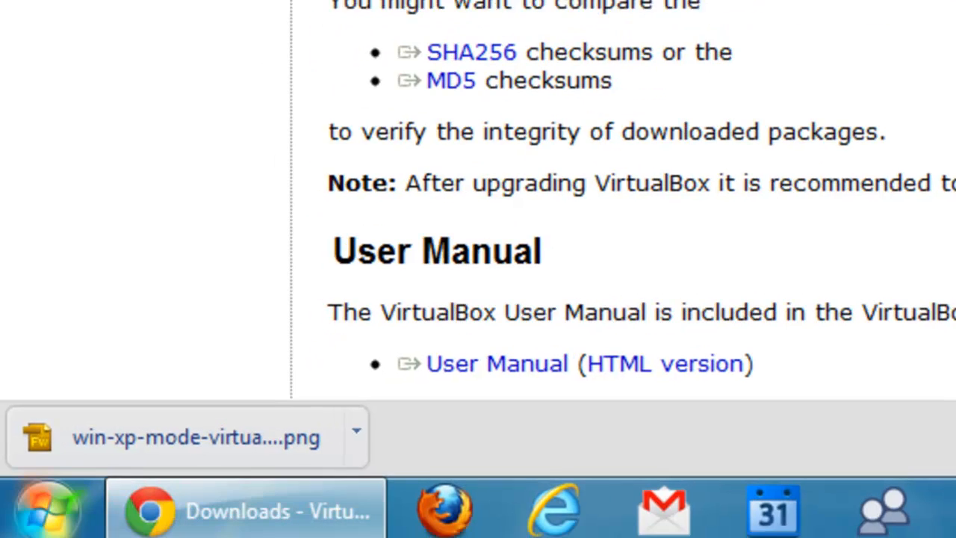
Open the Start menu's programs list and scroll to Oracle VM VirtualBox
{"action": "left_click", "coordinate": [47, 500]}
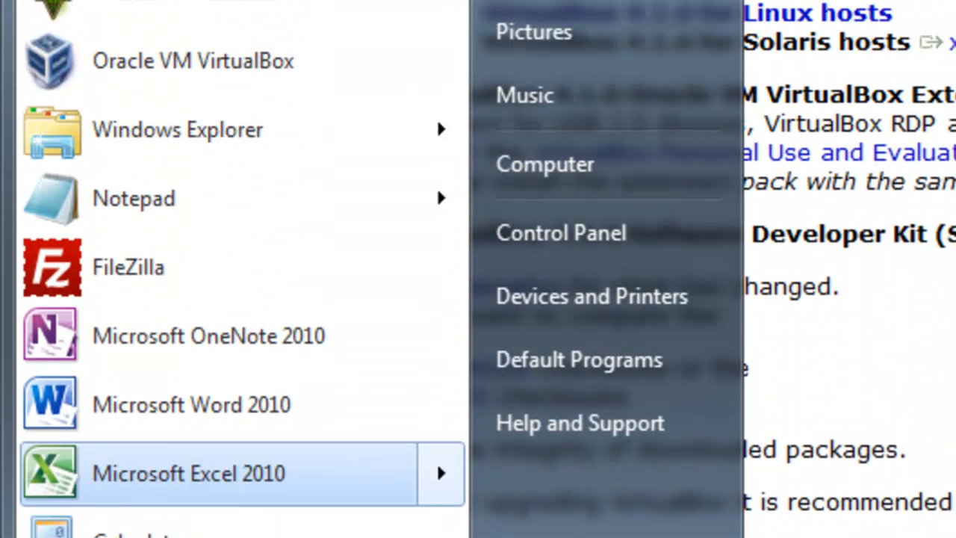
{"action": "scroll", "scroll_direction": "down", "scroll_amount": 3}
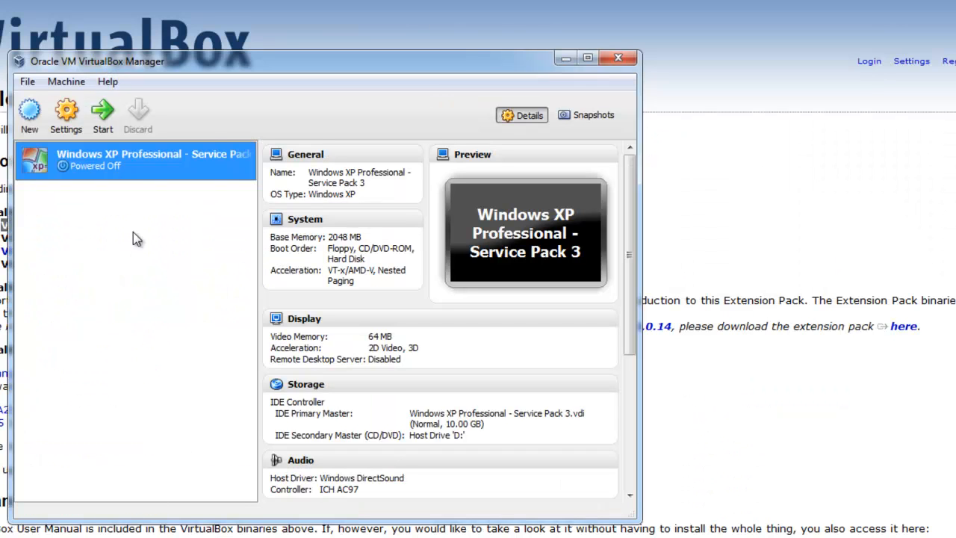
{"action": "mouse_move", "coordinate": [66, 229]}
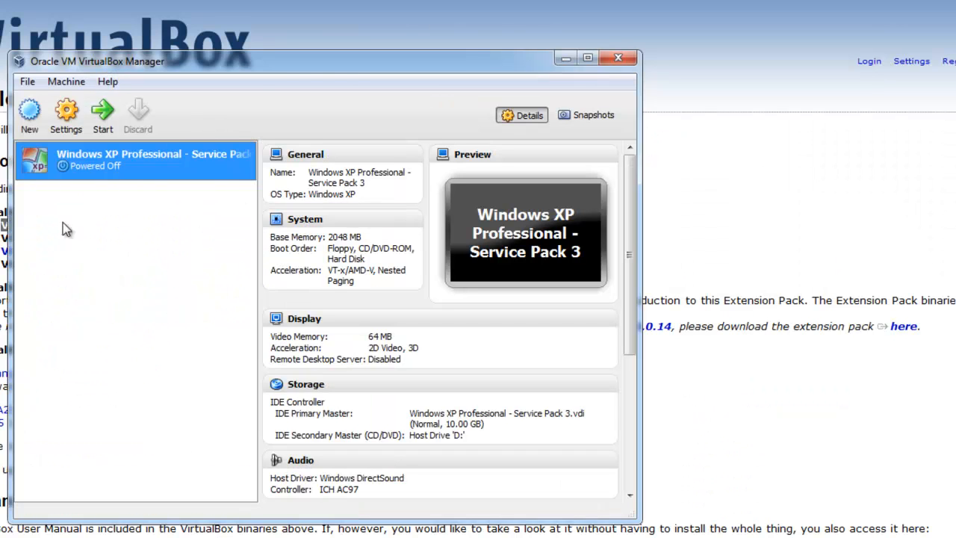
{"action": "mouse_move", "coordinate": [121, 176]}
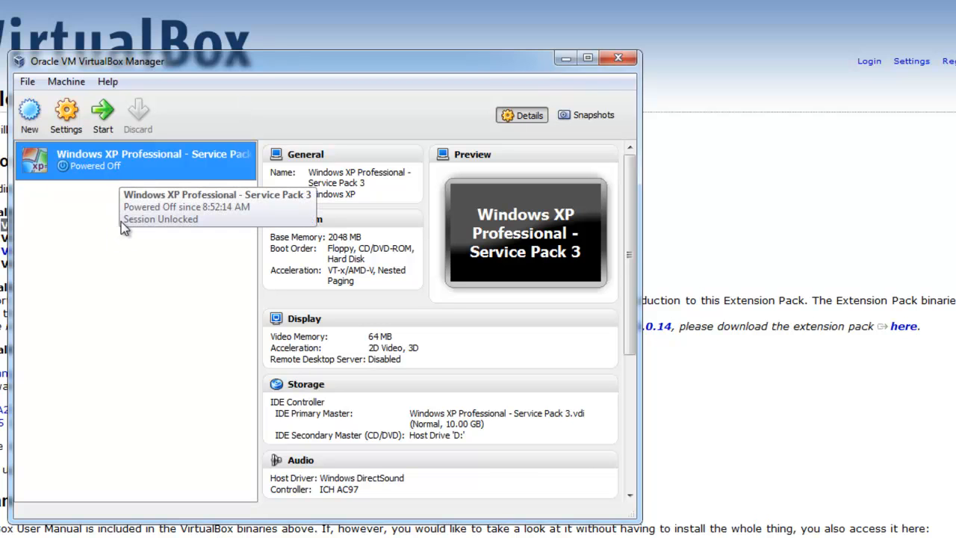
{"action": "mouse_move", "coordinate": [146, 162]}
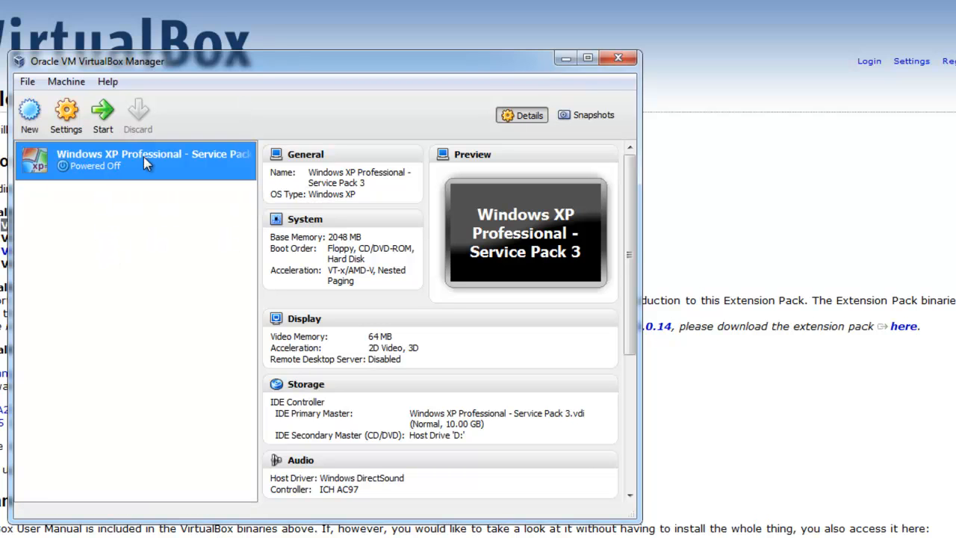
{"action": "mouse_move", "coordinate": [134, 173]}
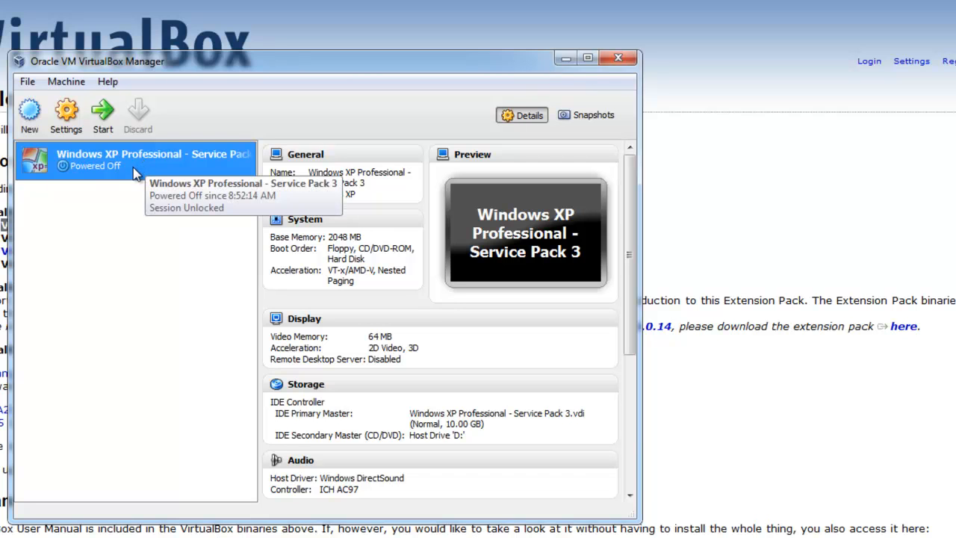
{"action": "mouse_move", "coordinate": [125, 171]}
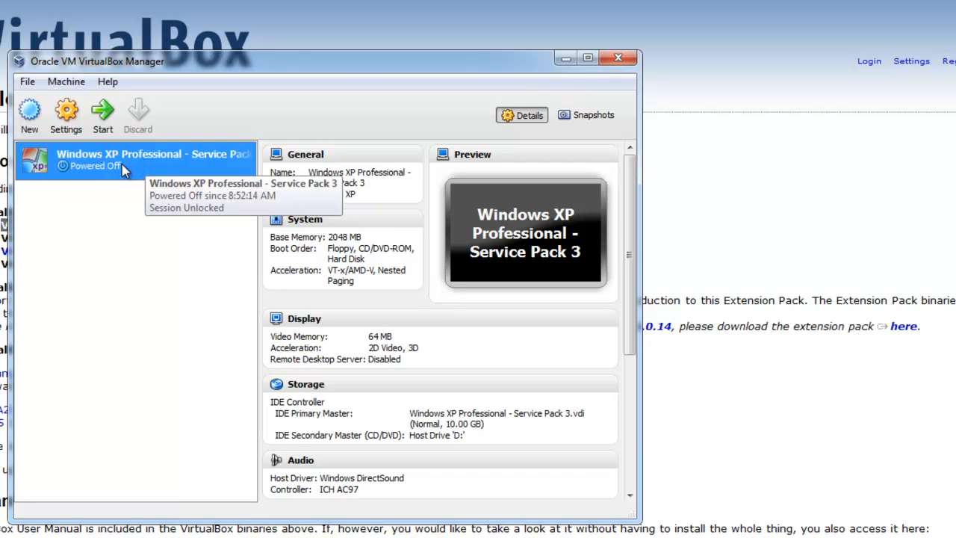
{"action": "mouse_move", "coordinate": [107, 229]}
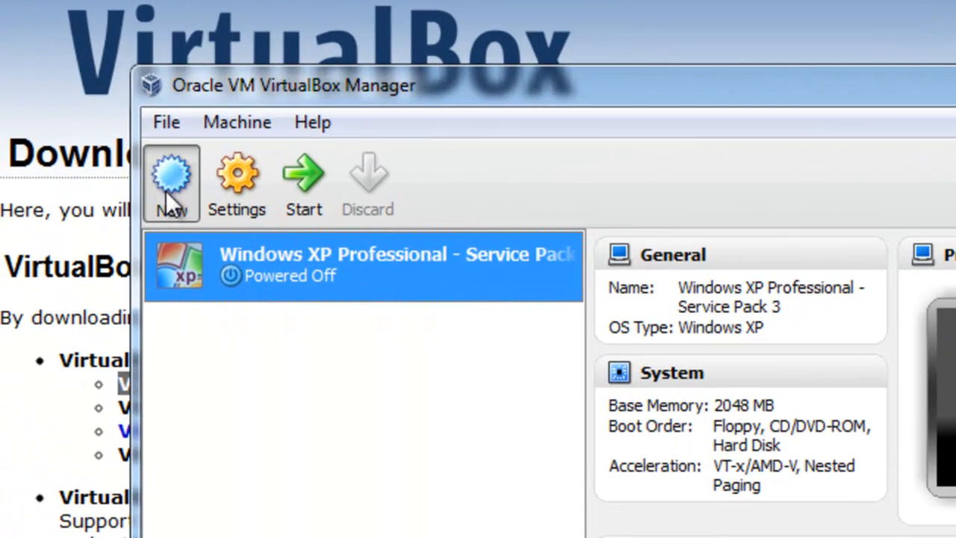
Name a new VM 'My Test Windows XP', type Microsoft Windows, version Windows XP
{"action": "left_click", "coordinate": [171, 183]}
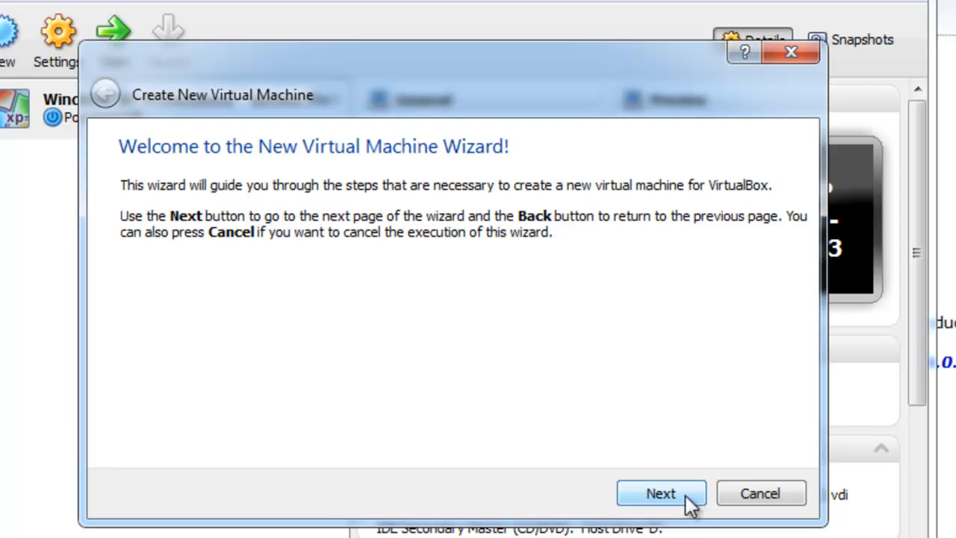
{"action": "left_click", "coordinate": [660, 493]}
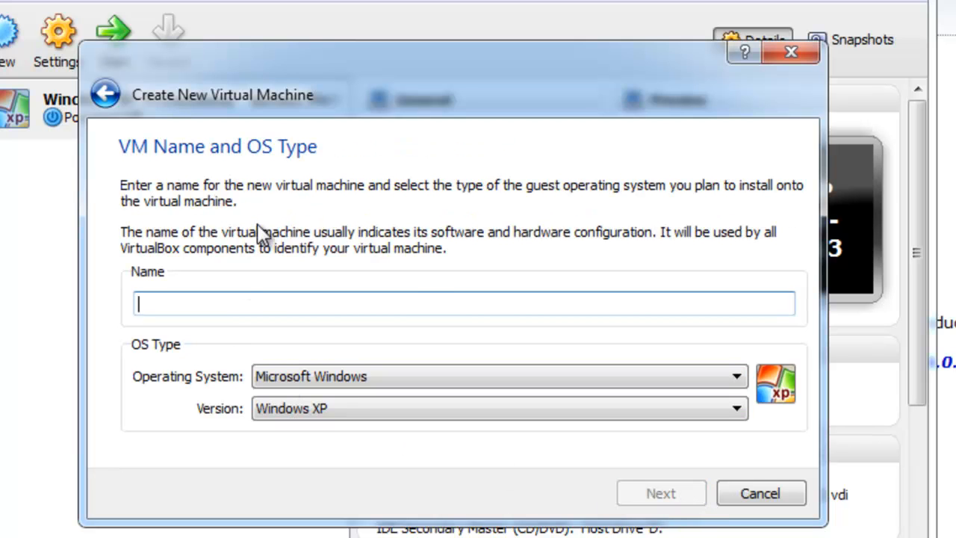
{"action": "mouse_move", "coordinate": [405, 284]}
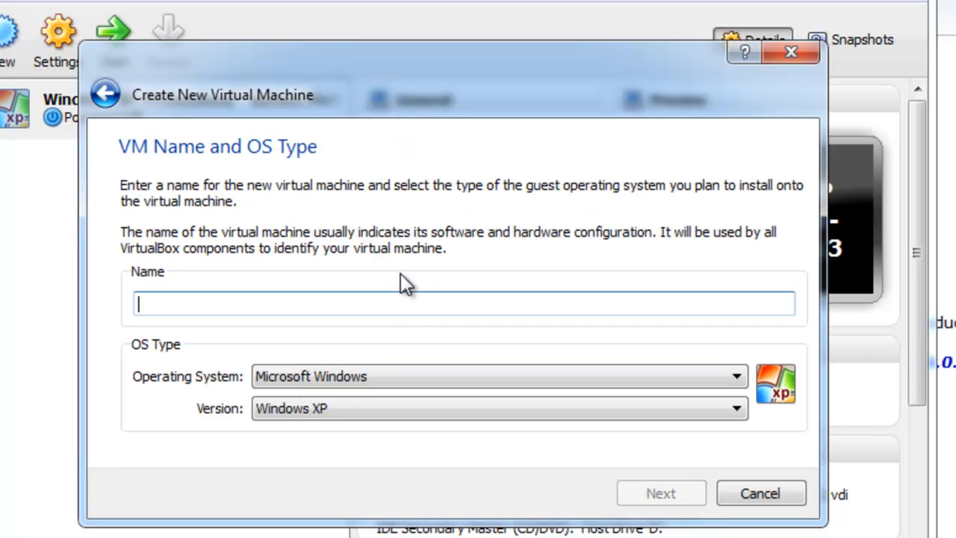
{"action": "type", "text": "My Test Windows XP"}
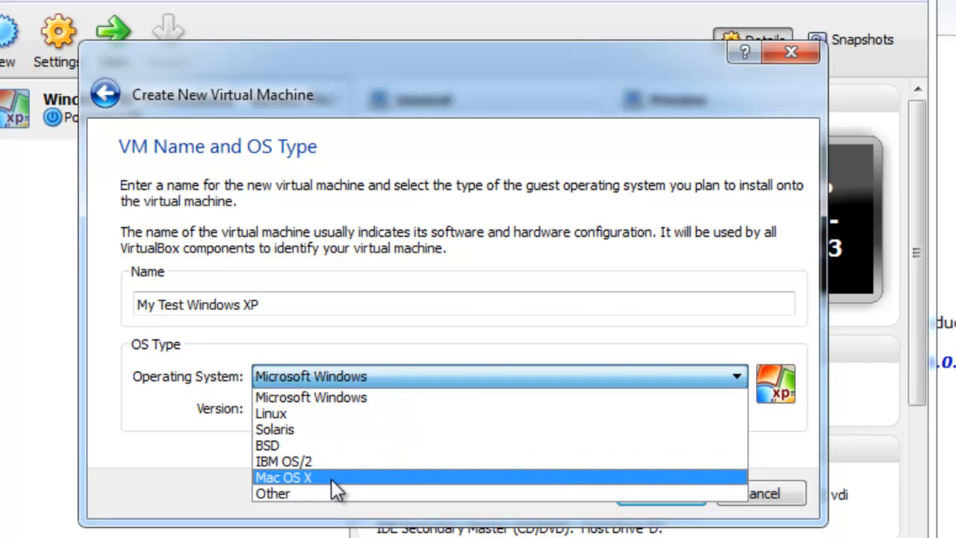
{"action": "mouse_move", "coordinate": [321, 407]}
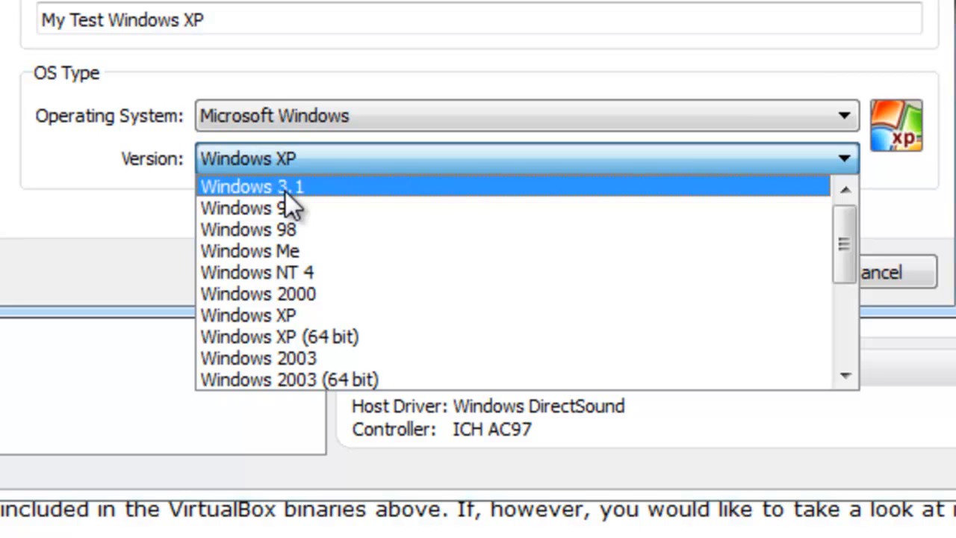
{"action": "left_click", "coordinate": [248, 315]}
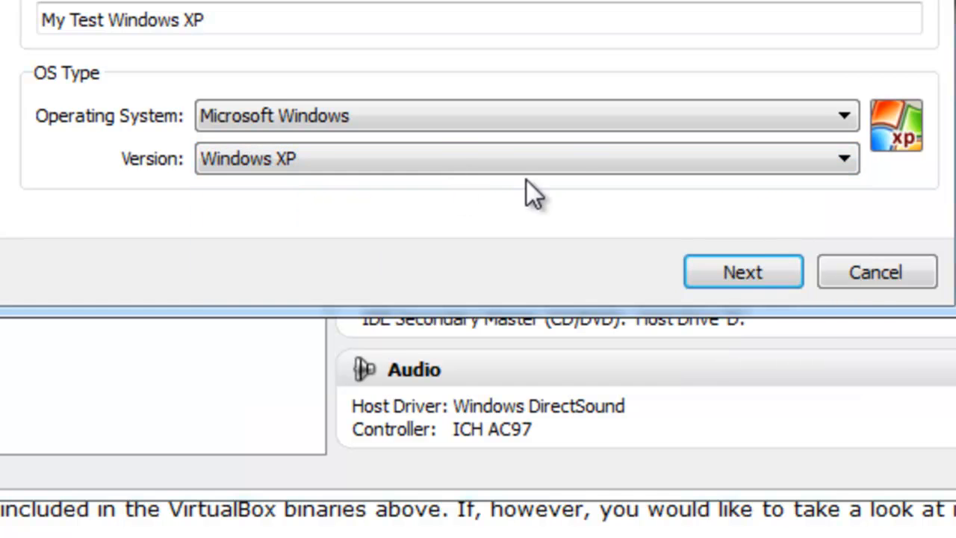
{"action": "left_click", "coordinate": [742, 271]}
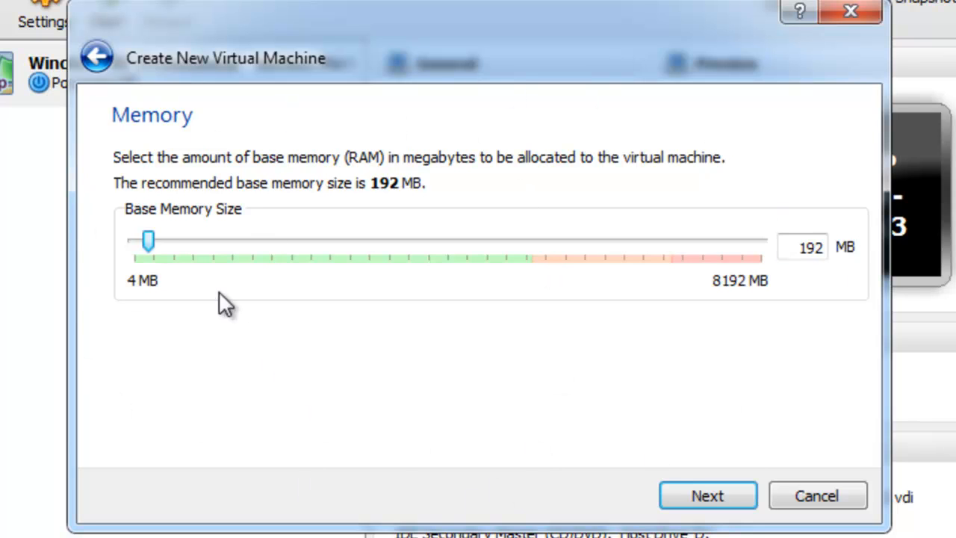
Set the VM's base memory to 1024 MB and advance to the Virtual Hard Disk page
{"action": "left_click_drag", "start_coordinate": [148, 241], "coordinate": [226, 241]}
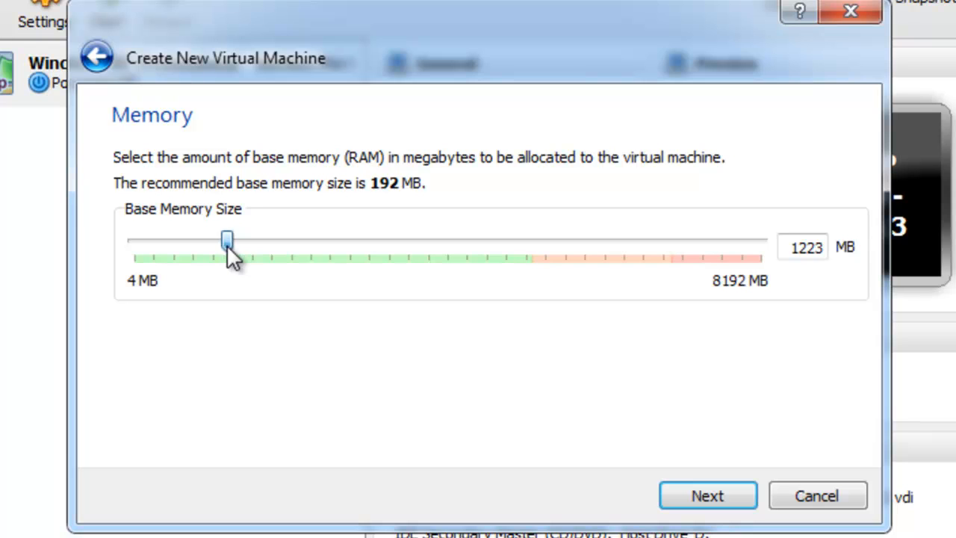
{"action": "left_click_drag", "start_coordinate": [227, 241], "coordinate": [211, 240]}
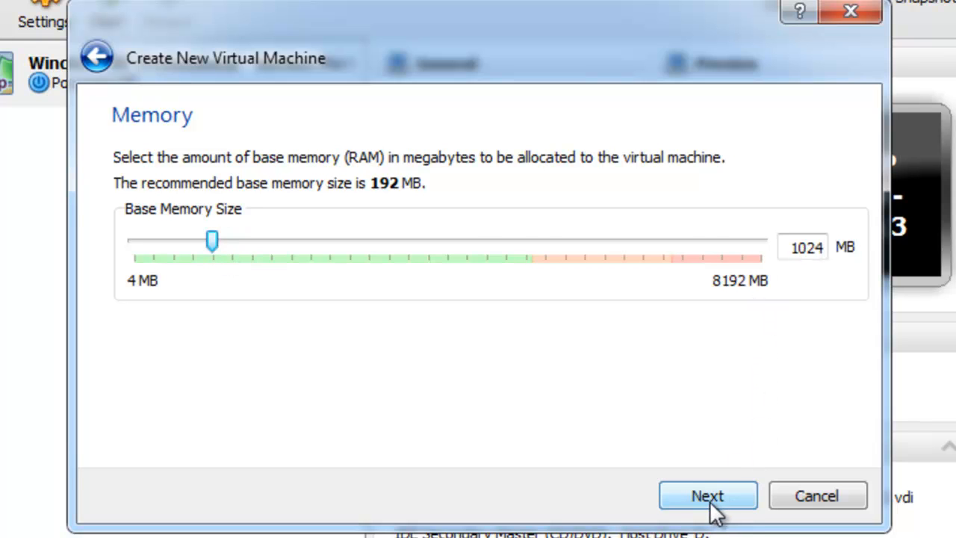
{"action": "left_click", "coordinate": [707, 495]}
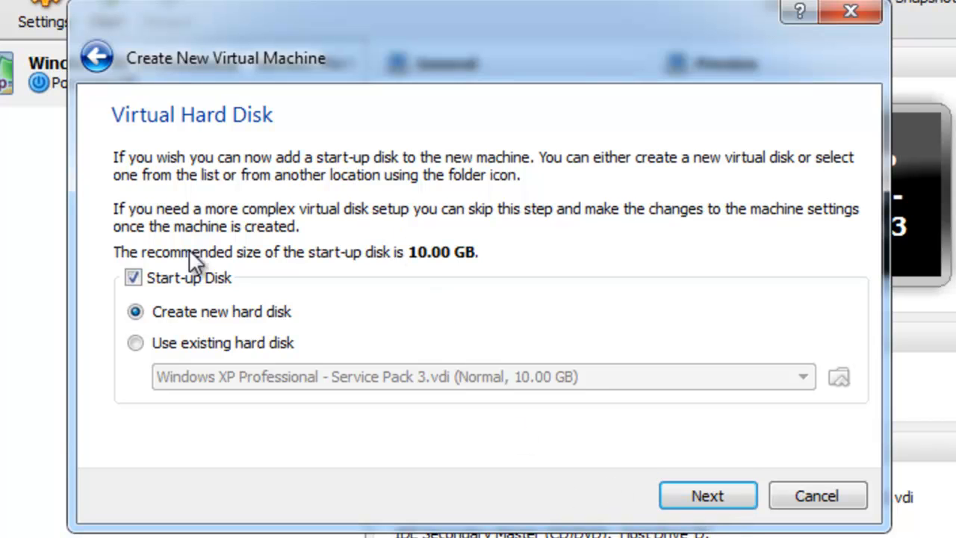
{"action": "mouse_move", "coordinate": [238, 299]}
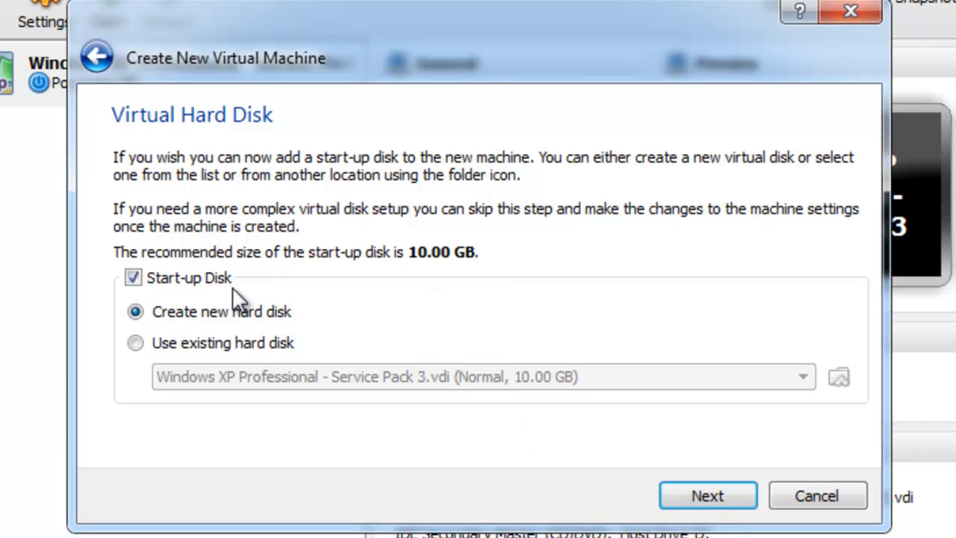
{"action": "mouse_move", "coordinate": [288, 306]}
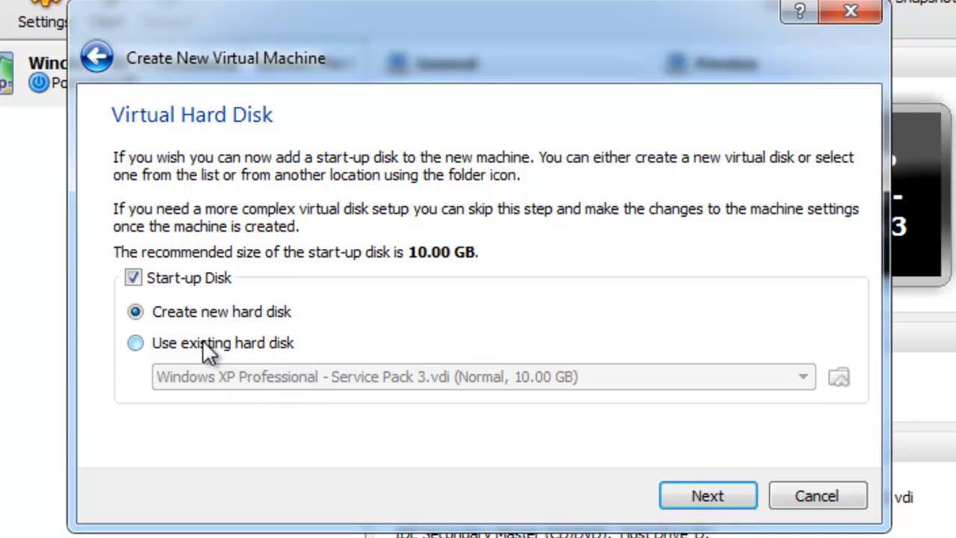
{"action": "mouse_move", "coordinate": [622, 390]}
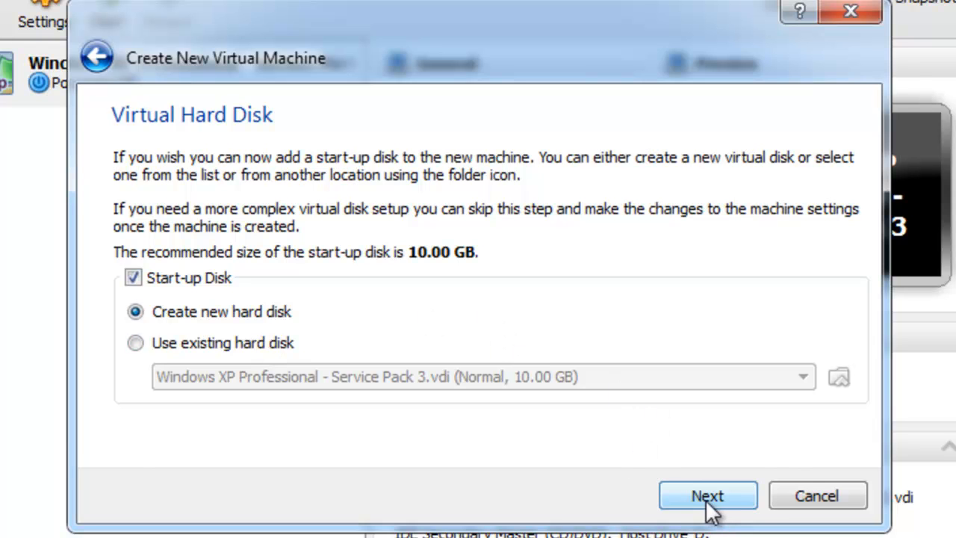
Create a new hard disk with VDI as the file type
{"action": "left_click", "coordinate": [706, 495]}
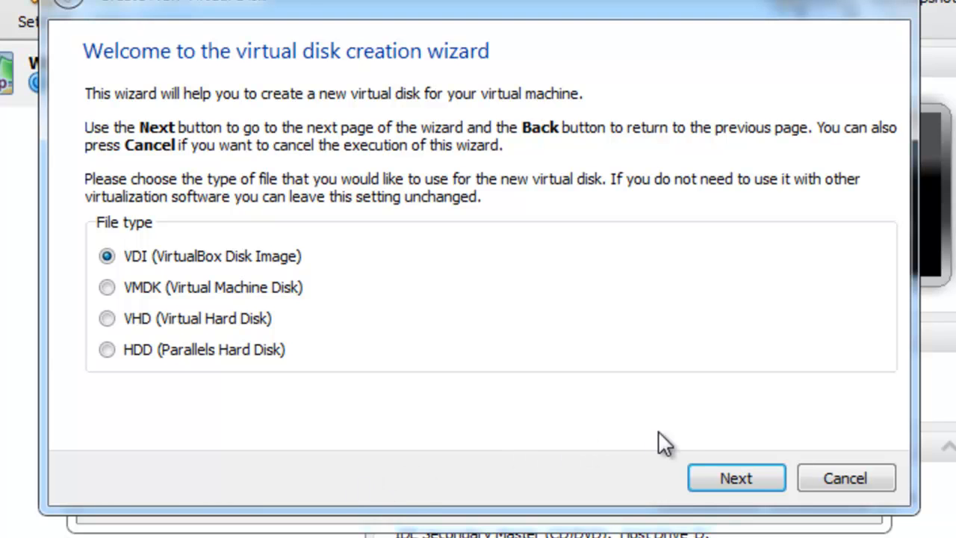
{"action": "left_click", "coordinate": [736, 478]}
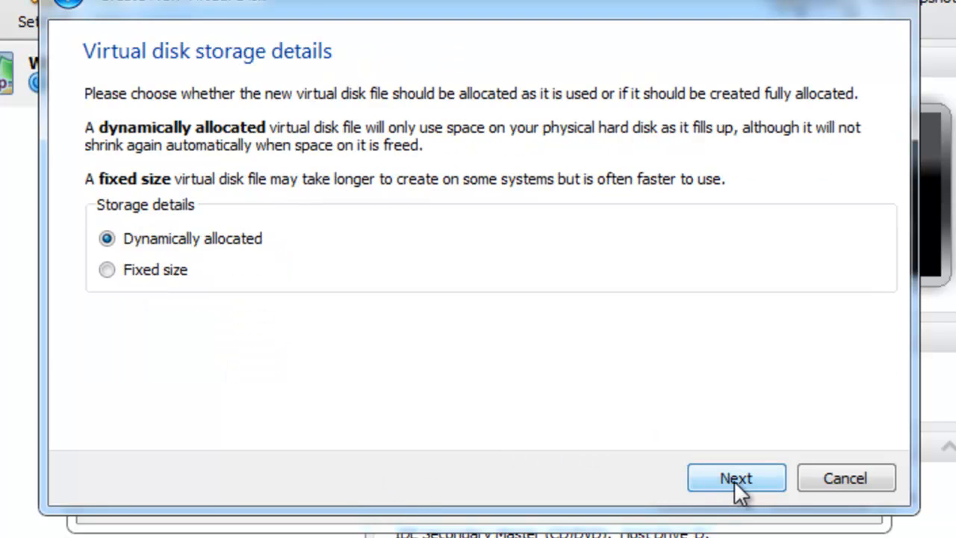
{"action": "mouse_move", "coordinate": [312, 273]}
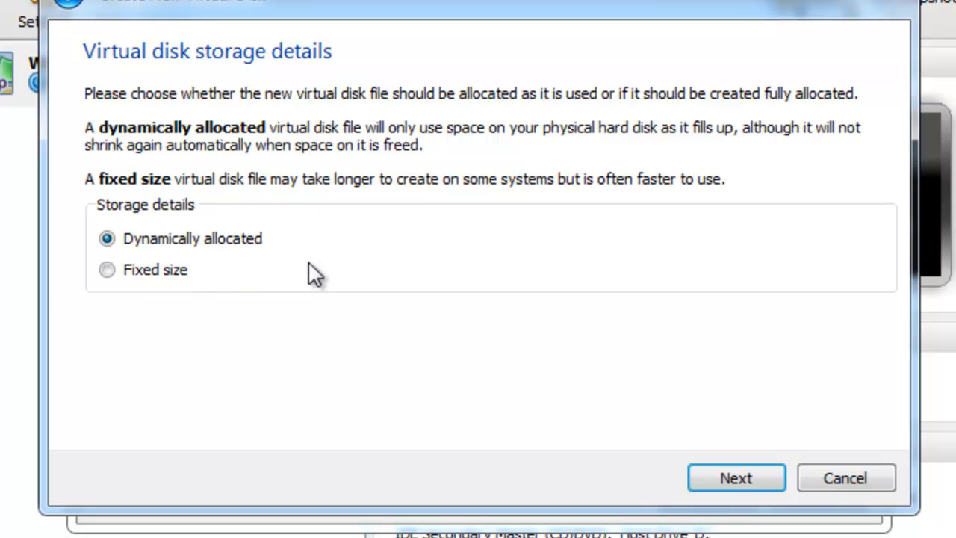
{"action": "mouse_move", "coordinate": [166, 267]}
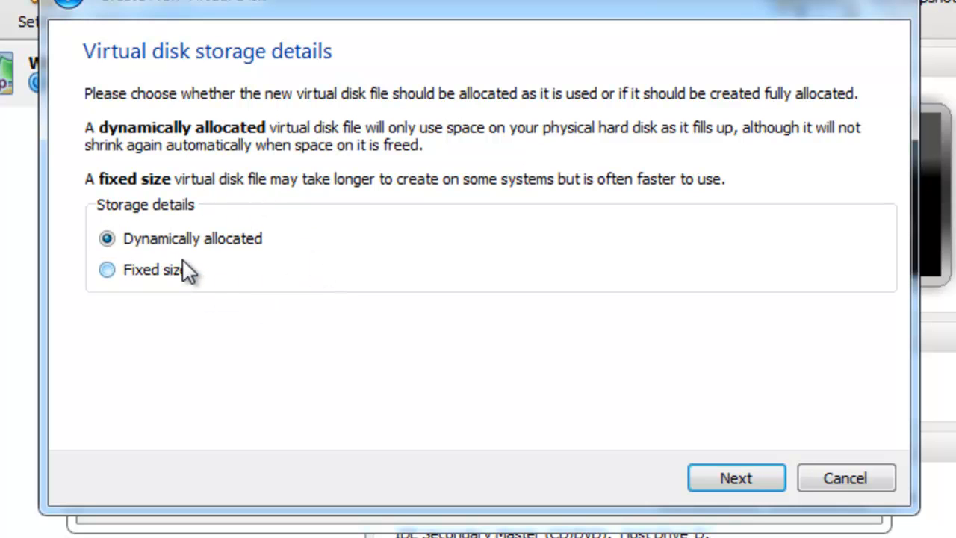
{"action": "mouse_move", "coordinate": [71, 194]}
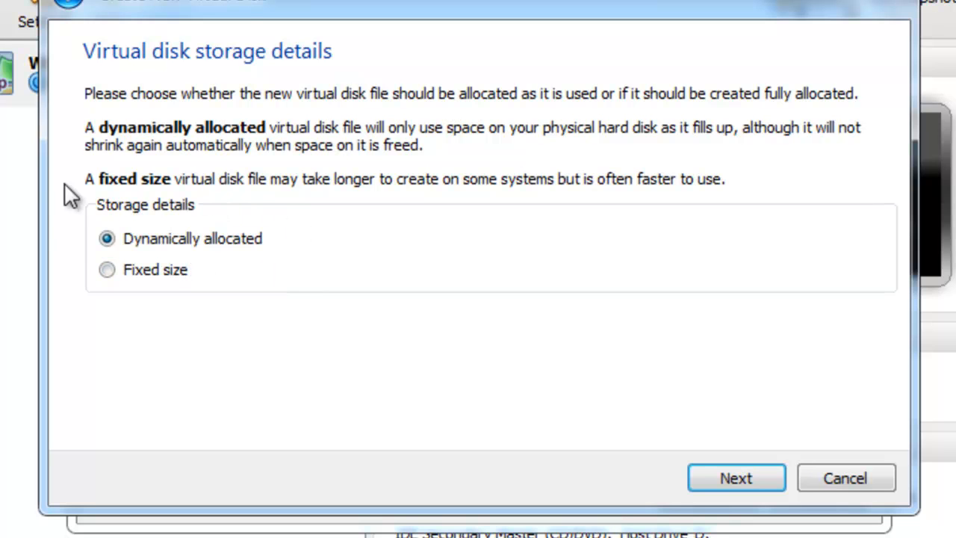
{"action": "mouse_move", "coordinate": [239, 280]}
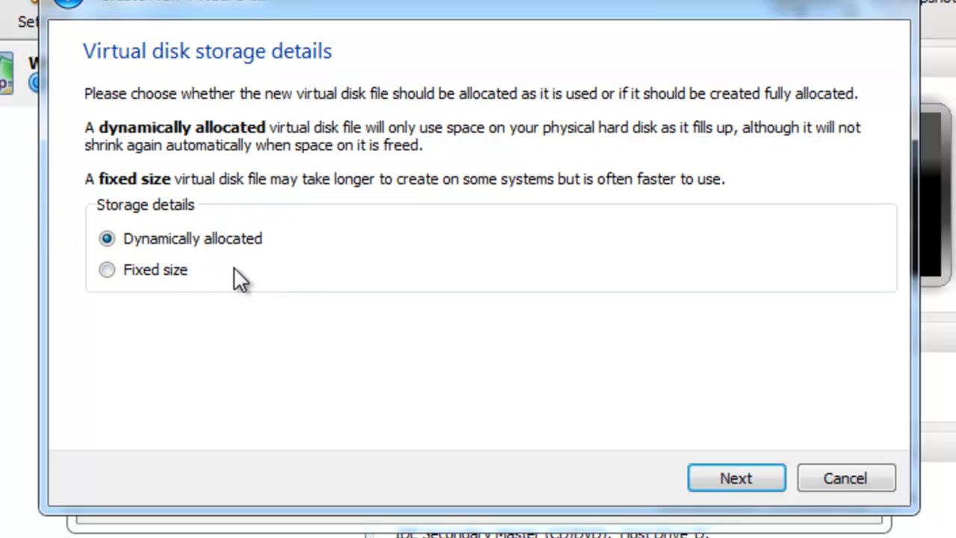
{"action": "mouse_move", "coordinate": [260, 283]}
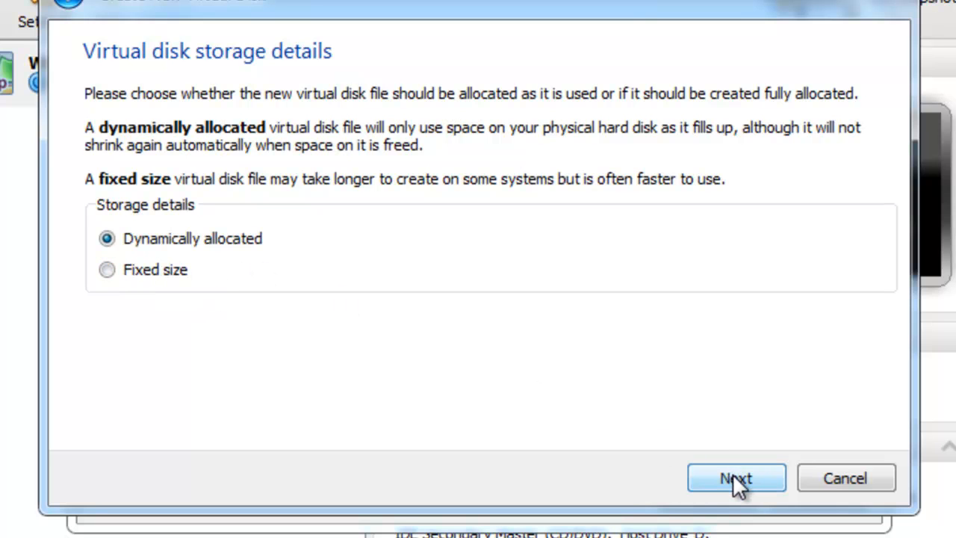
Keep the disk dynamically allocated and set its size to 30.18 GB
{"action": "left_click", "coordinate": [736, 478]}
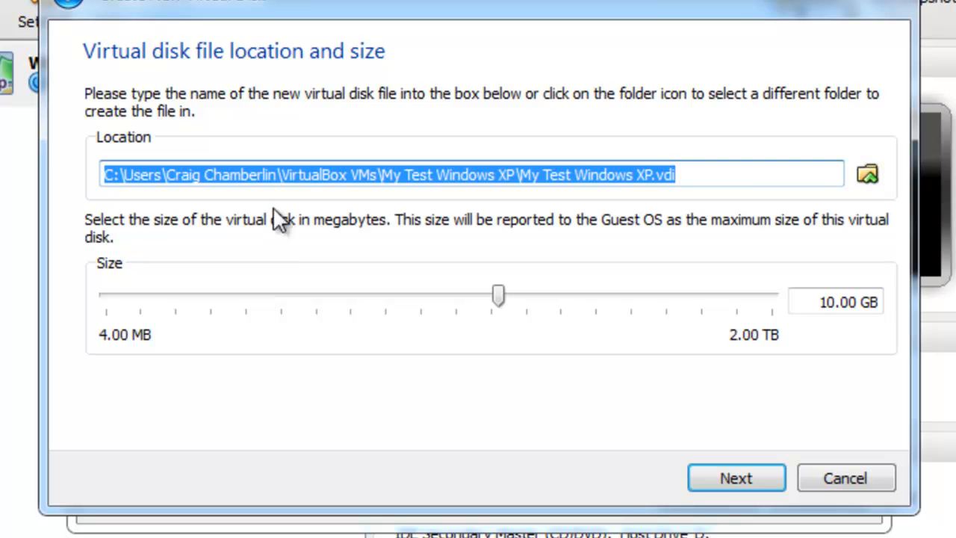
{"action": "mouse_move", "coordinate": [665, 372]}
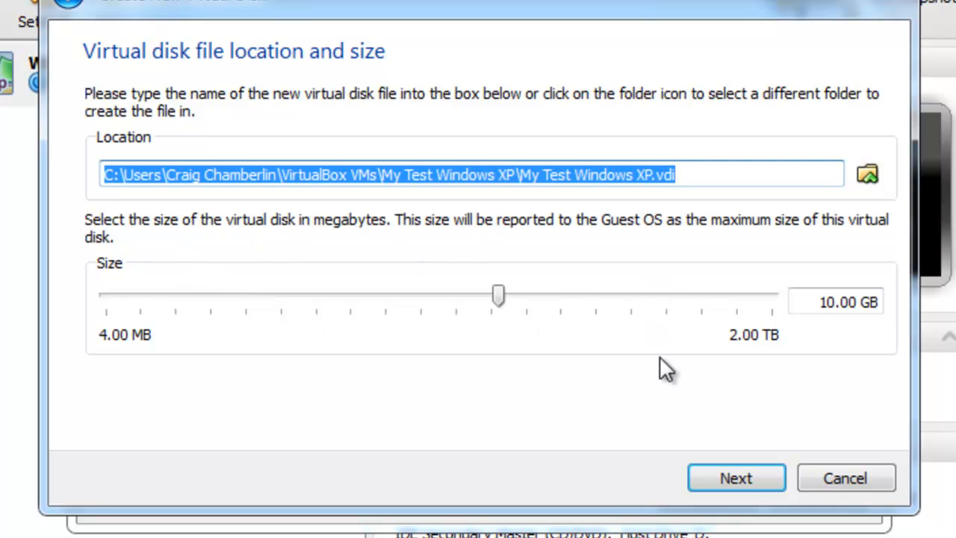
{"action": "mouse_move", "coordinate": [844, 377]}
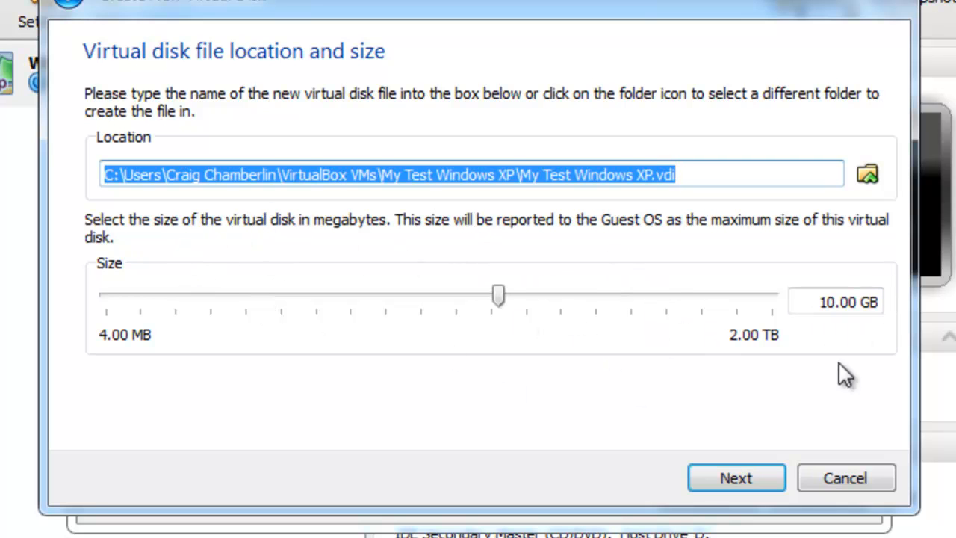
{"action": "mouse_move", "coordinate": [915, 322]}
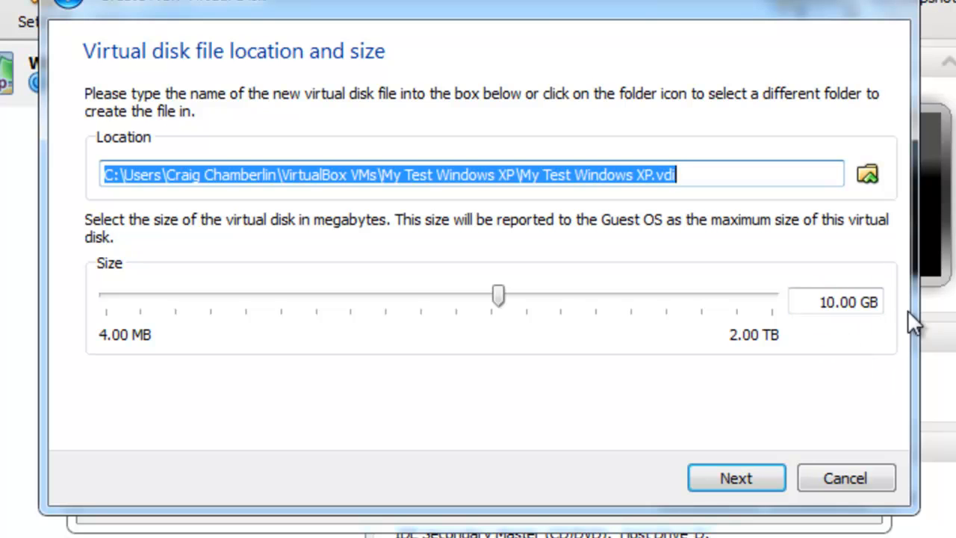
{"action": "mouse_move", "coordinate": [769, 463]}
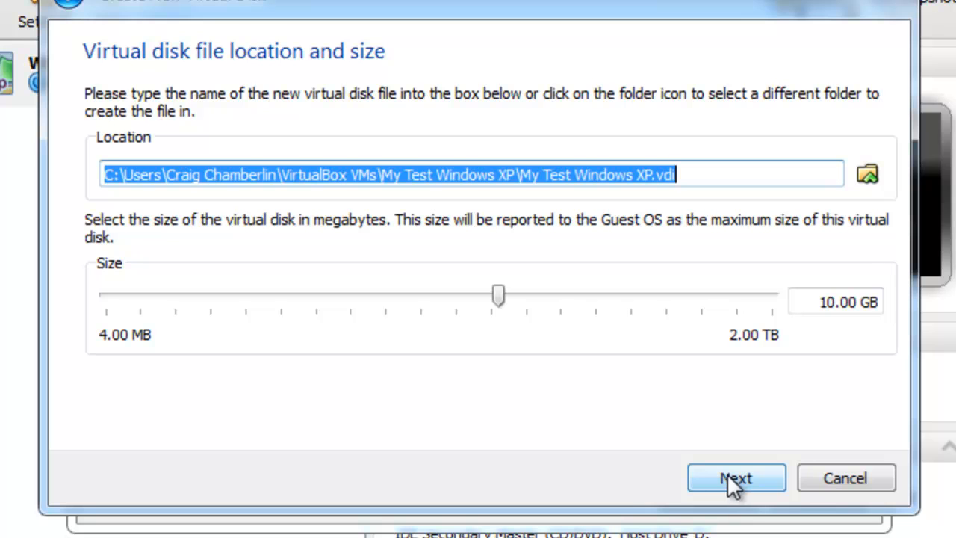
{"action": "mouse_move", "coordinate": [537, 238]}
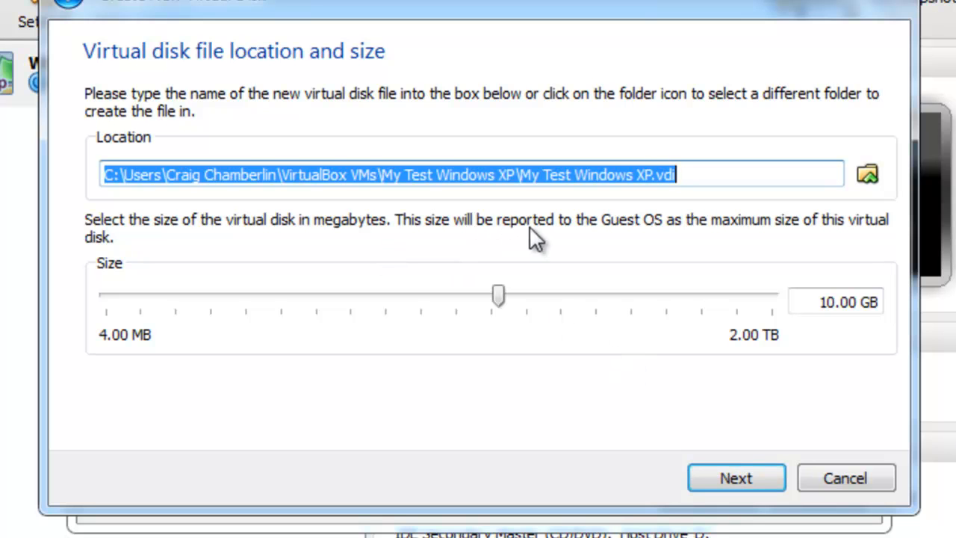
{"action": "mouse_move", "coordinate": [807, 243]}
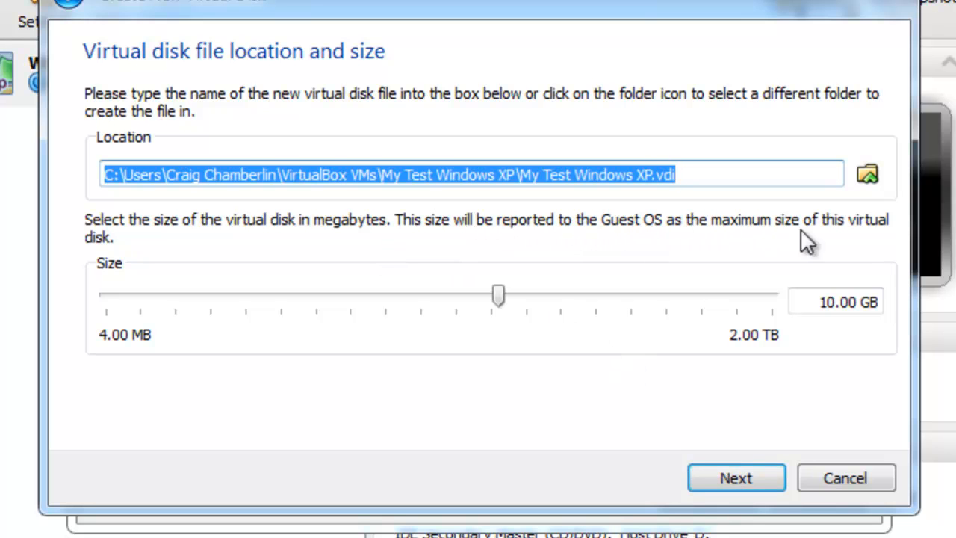
{"action": "mouse_move", "coordinate": [635, 310]}
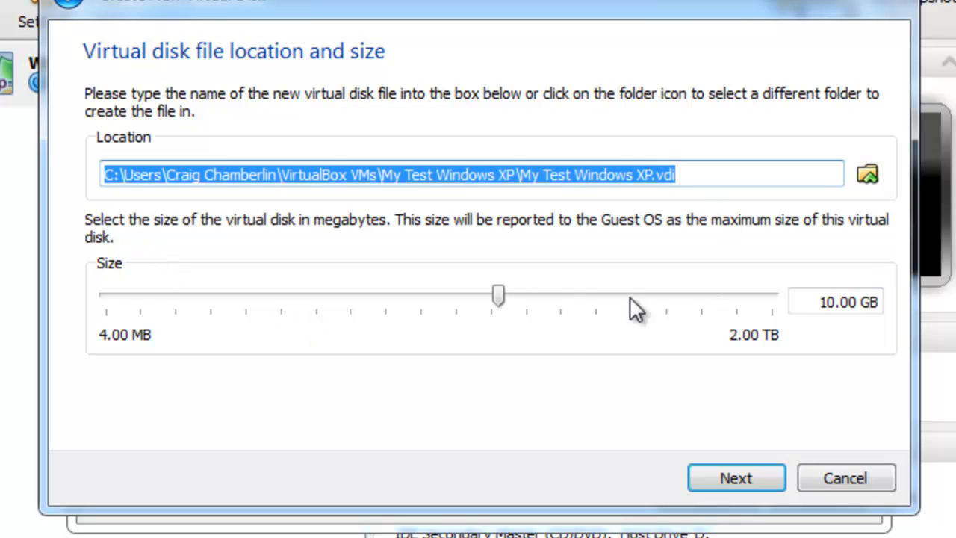
{"action": "left_click_drag", "start_coordinate": [498, 293], "coordinate": [523, 294]}
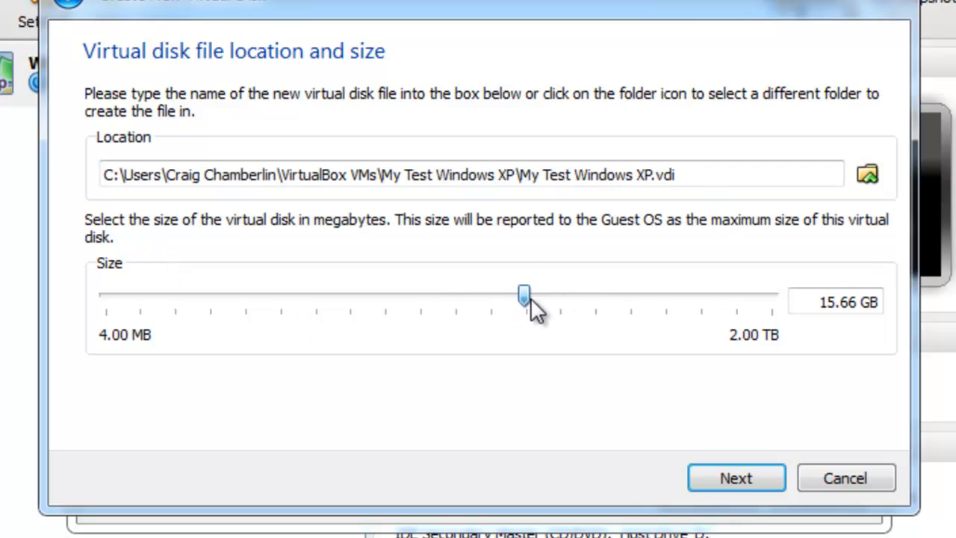
{"action": "left_click_drag", "start_coordinate": [522, 295], "coordinate": [555, 299]}
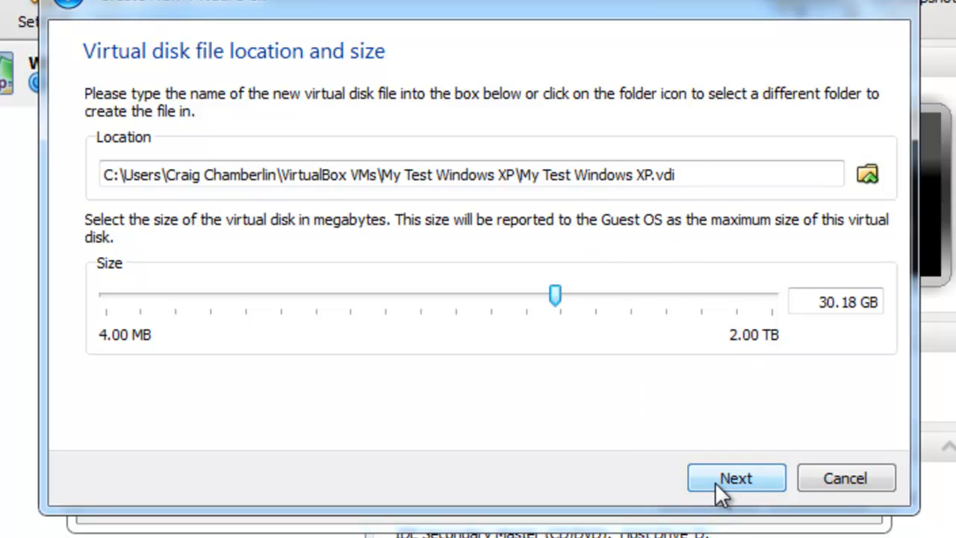
Accept the disk settings and finish creating the My Test Windows XP machine
{"action": "left_click", "coordinate": [735, 478]}
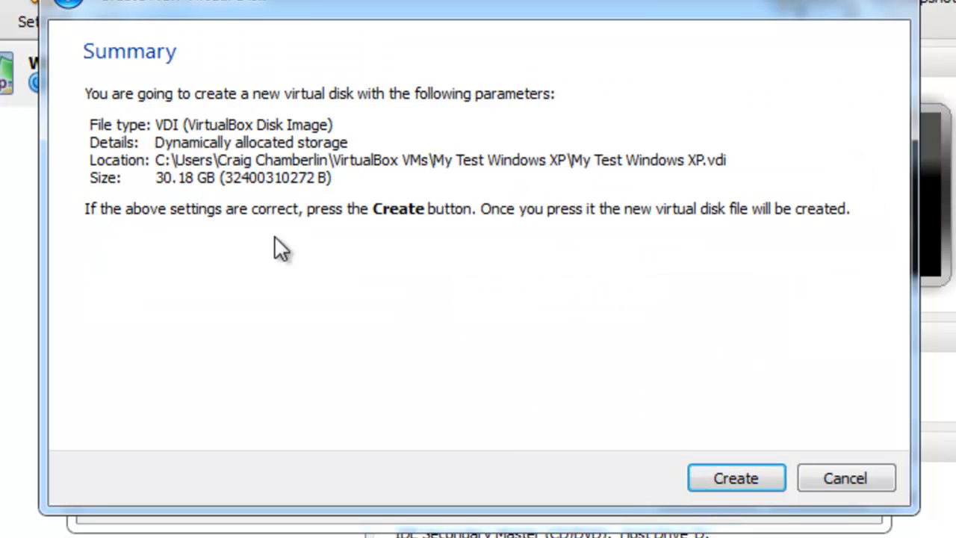
{"action": "left_click", "coordinate": [736, 478]}
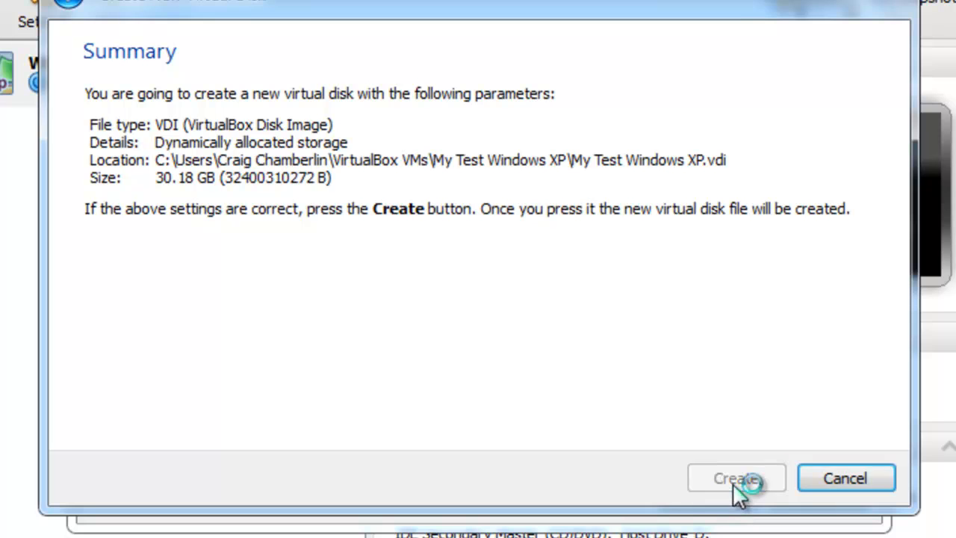
{"action": "left_click", "coordinate": [736, 478]}
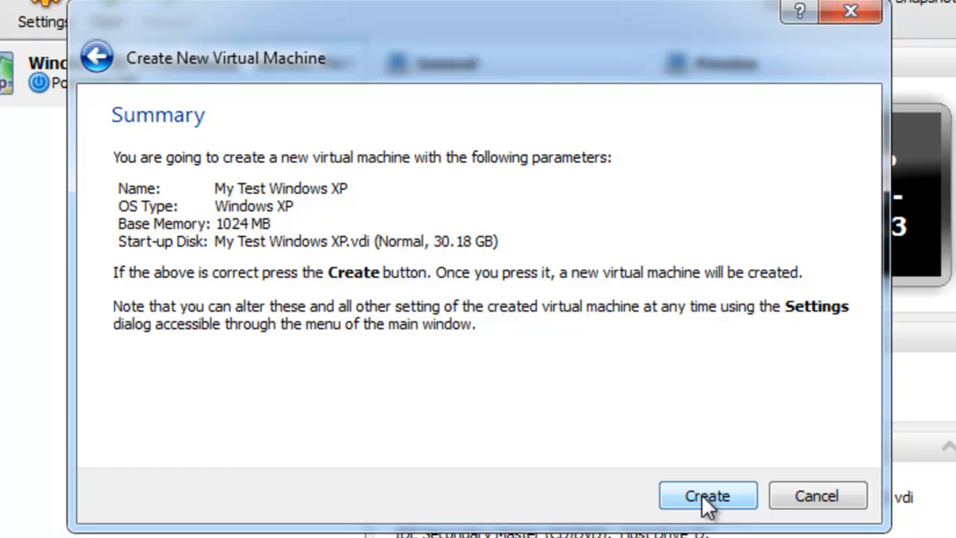
{"action": "left_click", "coordinate": [706, 495]}
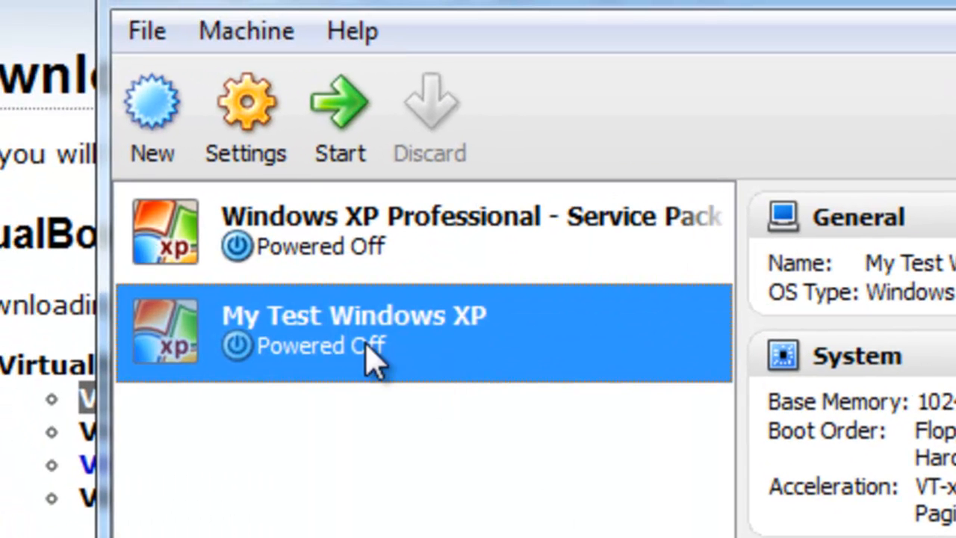
{"action": "mouse_move", "coordinate": [332, 366]}
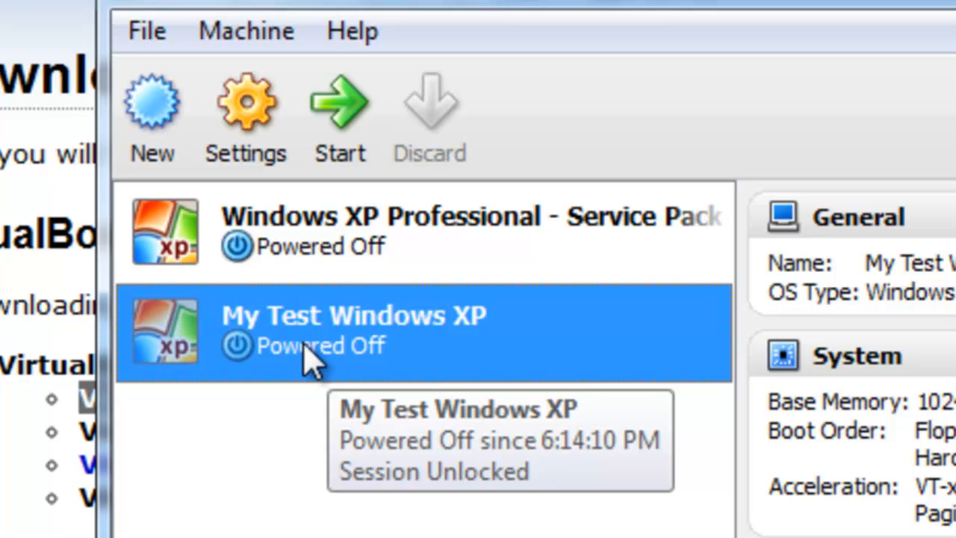
In My Test Windows XP's Display settings, set 64 MB video memory and enable 3D acceleration
{"action": "left_click", "coordinate": [246, 105]}
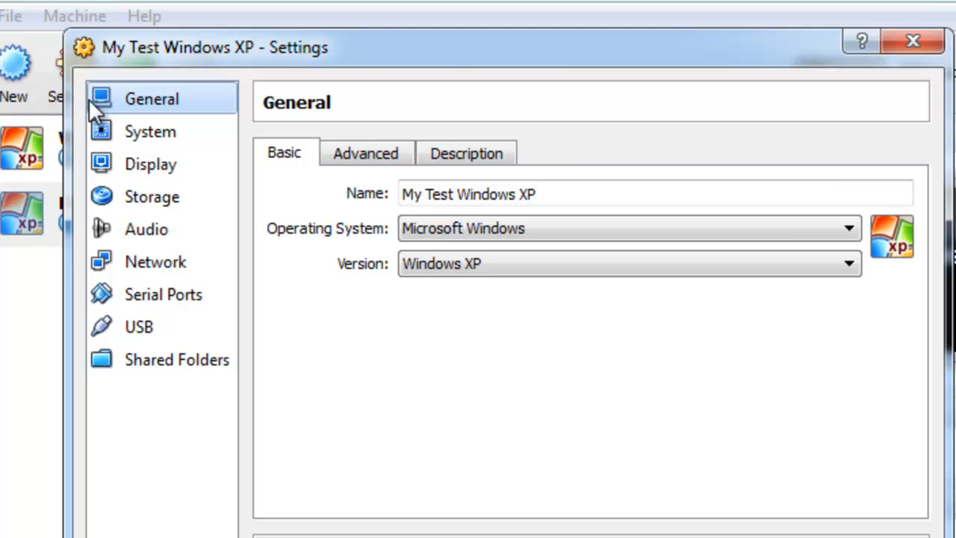
{"action": "left_click", "coordinate": [150, 164]}
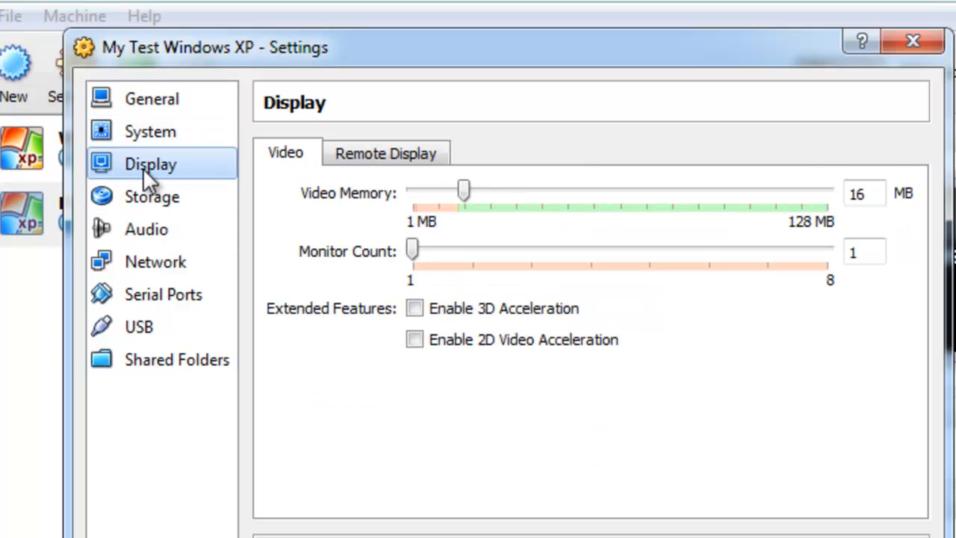
{"action": "mouse_move", "coordinate": [403, 282]}
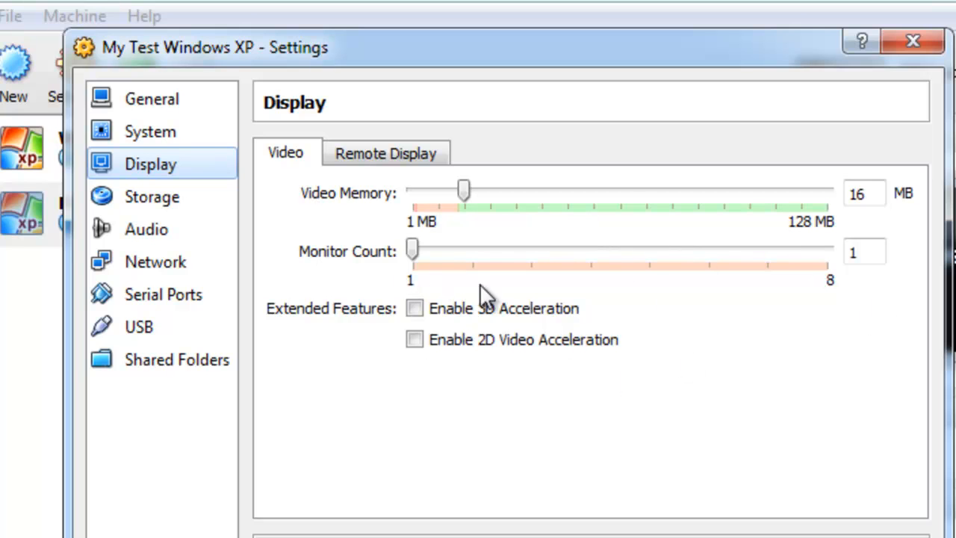
{"action": "mouse_move", "coordinate": [669, 239]}
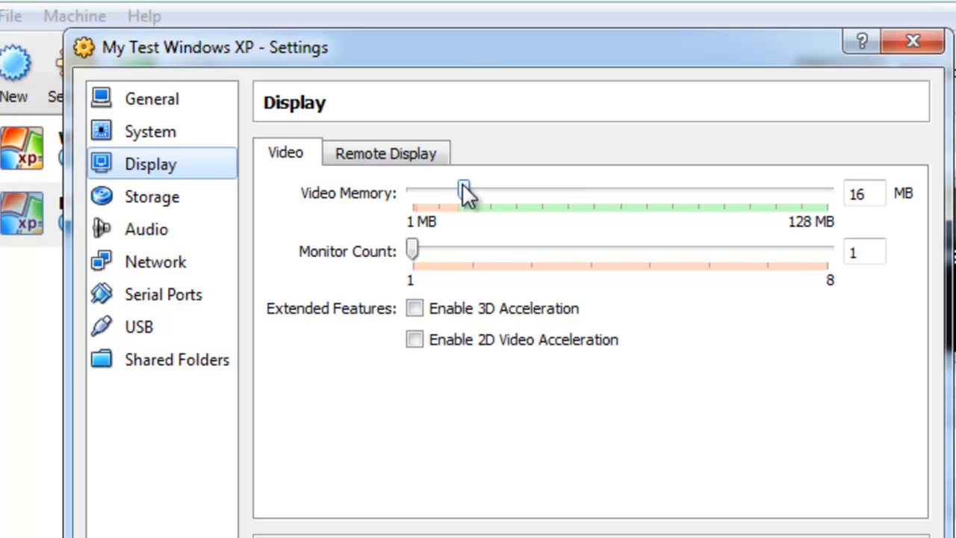
{"action": "left_click_drag", "start_coordinate": [464, 189], "coordinate": [583, 189]}
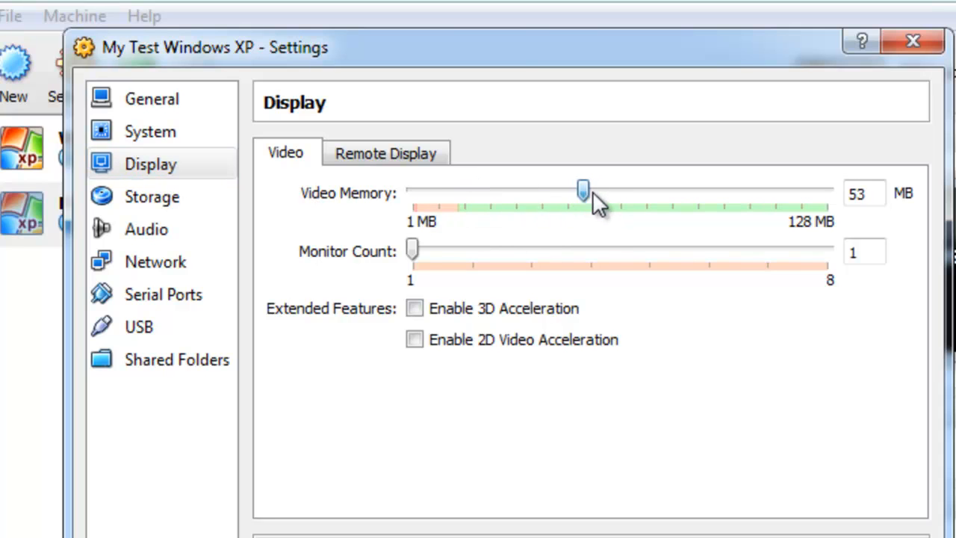
{"action": "left_click_drag", "start_coordinate": [582, 189], "coordinate": [619, 188]}
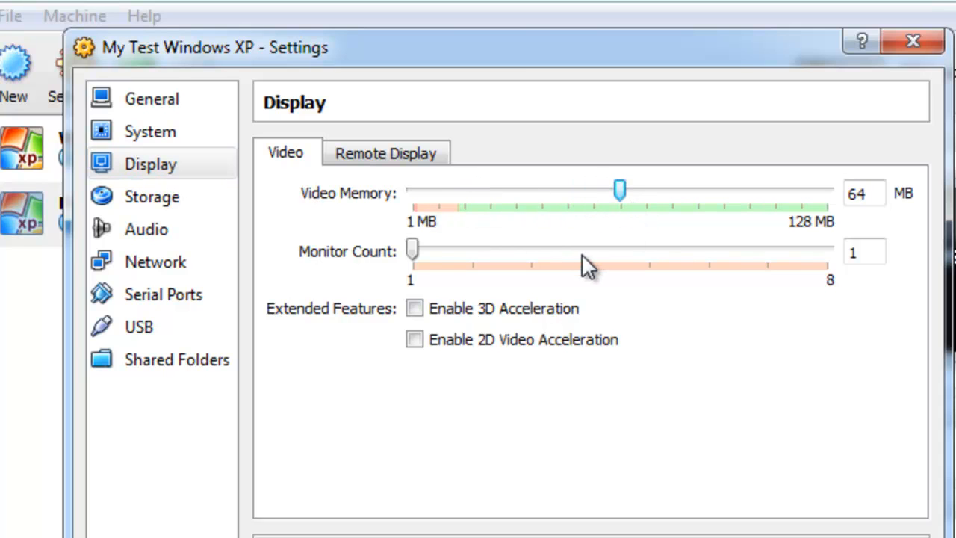
{"action": "mouse_move", "coordinate": [526, 292]}
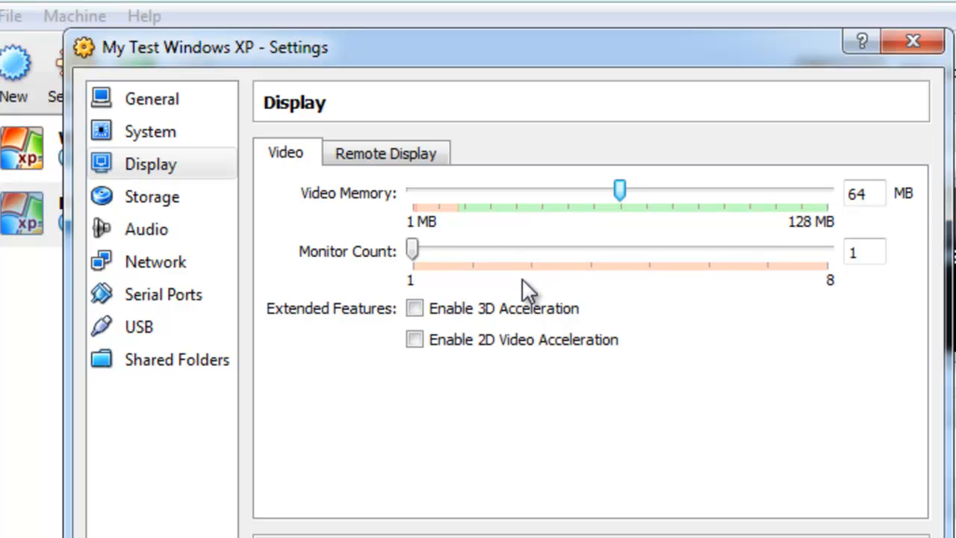
{"action": "left_click", "coordinate": [414, 339]}
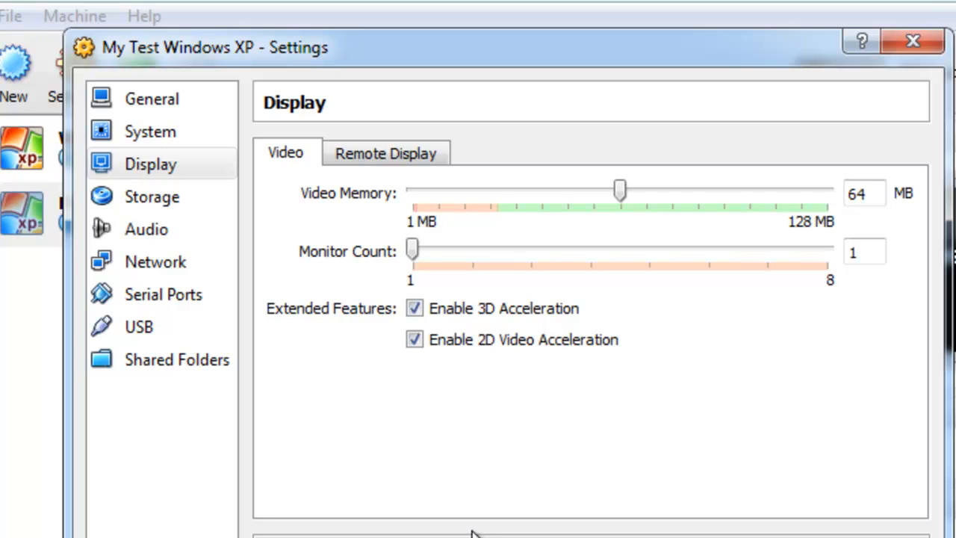
{"action": "mouse_move", "coordinate": [248, 220]}
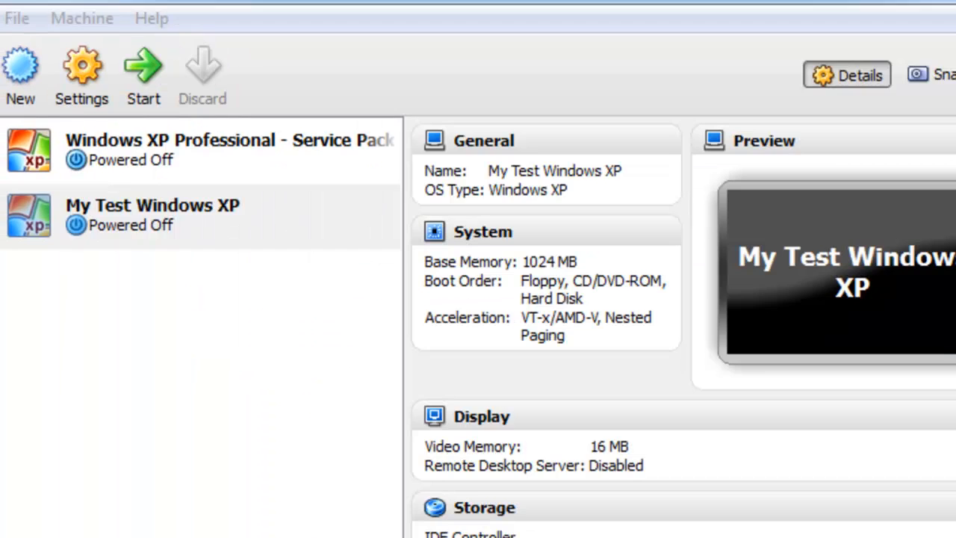
Select My Test Windows XP and start it to open the First Run Wizard
{"action": "left_click", "coordinate": [153, 215]}
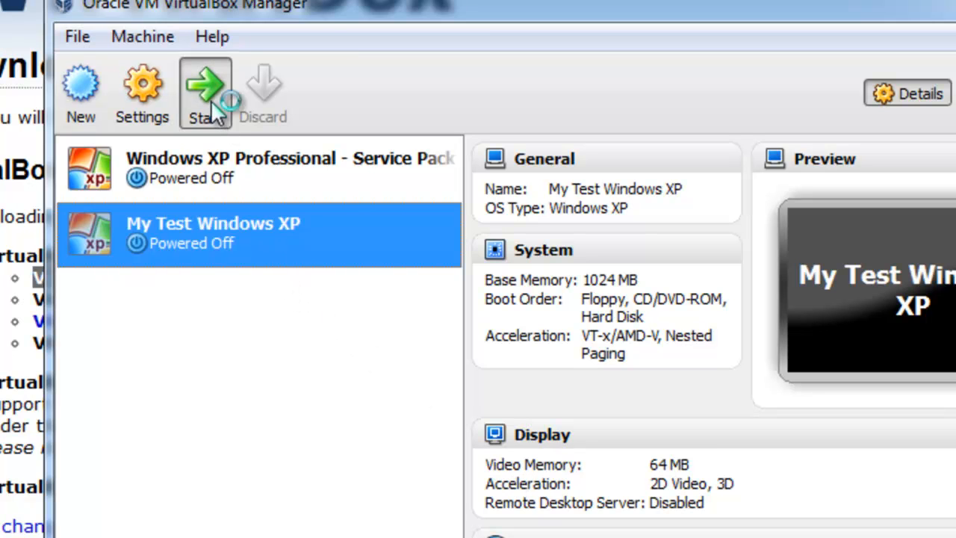
{"action": "left_click", "coordinate": [205, 90]}
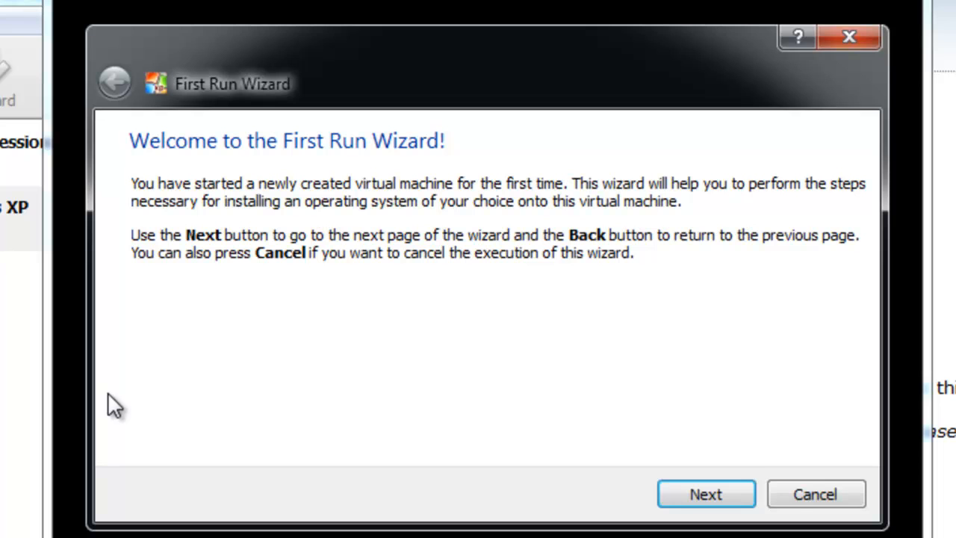
{"action": "mouse_move", "coordinate": [237, 190]}
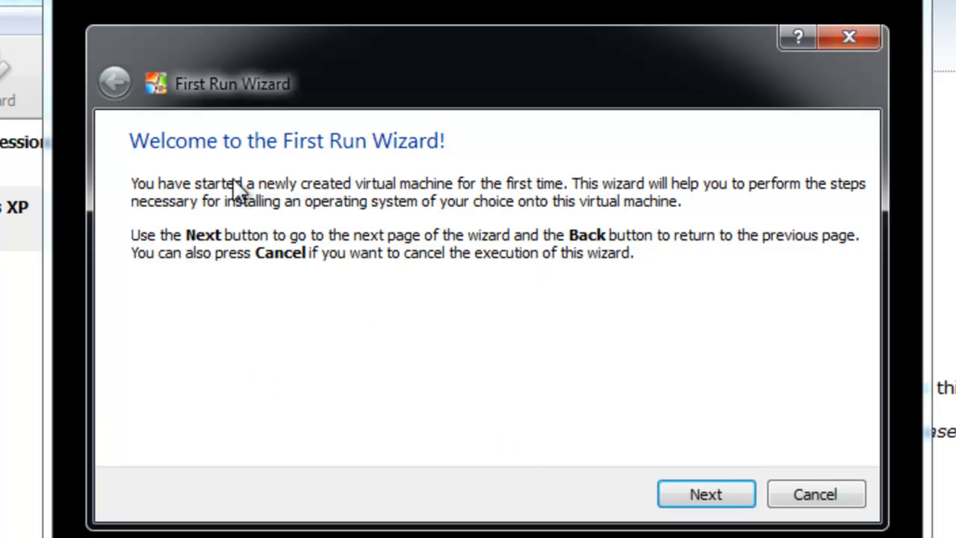
{"action": "mouse_move", "coordinate": [394, 173]}
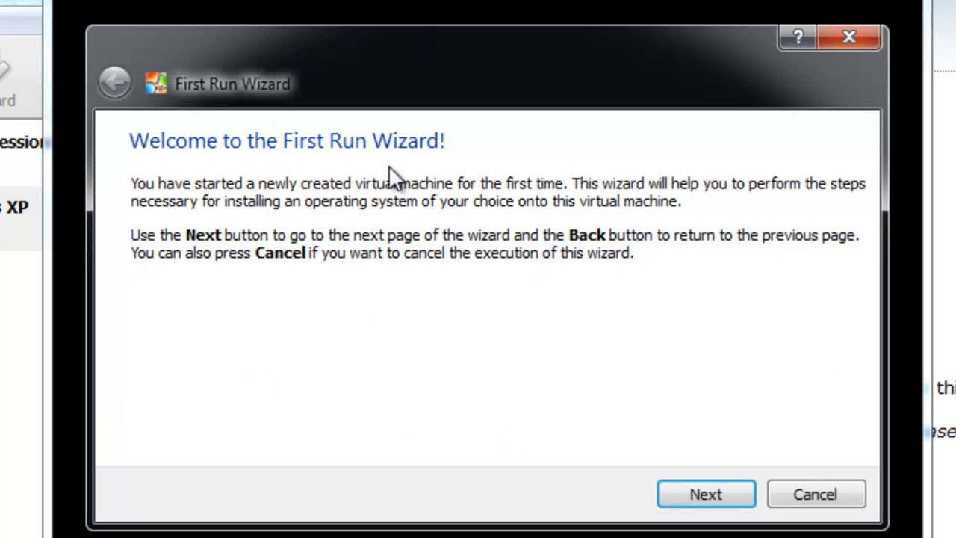
{"action": "mouse_move", "coordinate": [340, 228]}
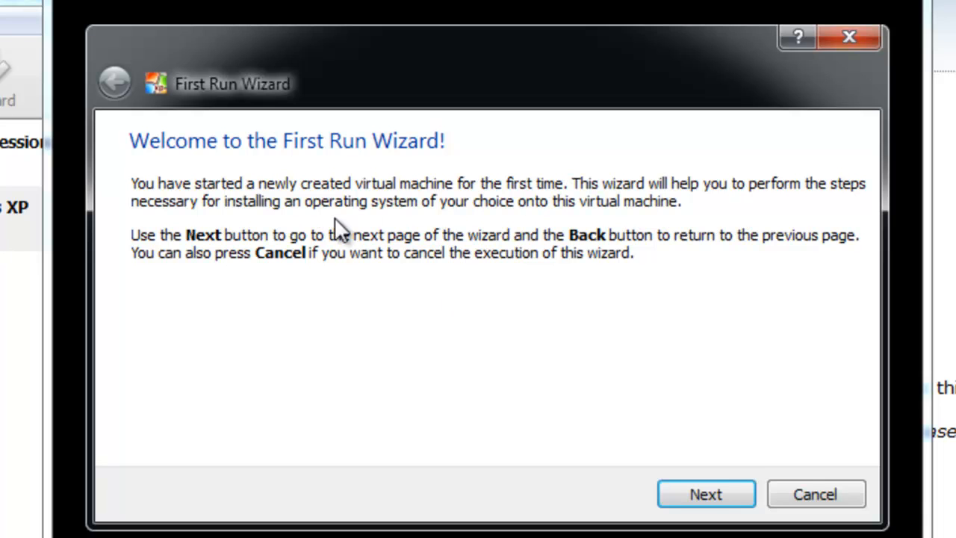
{"action": "mouse_move", "coordinate": [269, 258]}
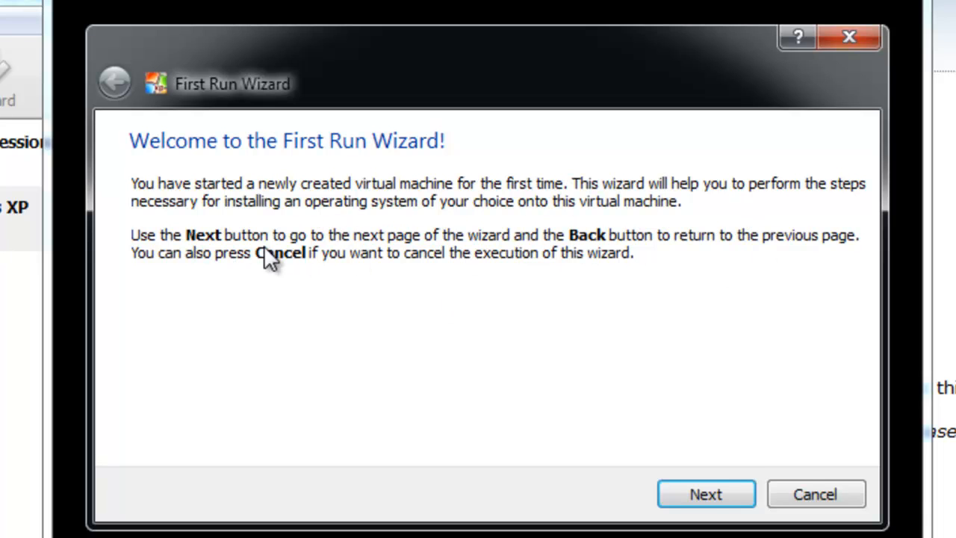
{"action": "mouse_move", "coordinate": [831, 425]}
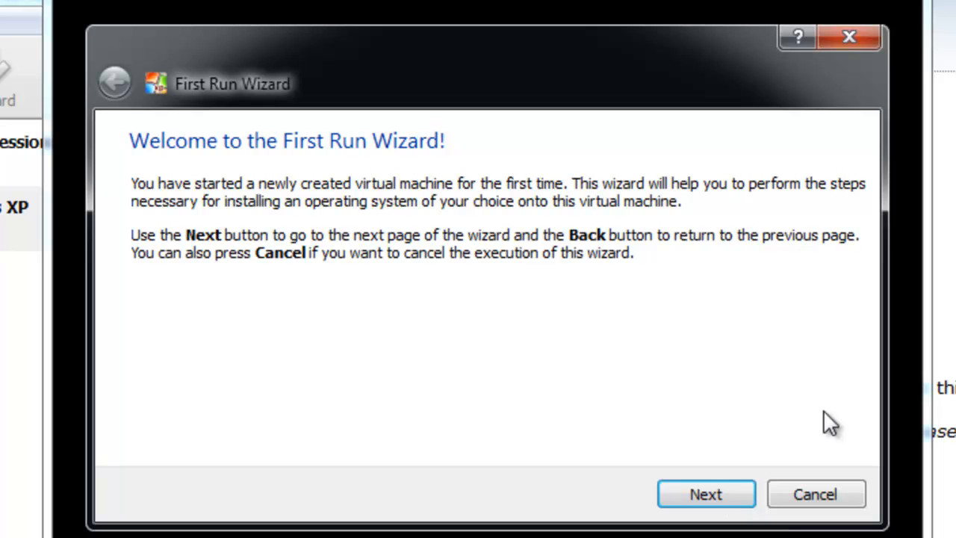
Choose Host Drive 'D:' as the installation media and reach the Summary page
{"action": "left_click", "coordinate": [705, 494]}
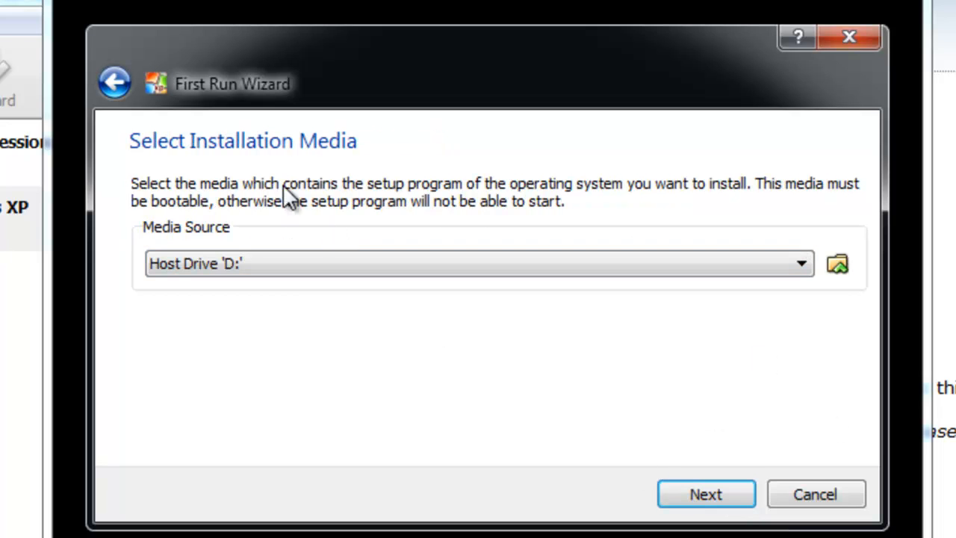
{"action": "mouse_move", "coordinate": [411, 302]}
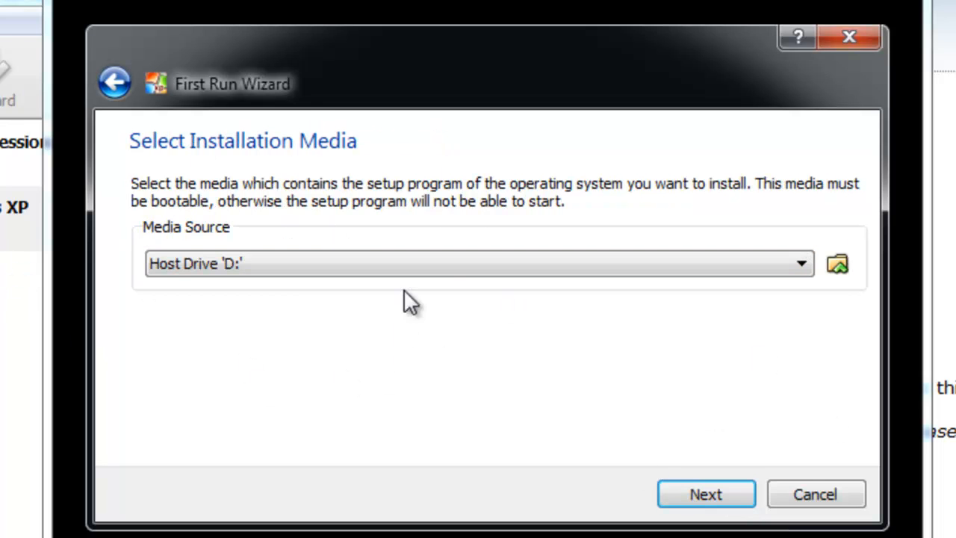
{"action": "mouse_move", "coordinate": [478, 325]}
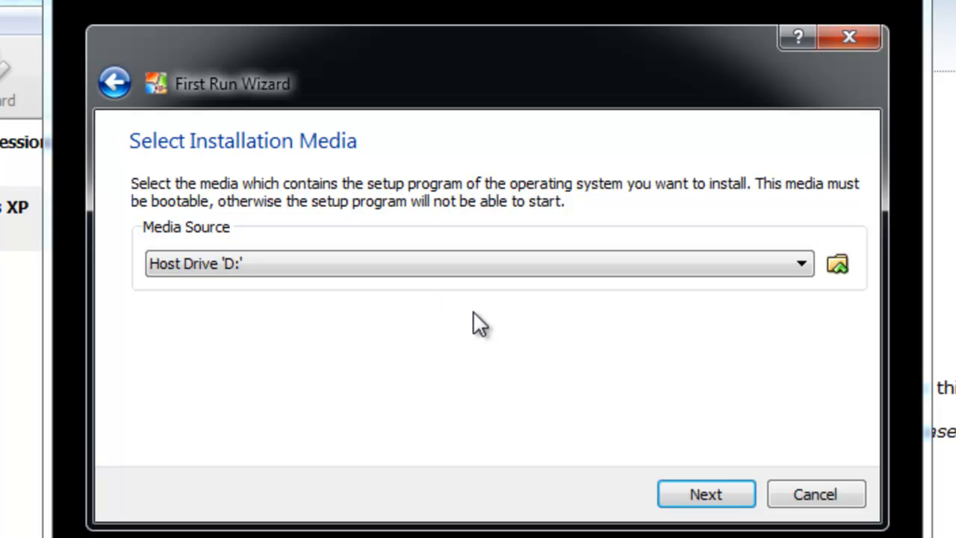
{"action": "left_click", "coordinate": [800, 263]}
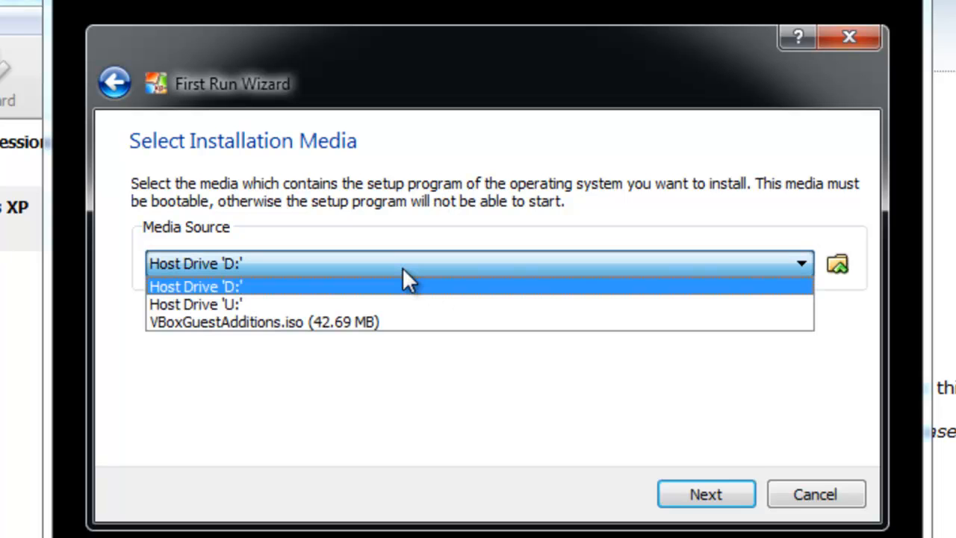
{"action": "left_click", "coordinate": [704, 493]}
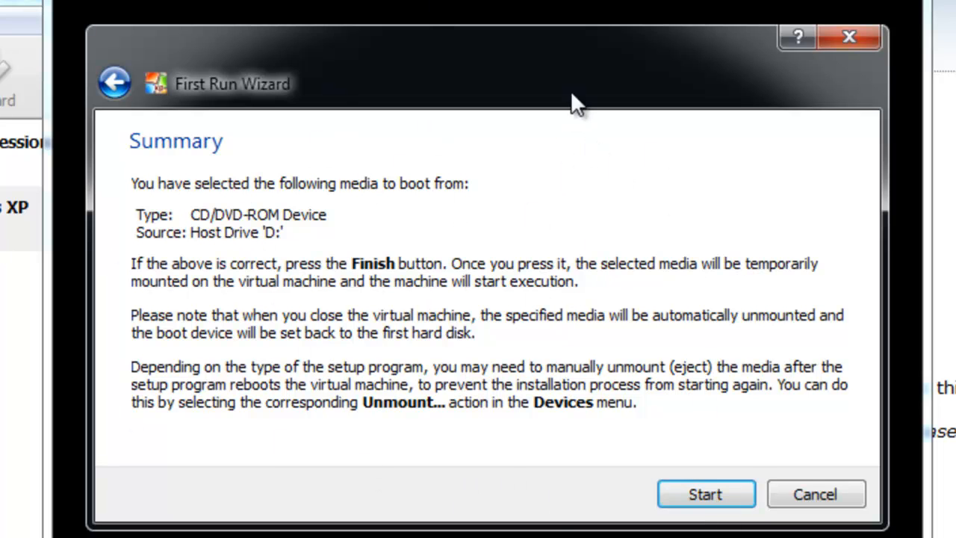
{"action": "mouse_move", "coordinate": [641, 342]}
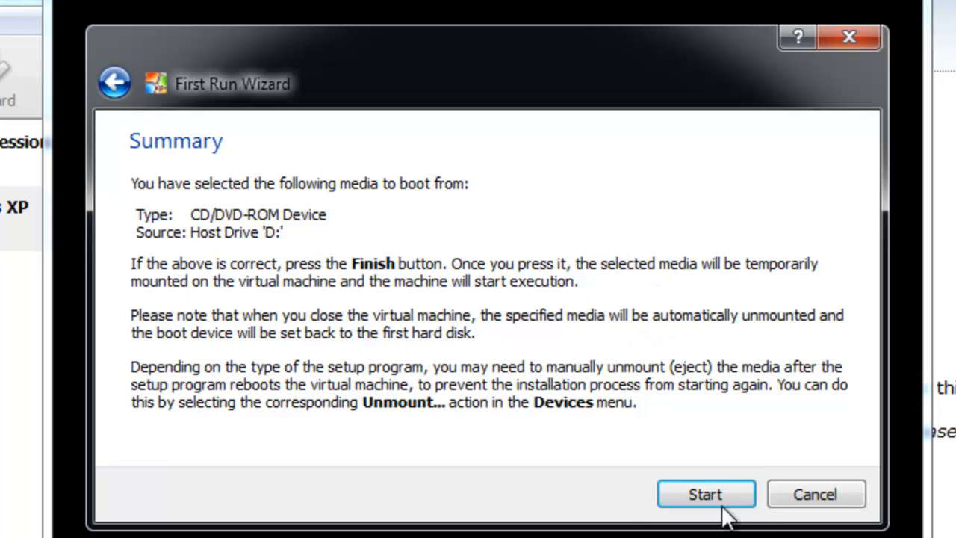
Boot My Test Windows XP from drive D: into Windows Setup
{"action": "left_click", "coordinate": [705, 494]}
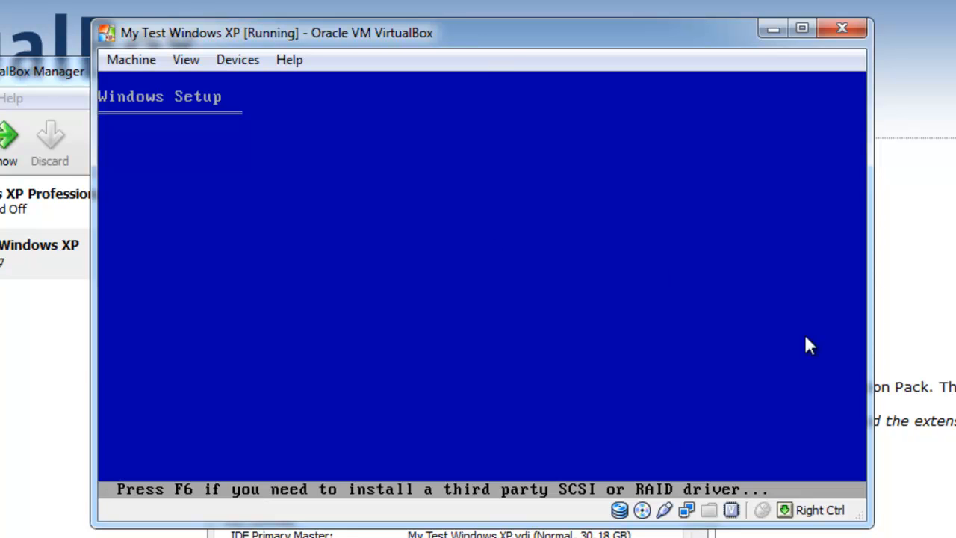
{"action": "mouse_move", "coordinate": [804, 374]}
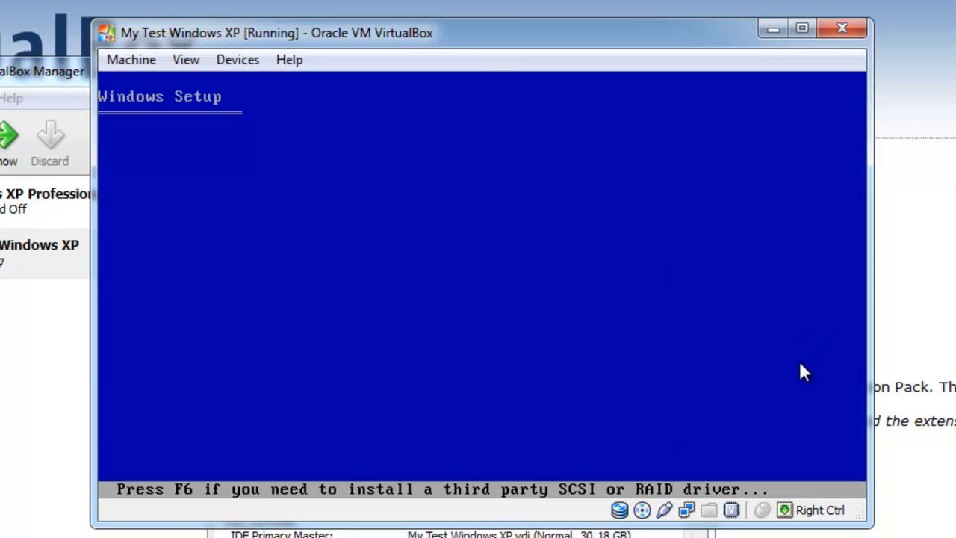